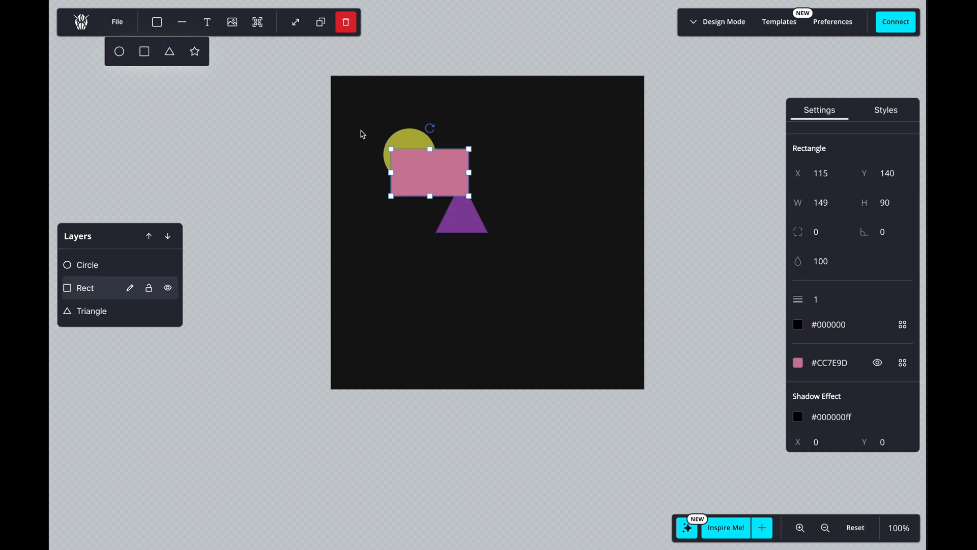
# Move the pink rectangle higher on the canvas and start the video recording with the timer running.
pyautogui.moveTo(428, 171); pyautogui.dragTo(508, 148)
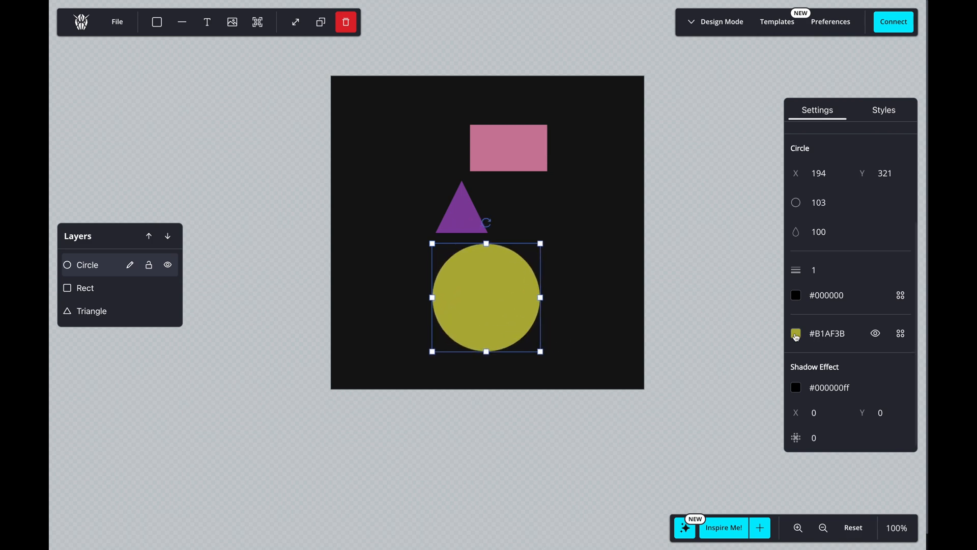
pyautogui.click(796, 333)
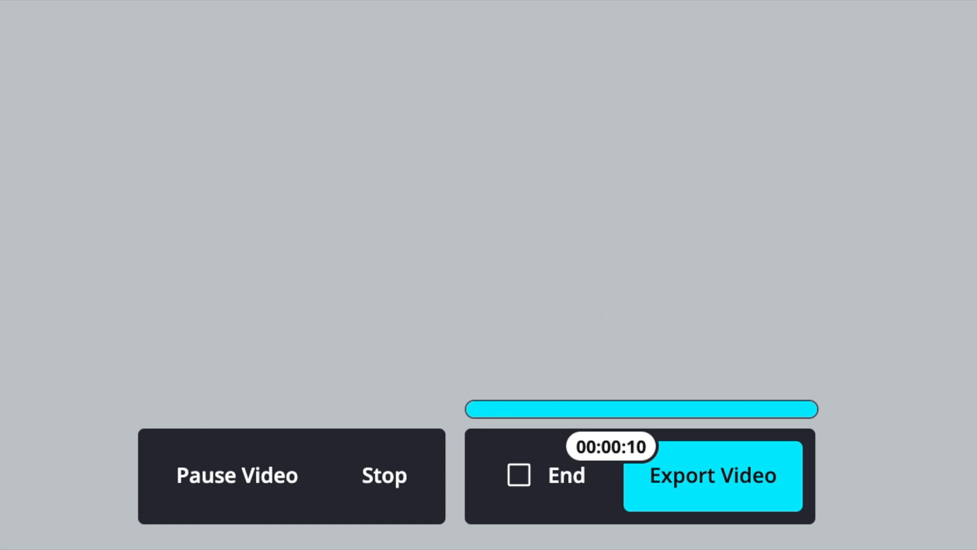
pyautogui.click(713, 475)
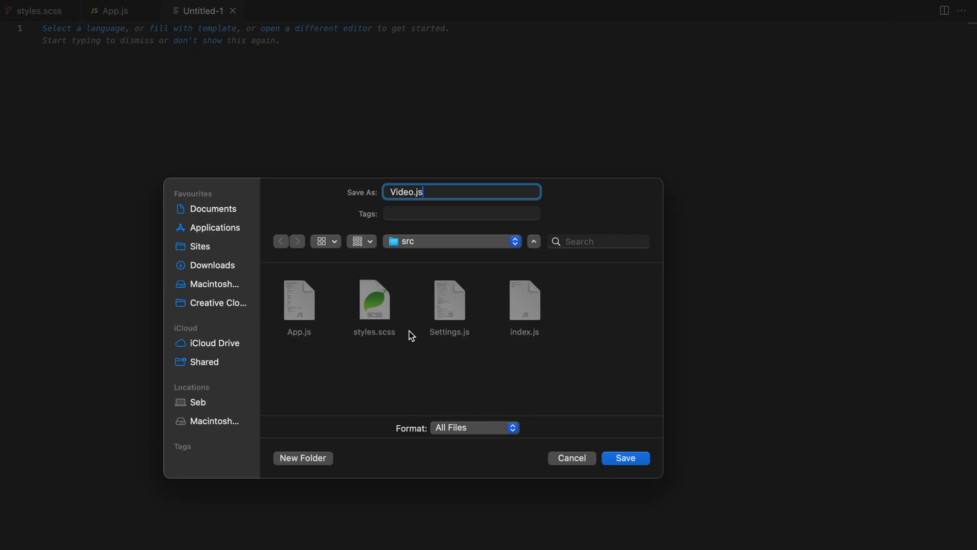
# Save the new file as Video.js in src and declare function Video({canvas, canvasRef}).
pyautogui.click(625, 457)
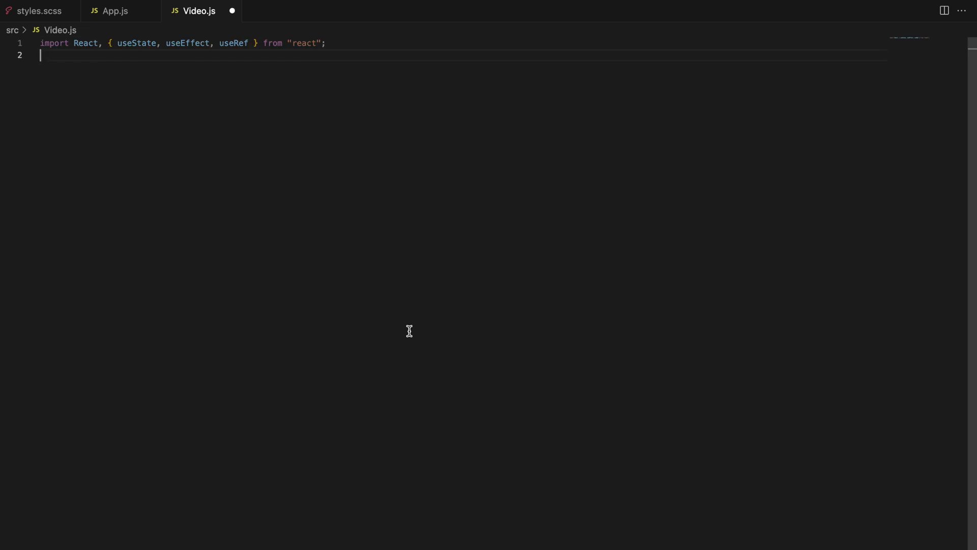
pyautogui.write('function Video({canvas, canvasRef}) {')
pyautogui.write('export default Video;')
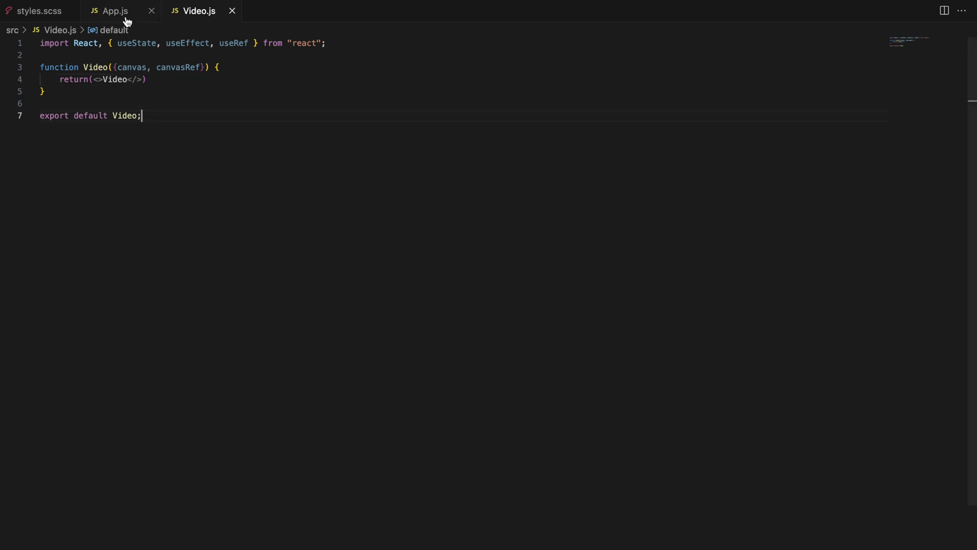
# In App.js render <Video canvas={canvas} canvasRef={canvasRef}/> and import Video from "./Video".
pyautogui.click(115, 10)
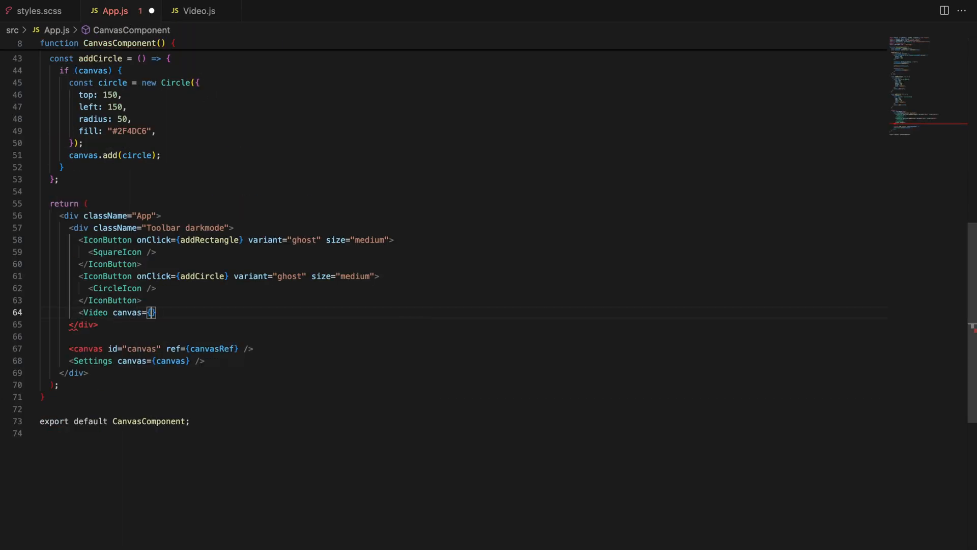
pyautogui.write('canvas} canvasRef=')
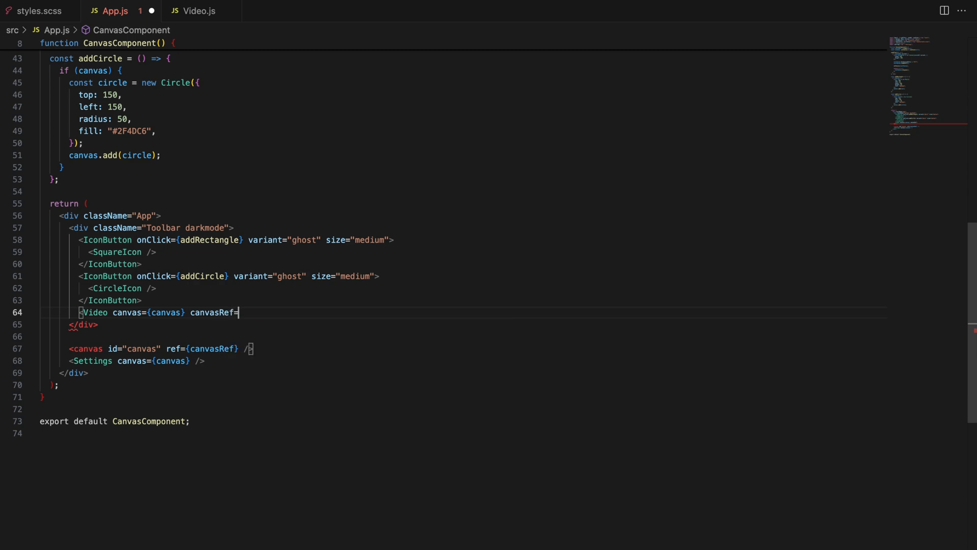
pyautogui.write('{canvasRef}/')
pyautogui.write('import Video from')
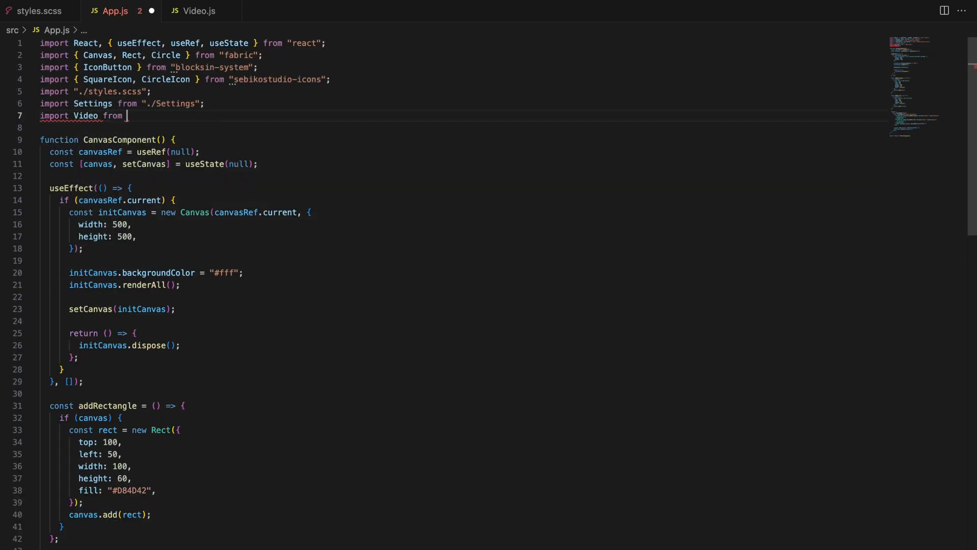
pyautogui.write('"./Video"')
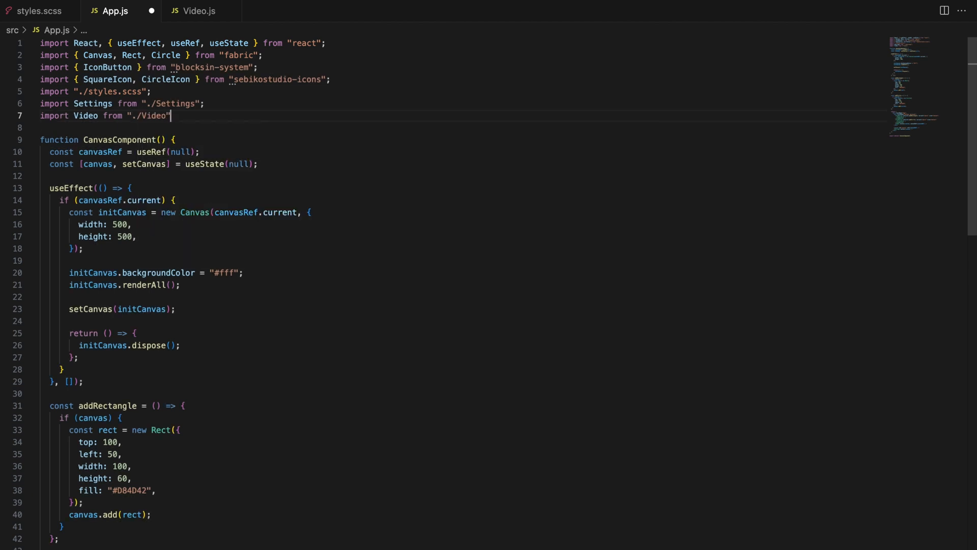
# In Video.js declare videoSrc and fabricVideo state with useState(null).
pyautogui.click(200, 10)
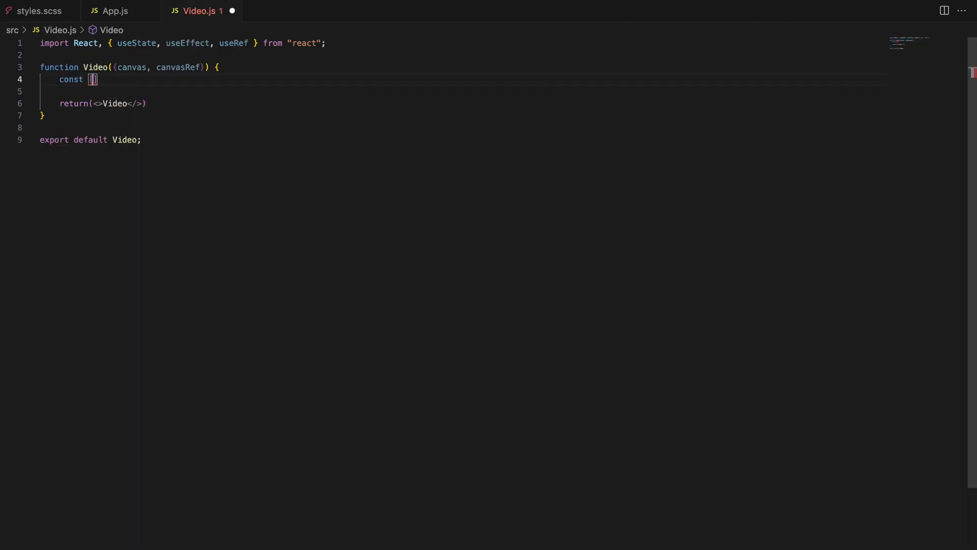
pyautogui.write('videoSrc,')
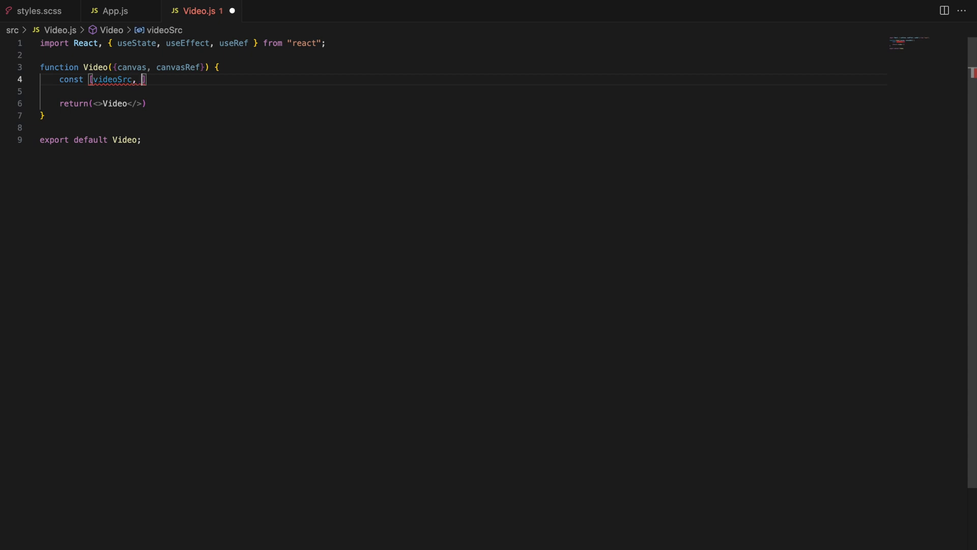
pyautogui.write('setVideo')
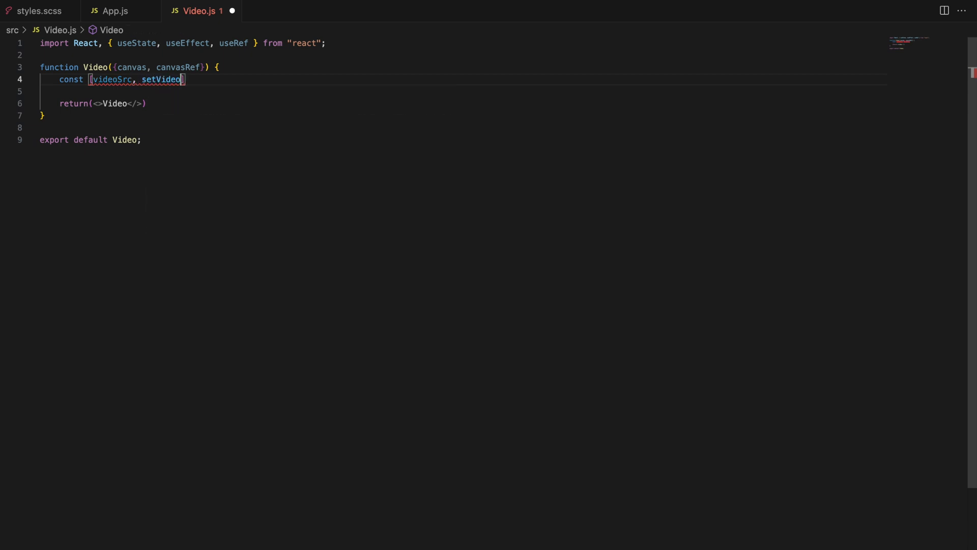
pyautogui.write('Src] =')
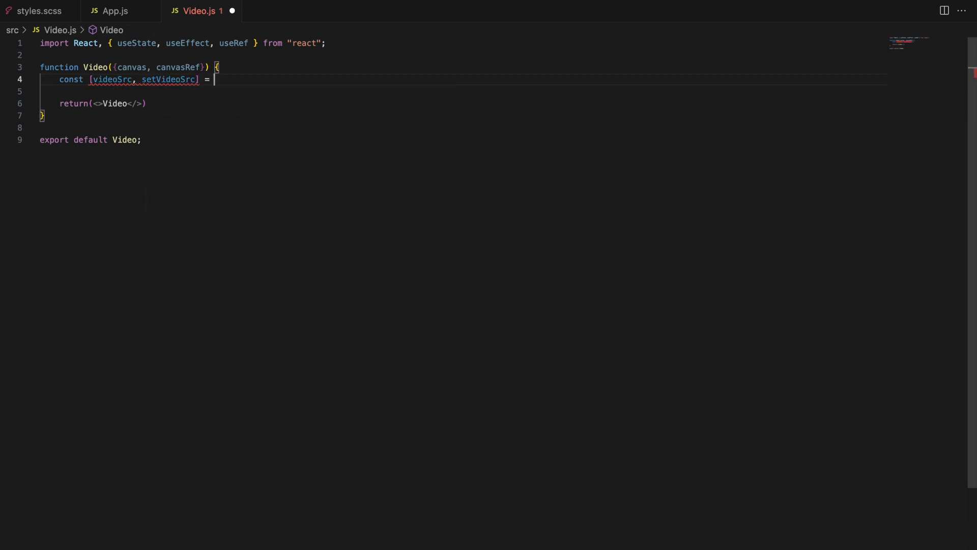
pyautogui.write('useState(null);')
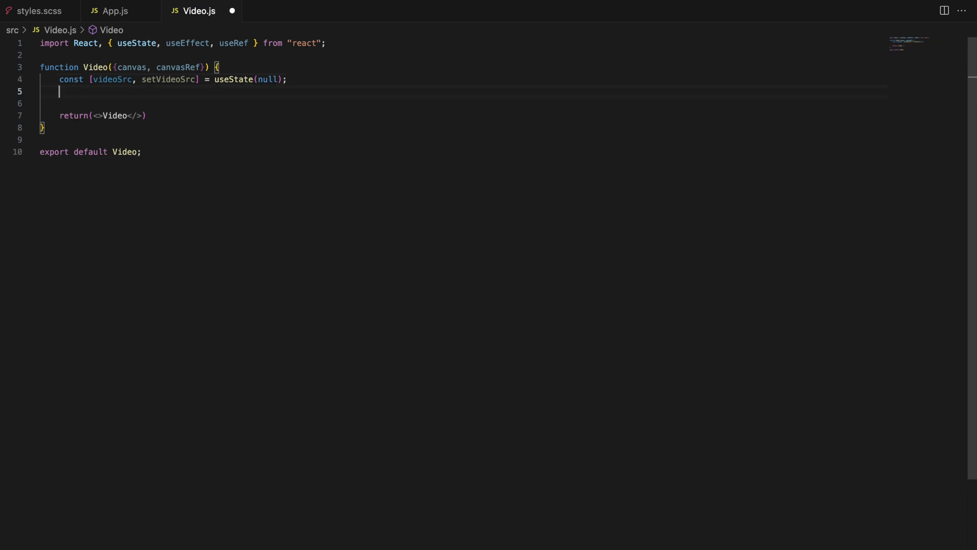
pyautogui.write('const [fabricVideo, s]')
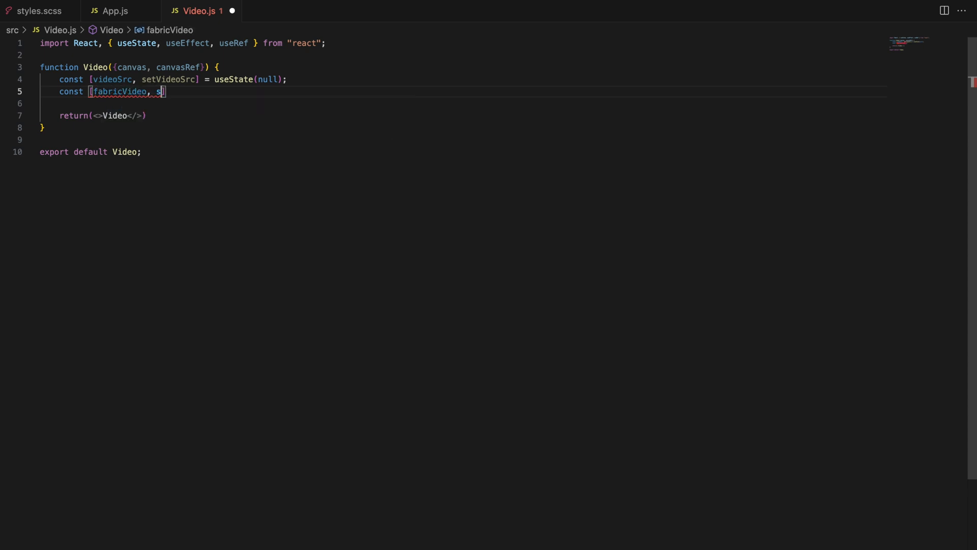
pyautogui.write('etFabricVid')
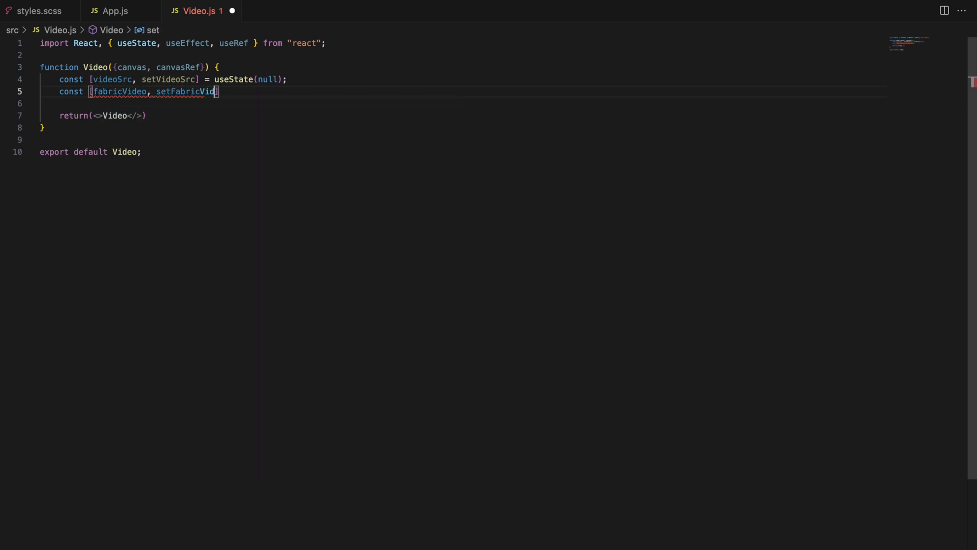
pyautogui.write('eo] = useState(null);')
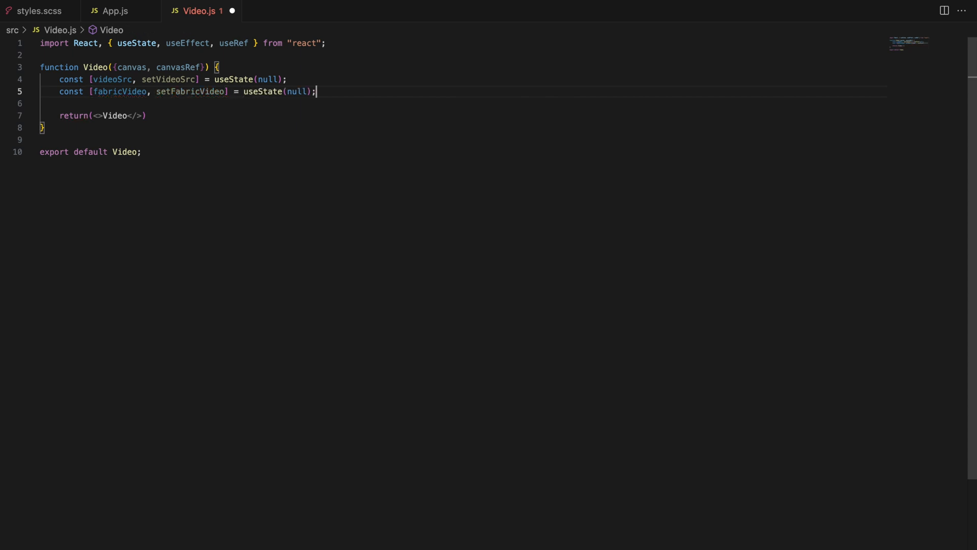
pyautogui.press('Enter')
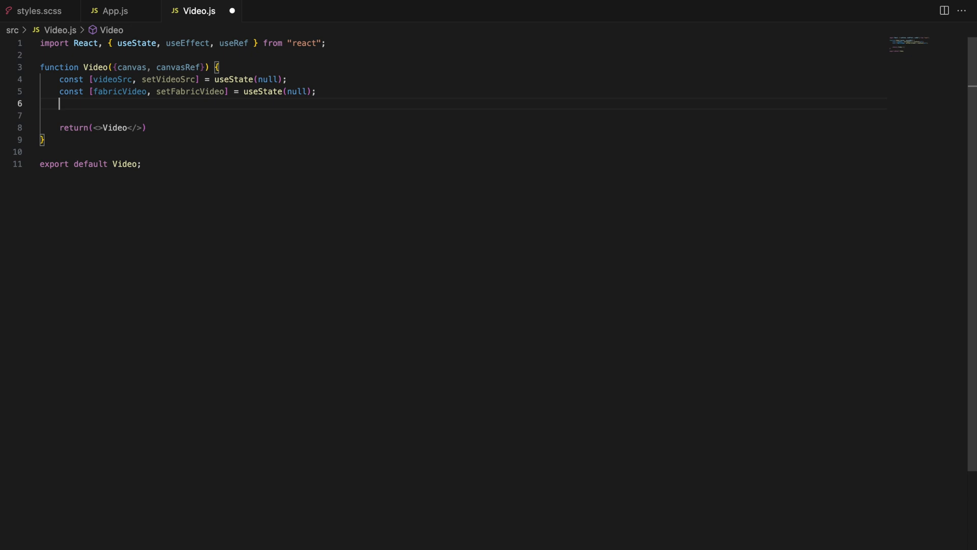
# Declare recordingChunks state as useState([]) and isRecording as useState(false).
pyautogui.write('const []')
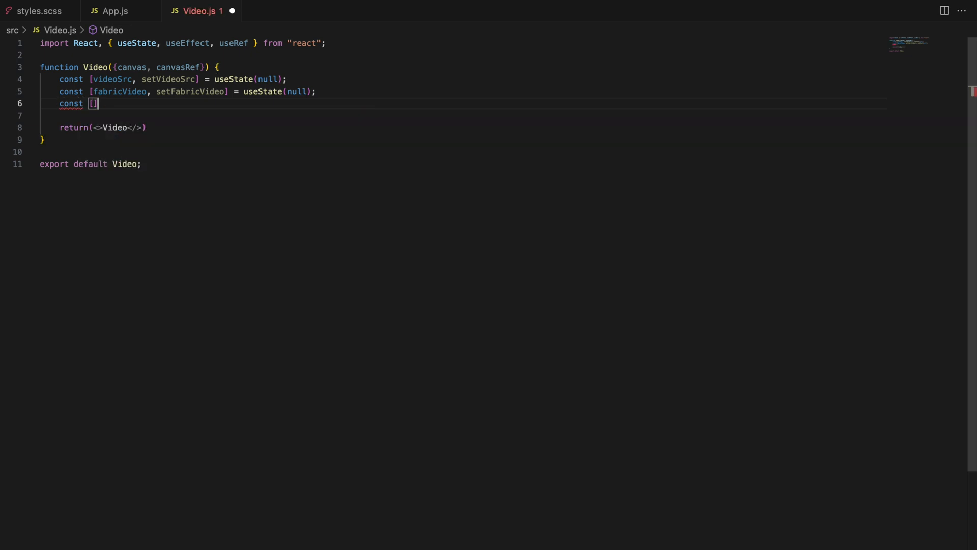
pyautogui.write('recording')
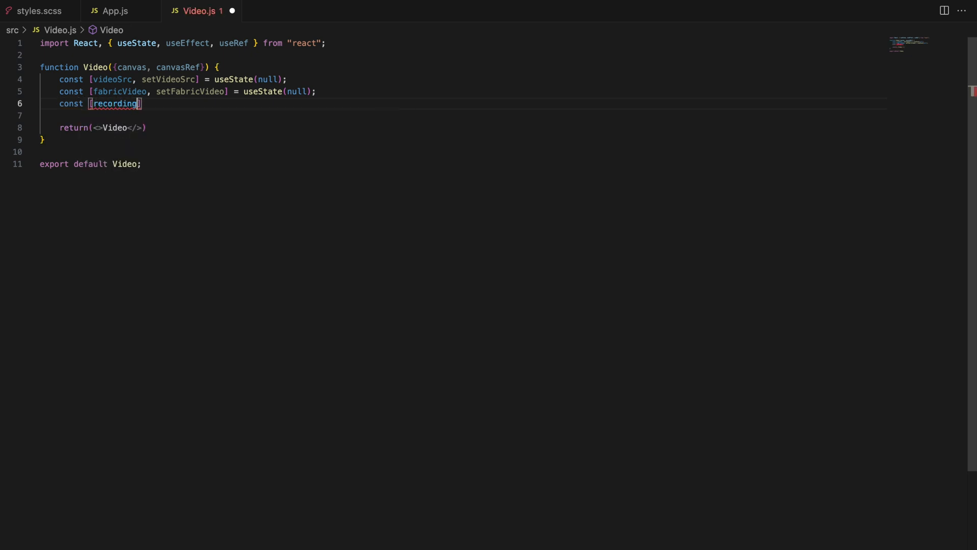
pyautogui.write('Chunks, setRecordi')
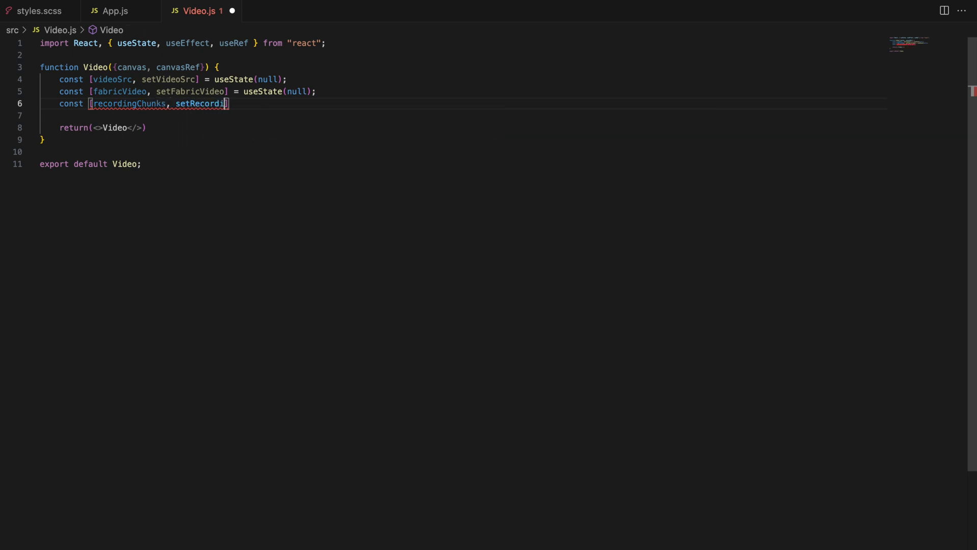
pyautogui.write('ngChunks')
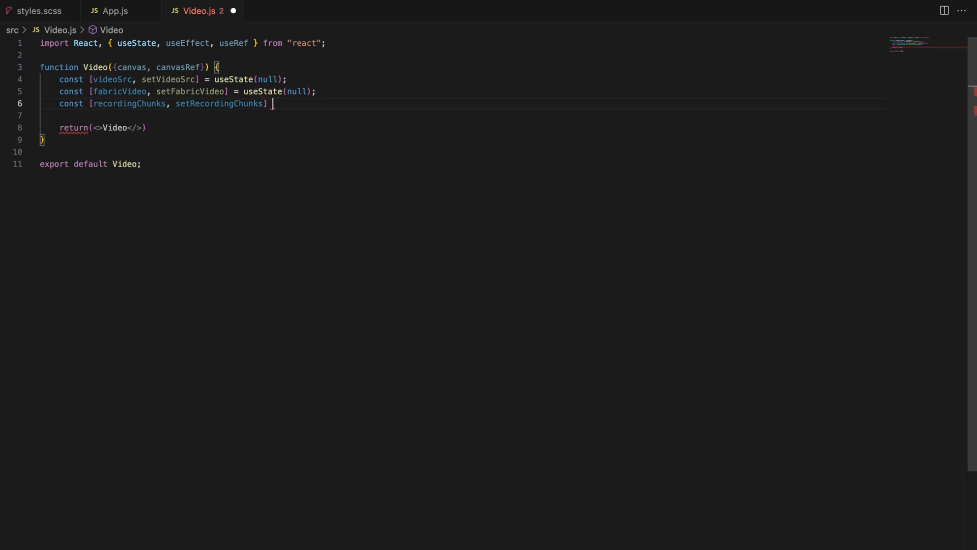
pyautogui.write('= useState([]);')
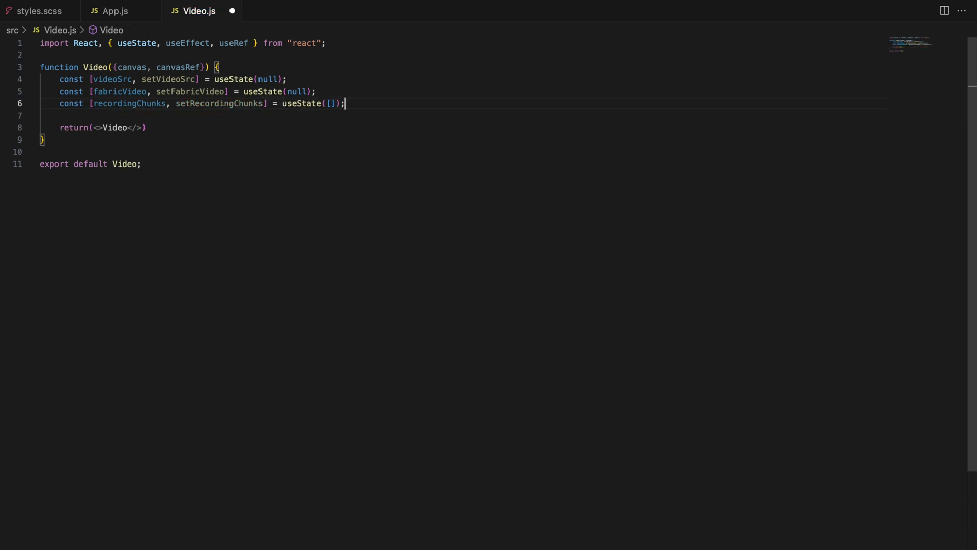
pyautogui.write('const []')
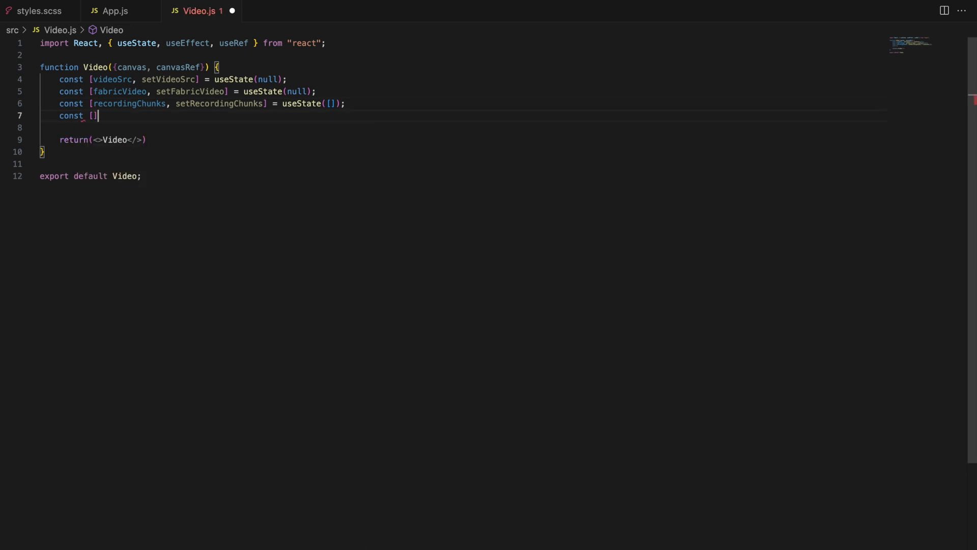
pyautogui.write('isRecording, setIs')
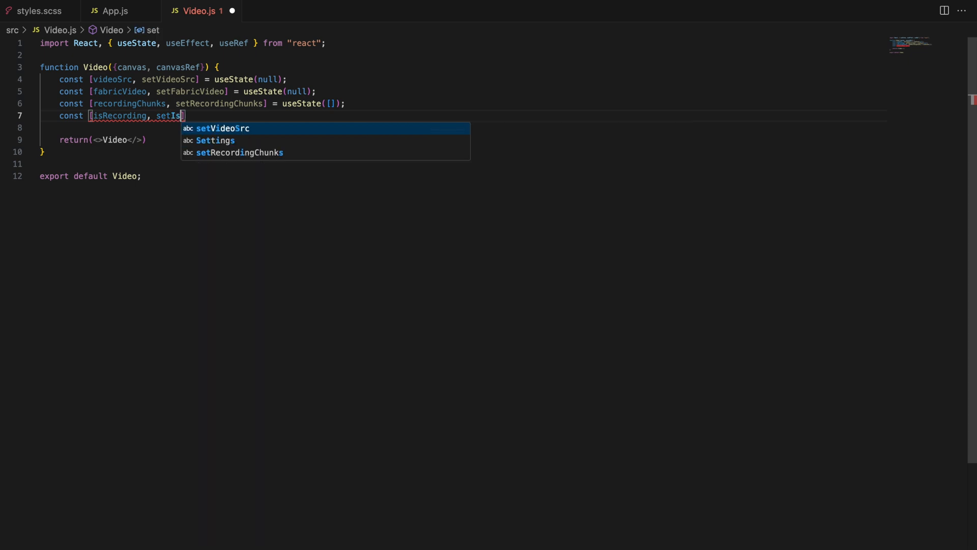
pyautogui.write('Recording')
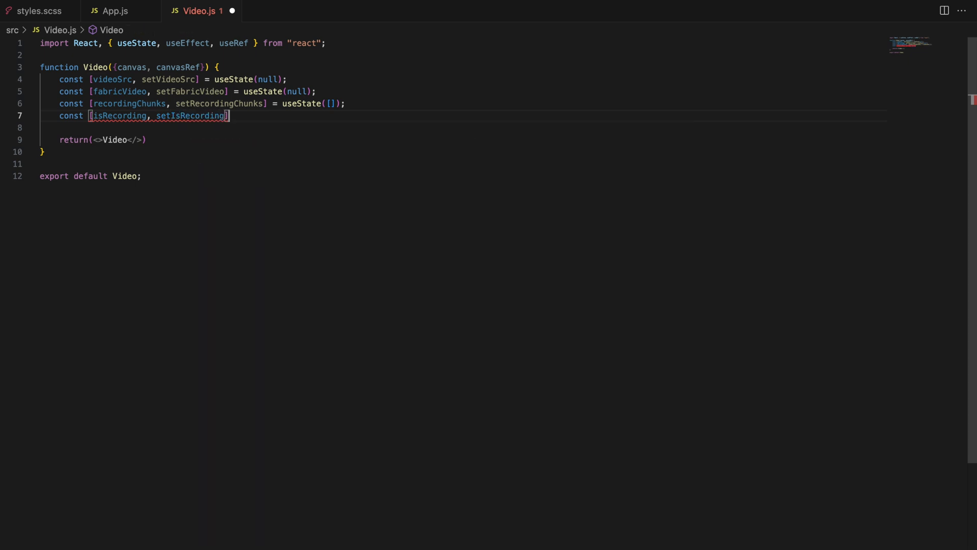
pyautogui.write('= useState(false);')
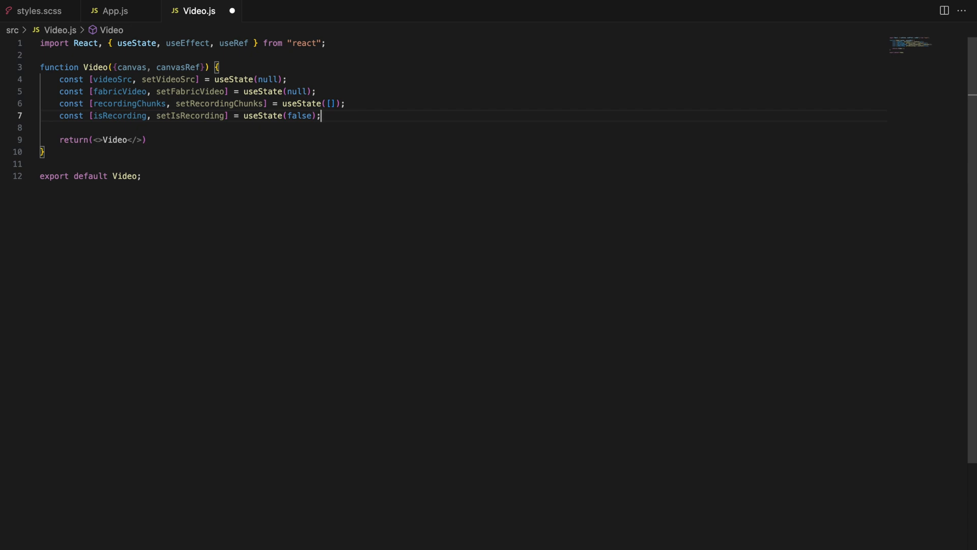
# Declare loadPercentage state as useState(0) and uploadMessage as useState("").
pyautogui.write('const [load]')
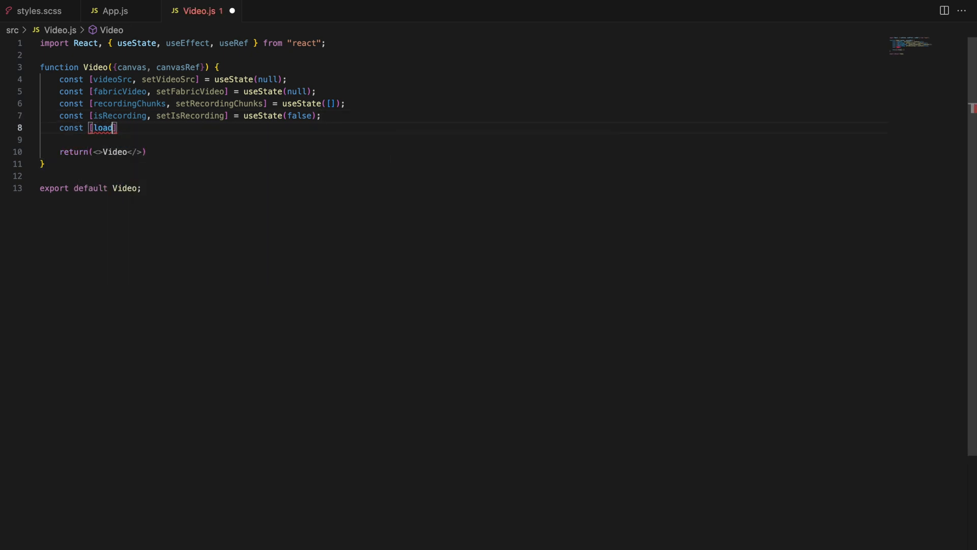
pyautogui.write('Percentage')
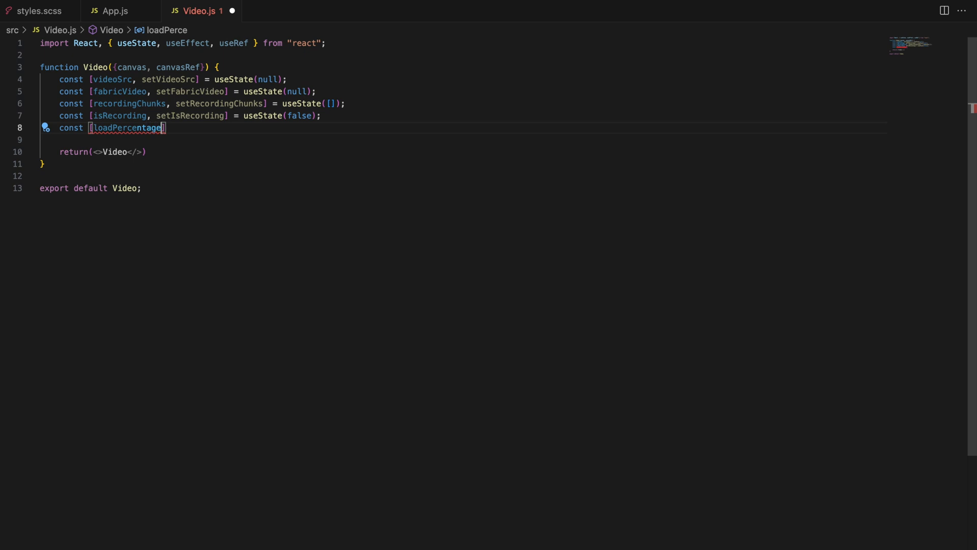
pyautogui.write(', setLoad')
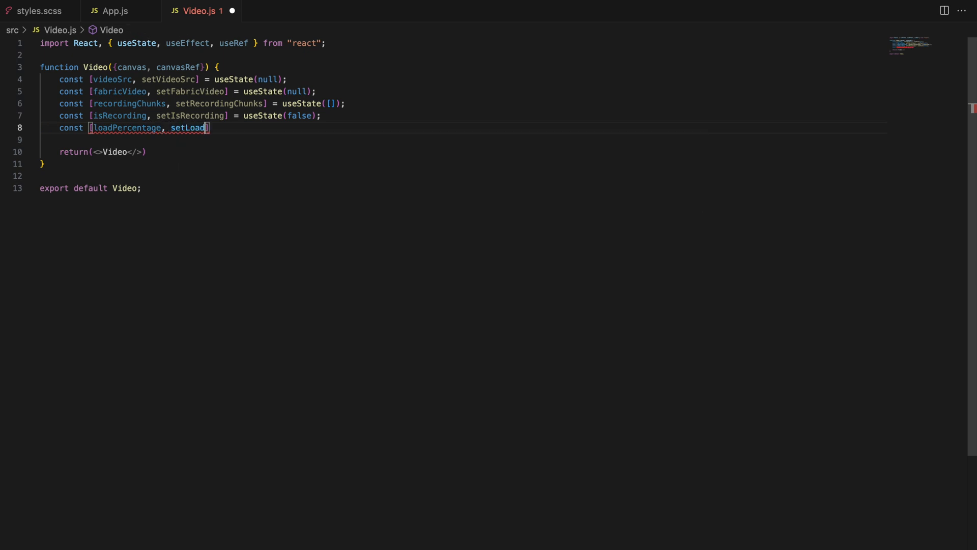
pyautogui.write('Percentage')
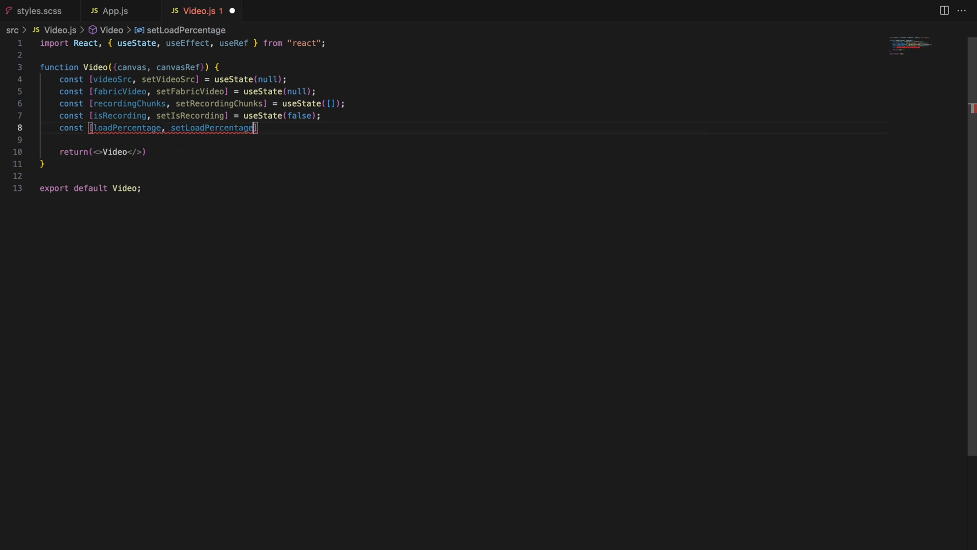
pyautogui.write('= useState(0);')
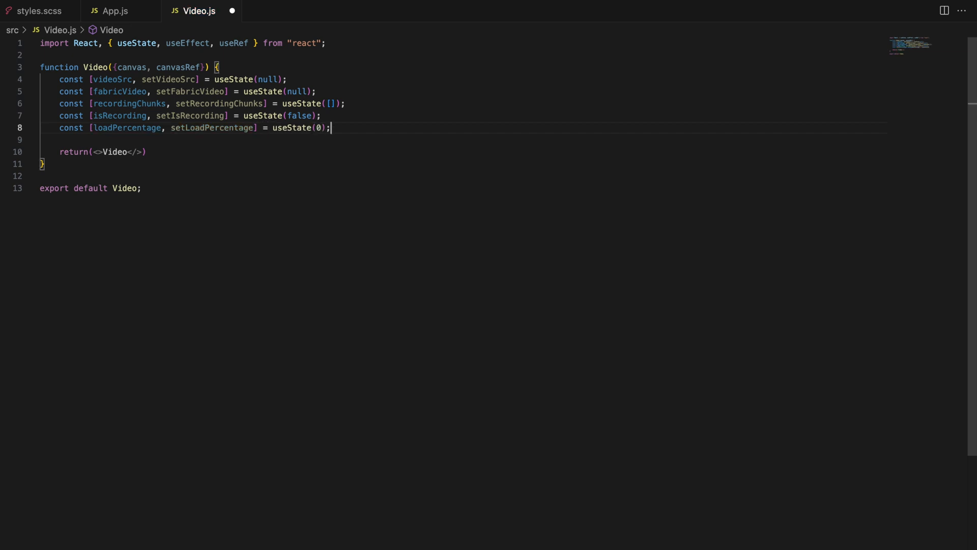
pyautogui.press('Enter')
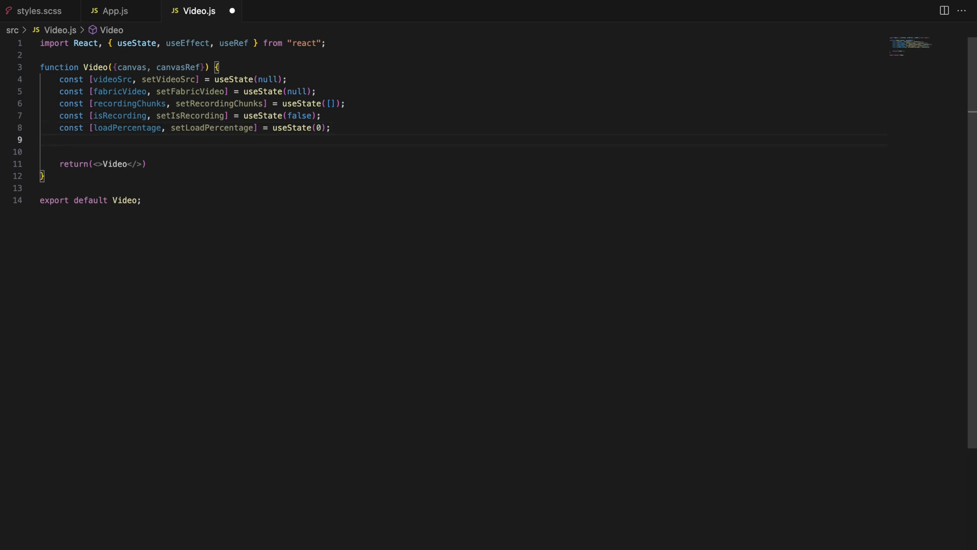
pyautogui.write('const [up')
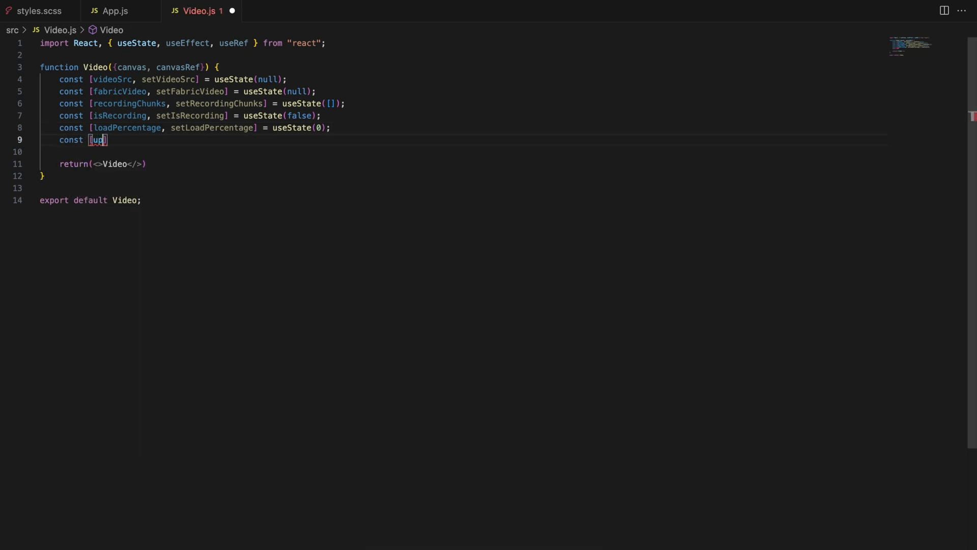
pyautogui.write('loadMessage, setUploadM')
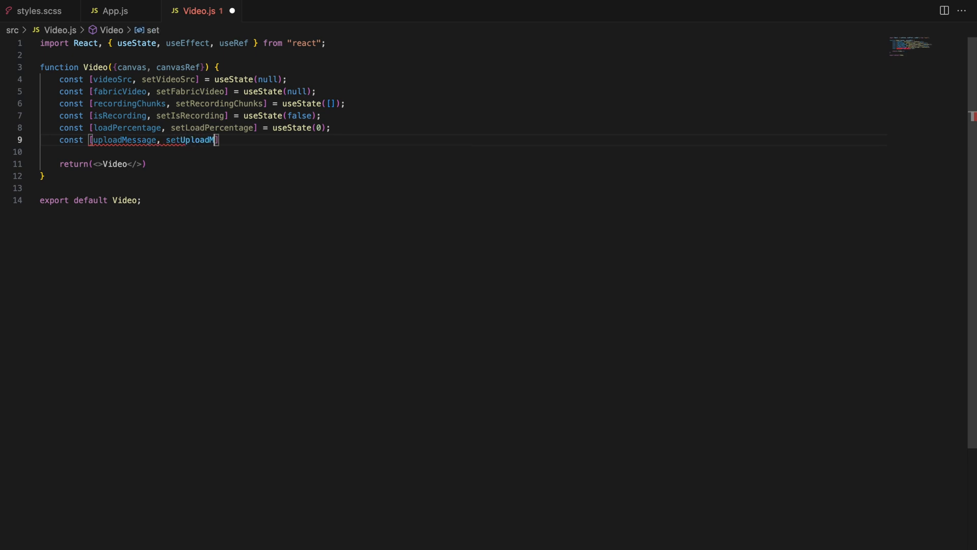
pyautogui.write('essage]')
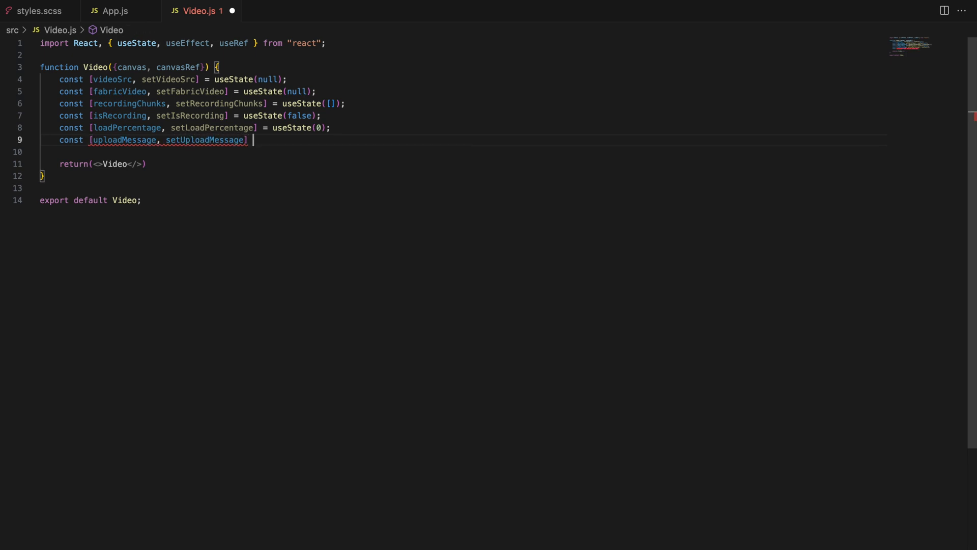
pyautogui.write('= useState("");')
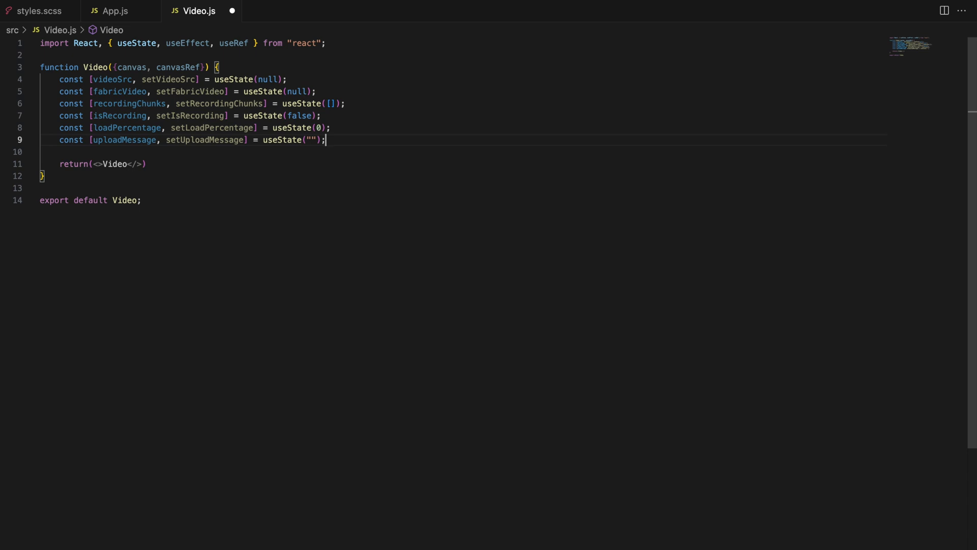
# Declare recordingTime as useState(0) and isPlaying state, then save the file.
pyautogui.write('const [r')
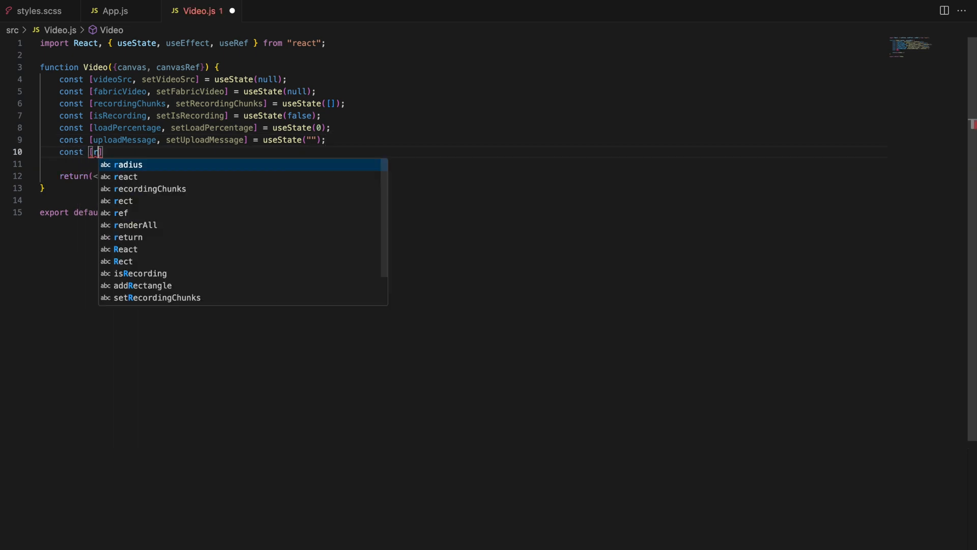
pyautogui.write('ecordingTime, setR')
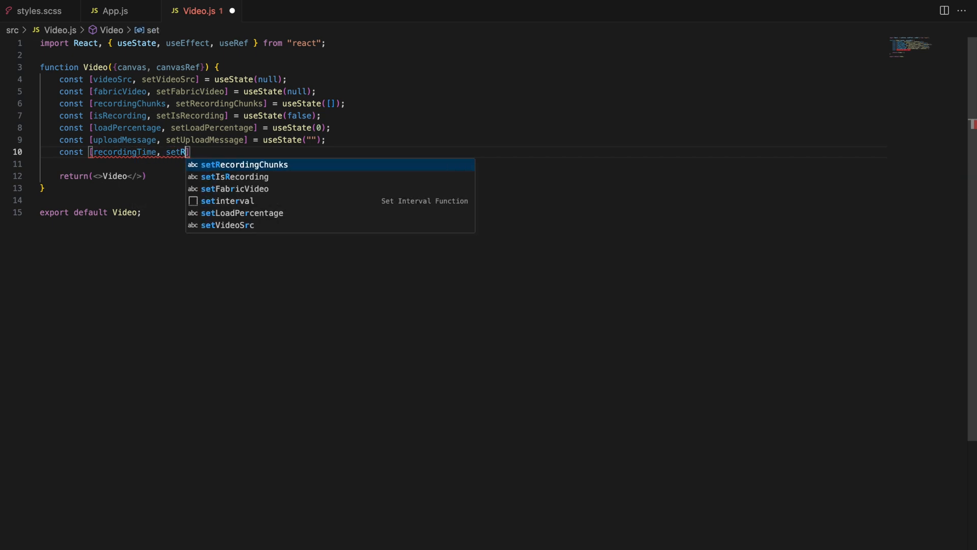
pyautogui.write('ecordingTime')
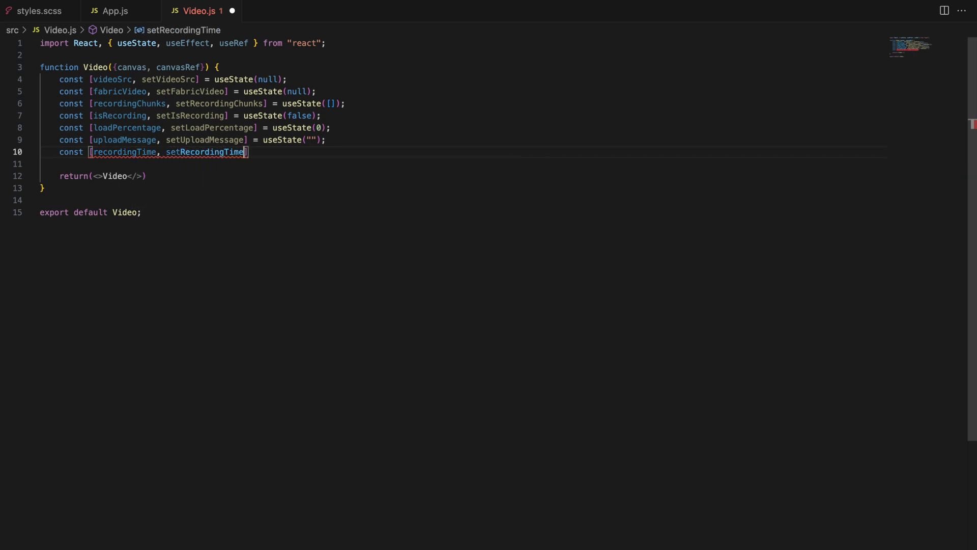
pyautogui.write('= useState(0);')
pyautogui.write('const [')
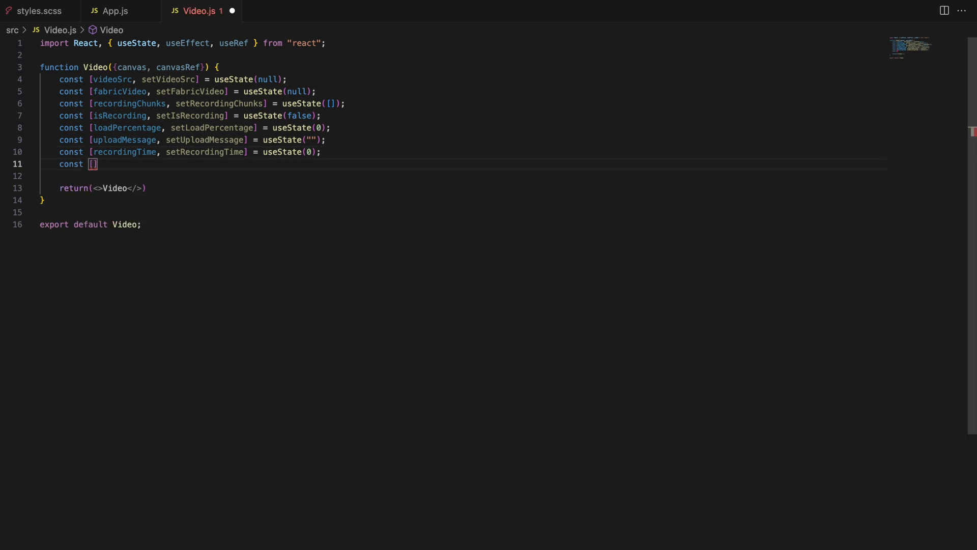
pyautogui.write('isPlaying, se')
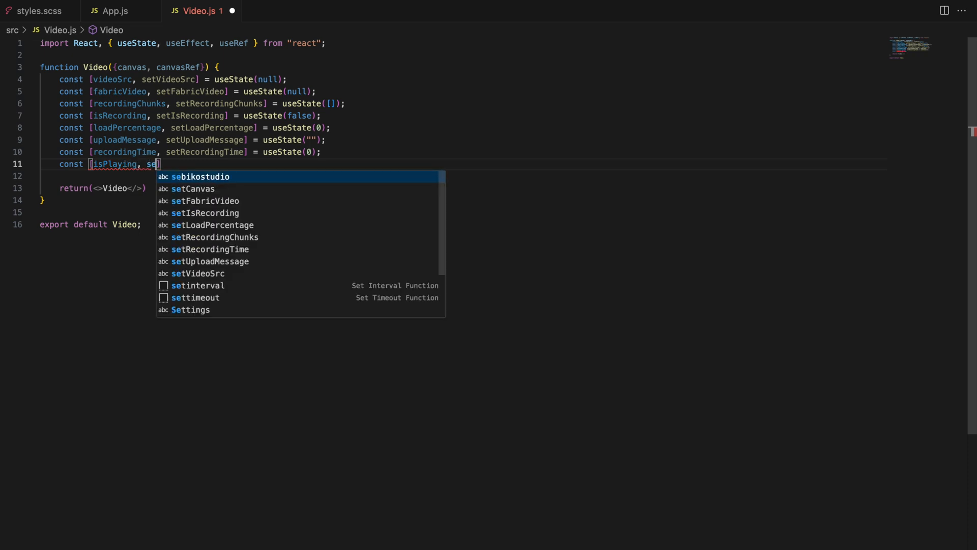
pyautogui.write('IsPlaying')
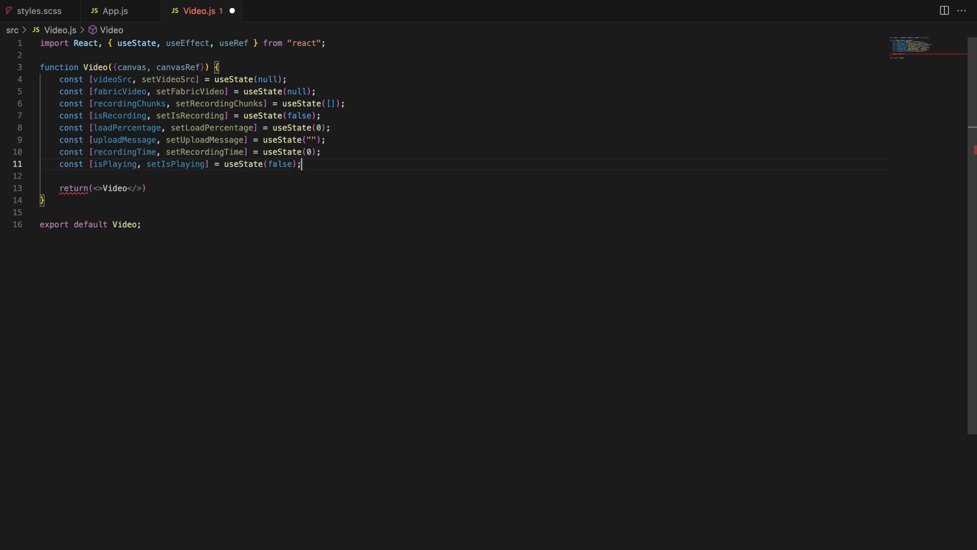
pyautogui.press('ctrl+s')
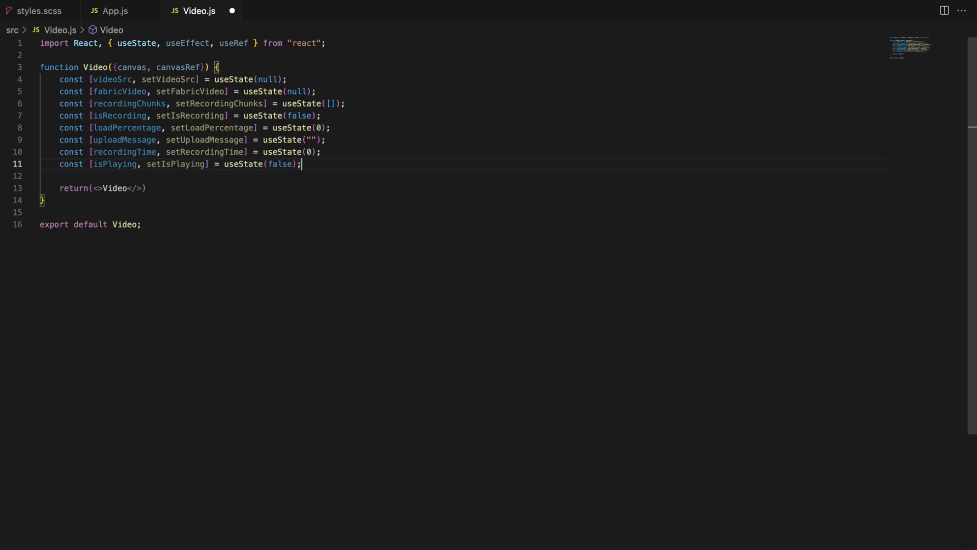
# Write handleVideoUpload taking the event, reading event.target.files[0] and checking if (file).
pyautogui.write('const h')
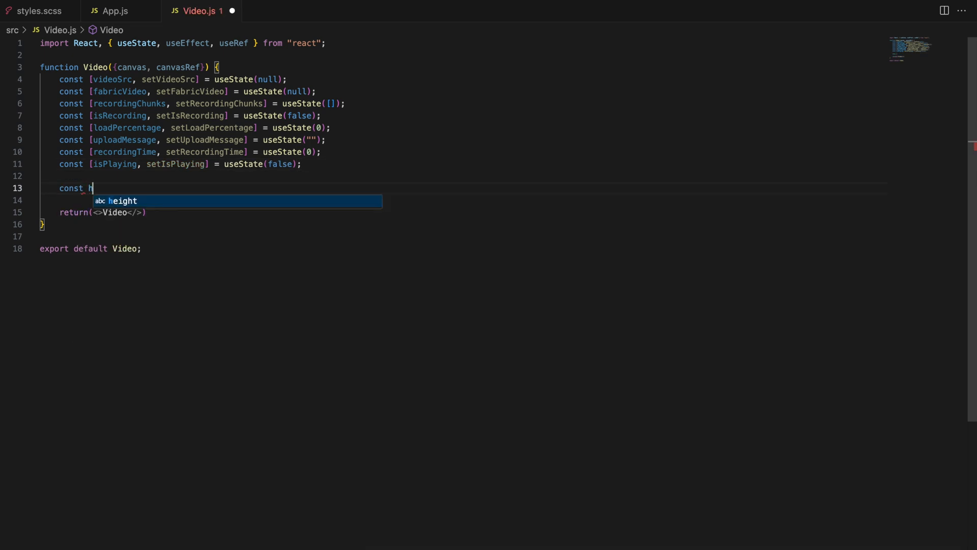
pyautogui.write('andleVideoU')
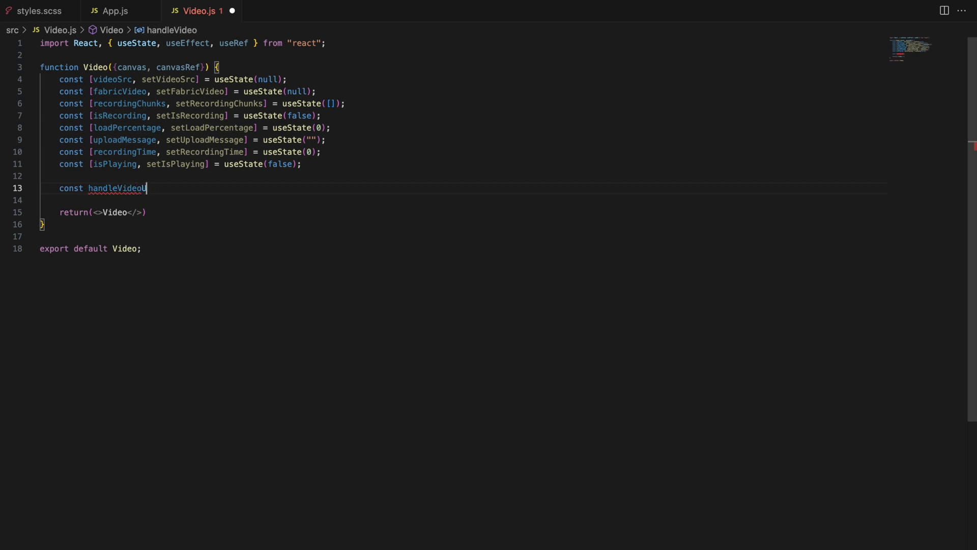
pyautogui.write('pload = (event) => {')
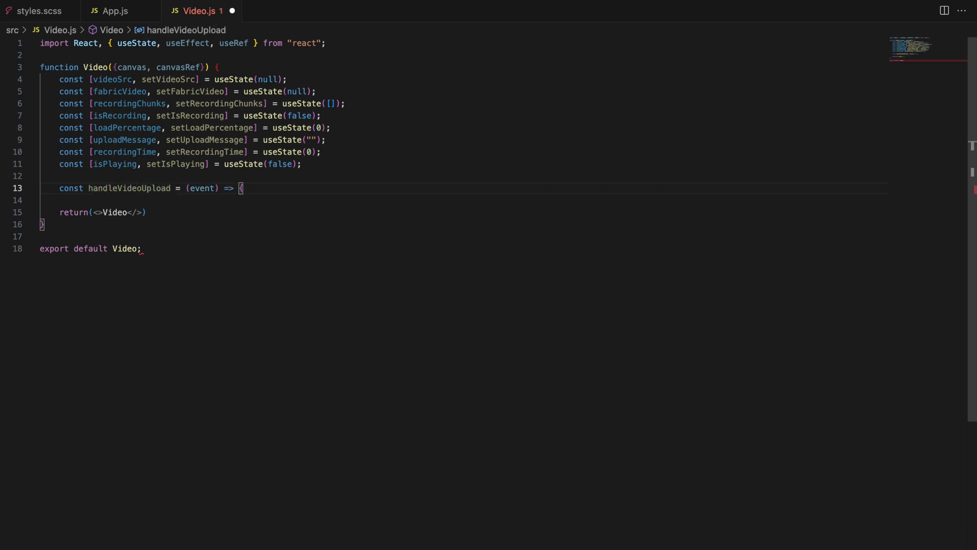
pyautogui.write('}')
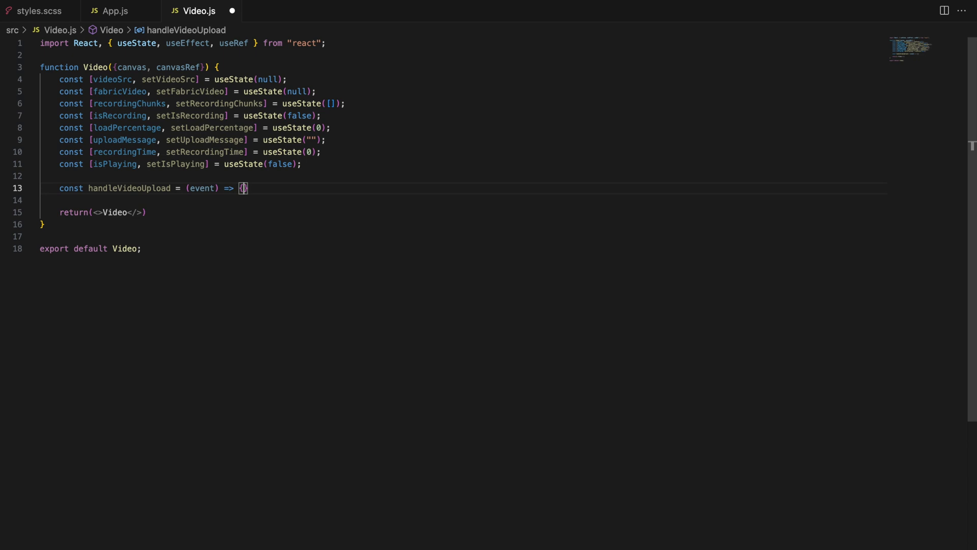
pyautogui.press('Enter')
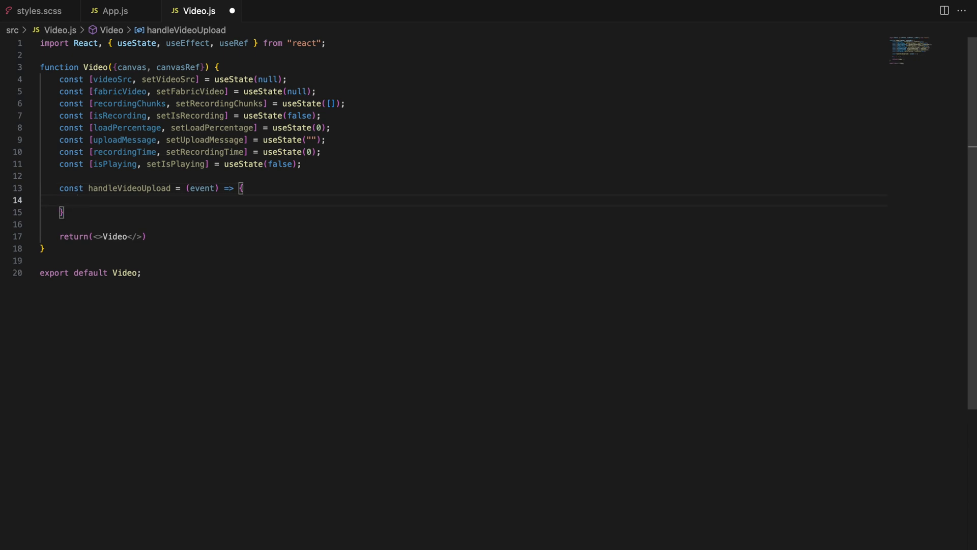
pyautogui.write('const file')
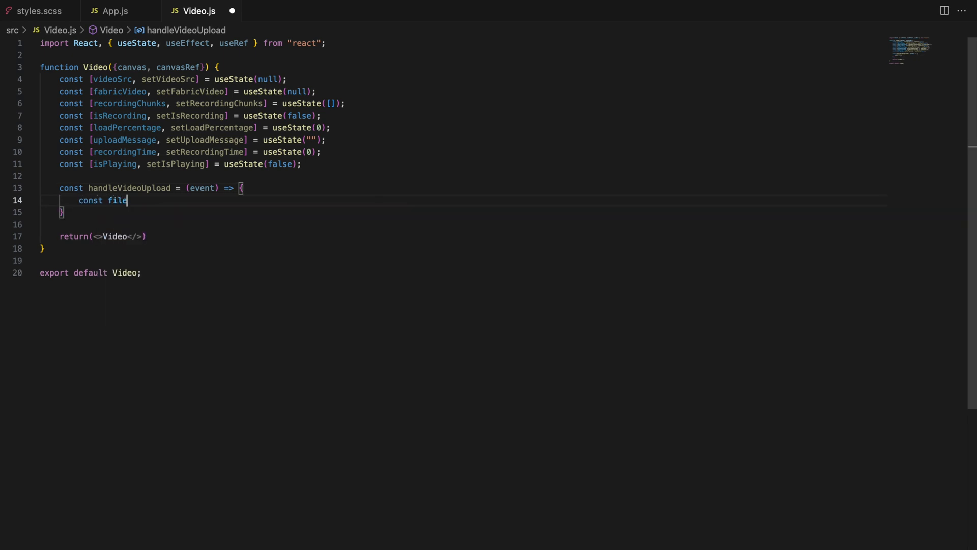
pyautogui.write('= event.target.files[0];')
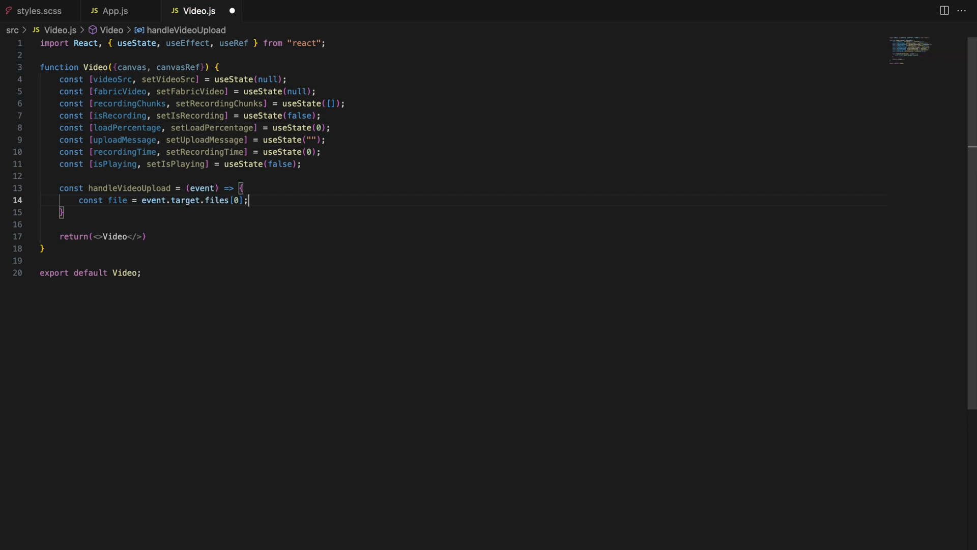
pyautogui.press('Enter')
pyautogui.write('if (')
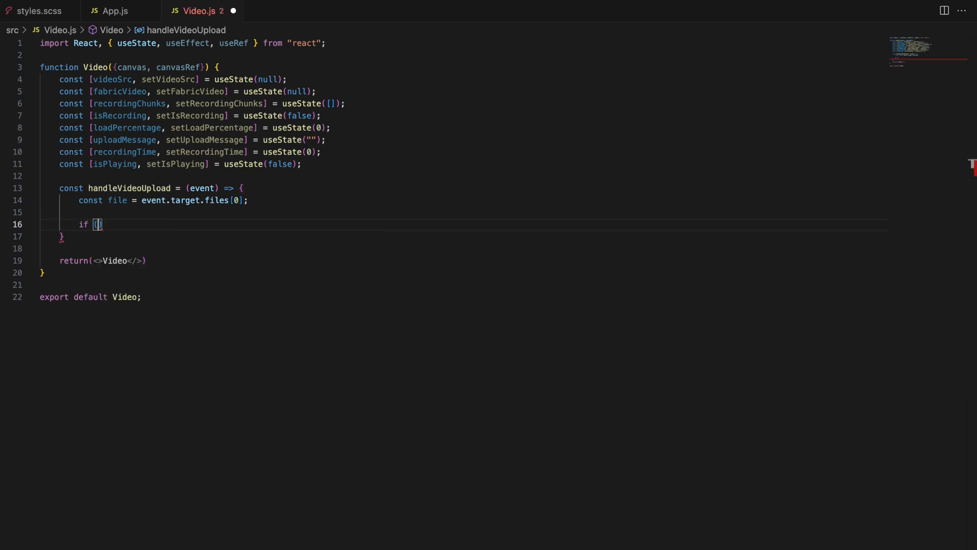
pyautogui.write('file')
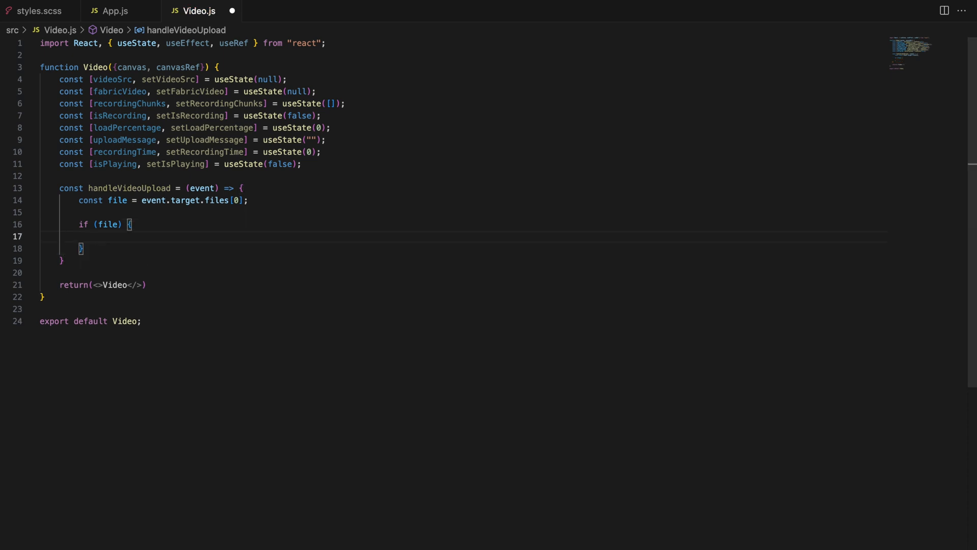
# Reset load percentage, video source and upload message, set videoSrc to URL.createObjectURL(file) and create a video element.
pyautogui.write('setLoadedPercentage(0);')
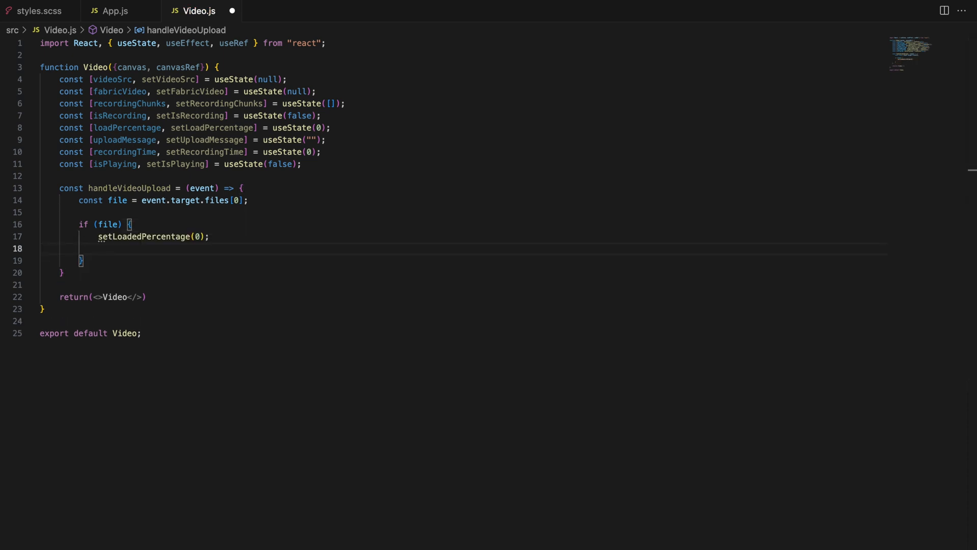
pyautogui.write('setVideoSrc(null);')
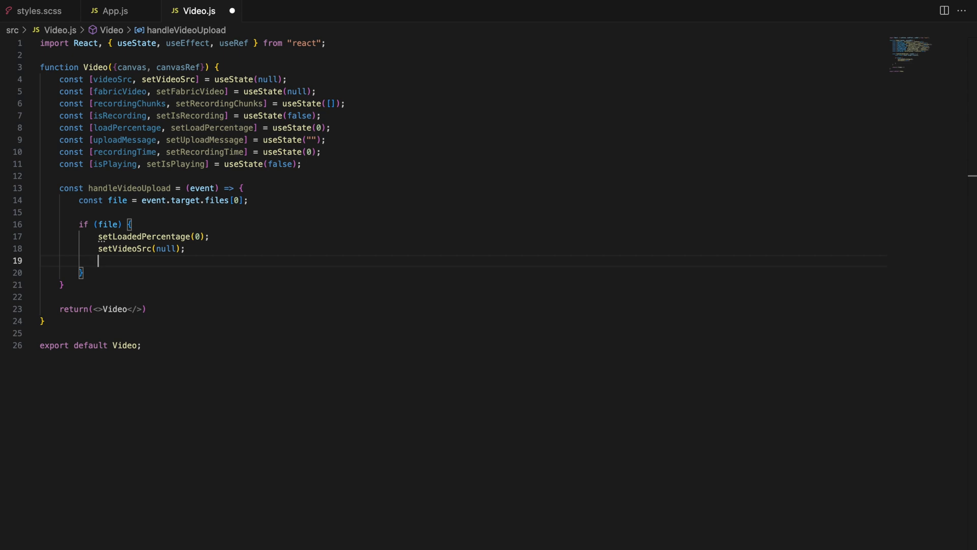
pyautogui.write('setUploadMessage("");')
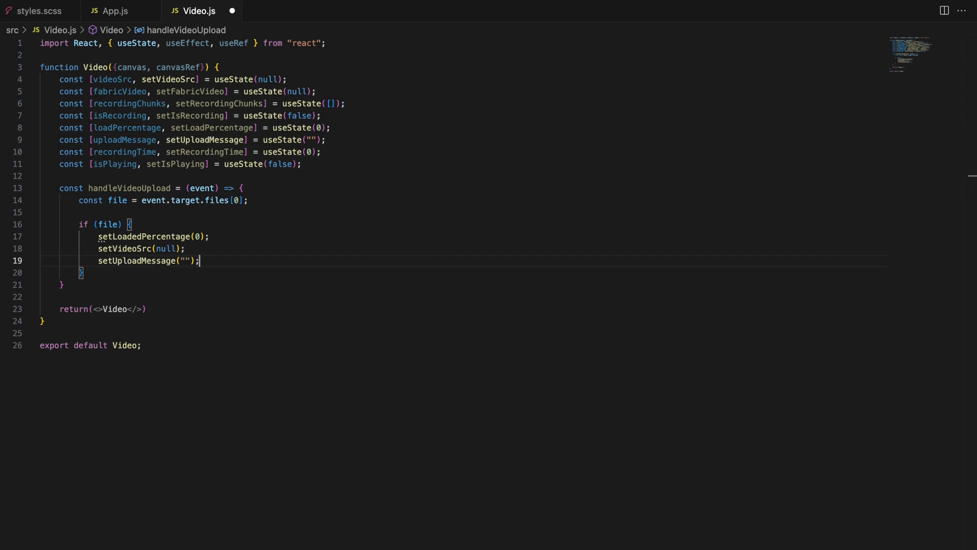
pyautogui.write('const')
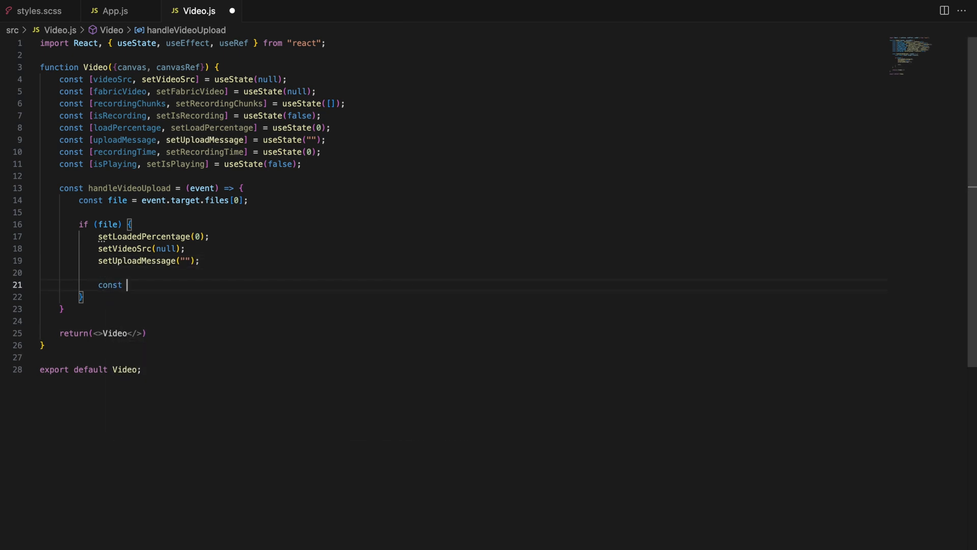
pyautogui.write('URL =')
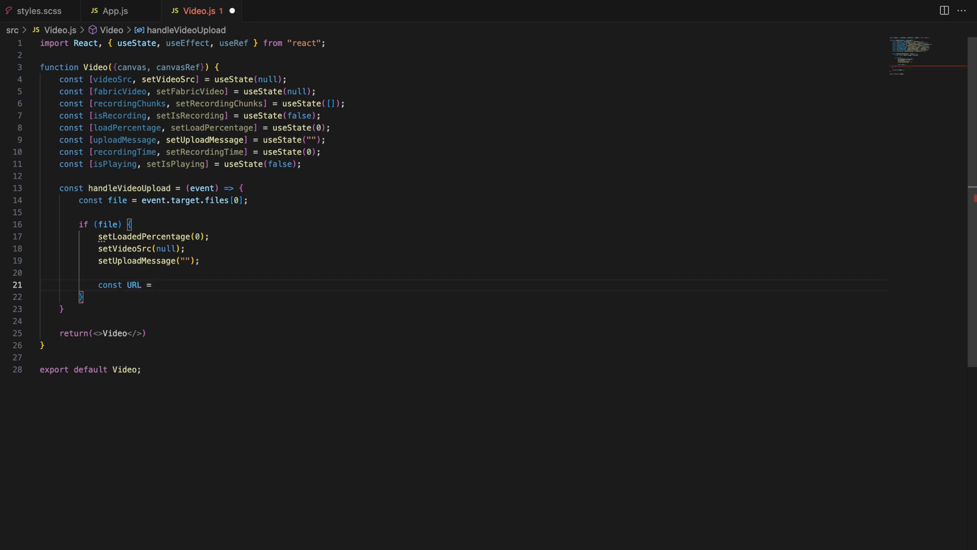
pyautogui.write('URL.createObjectURL(file);')
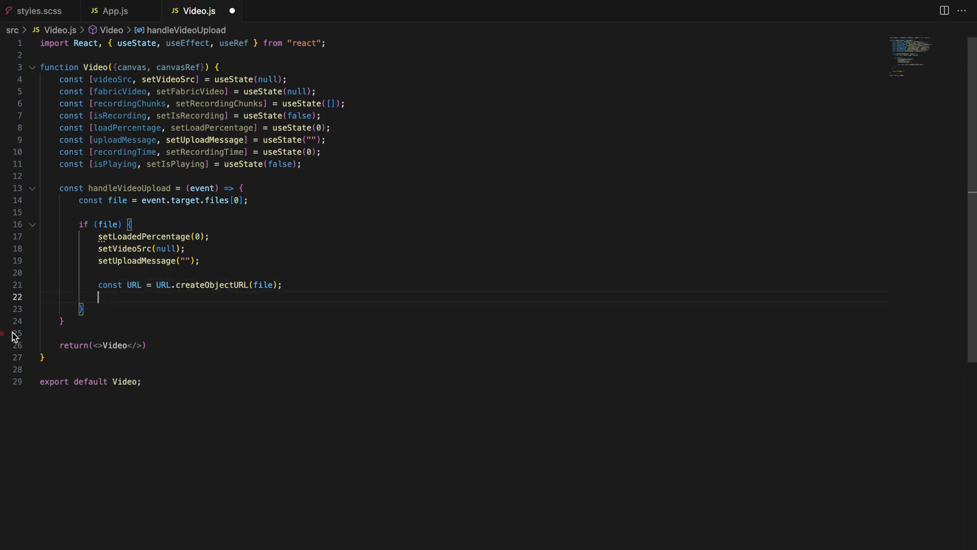
pyautogui.write('setVideoSrc(url);')
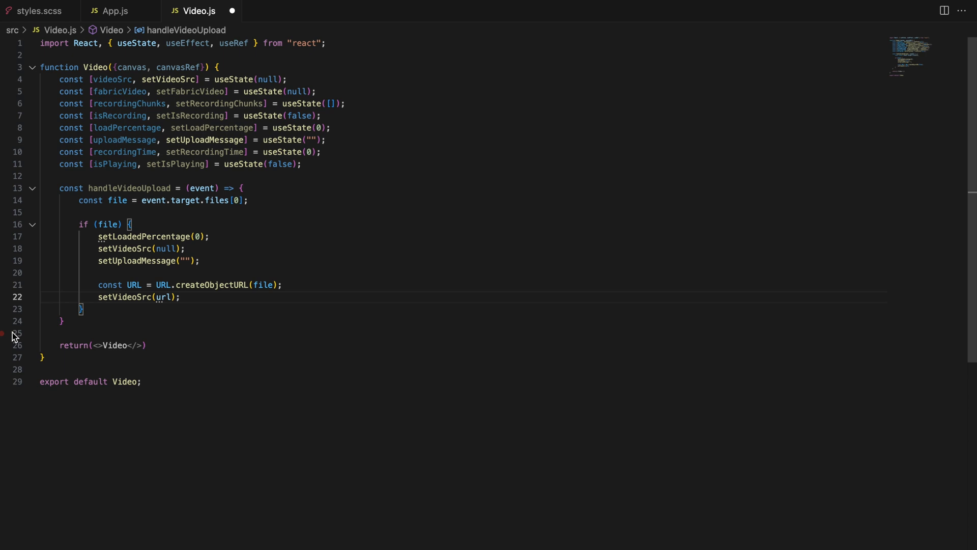
pyautogui.write('const vide')
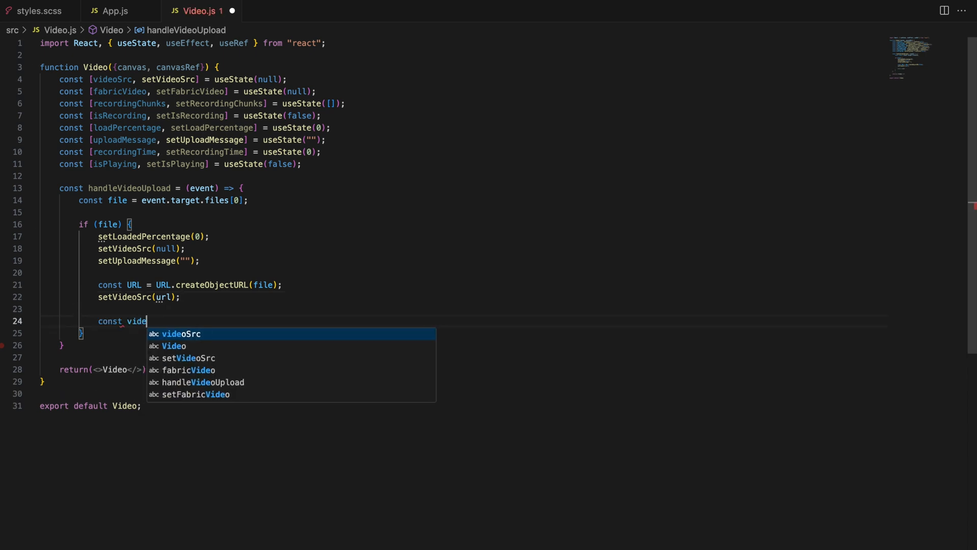
pyautogui.write('oElement = document.createElement("video");')
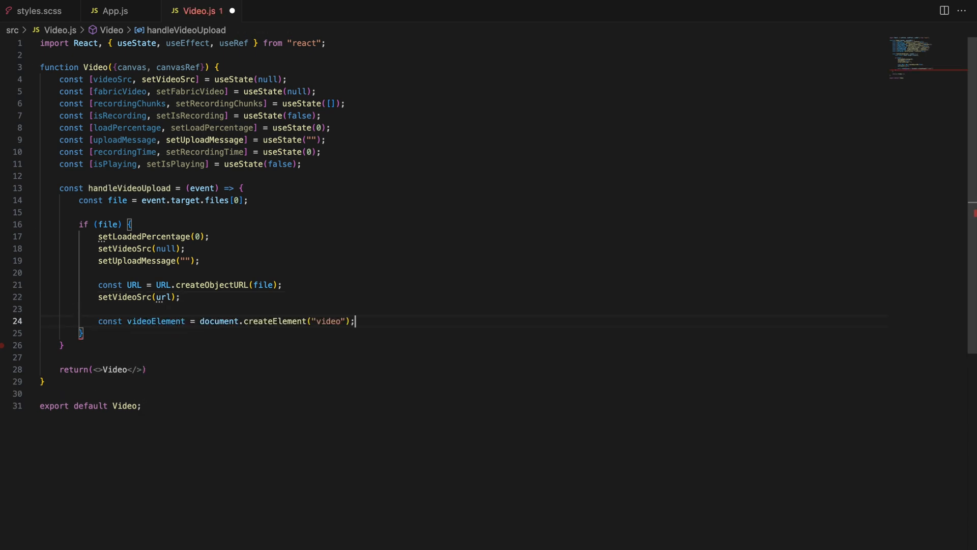
# Set videoElement.src = url, crossOrigin "anonymous", and in a loadeddata listener read video and canvas width/height.
pyautogui.write('videoElement.src = url;')
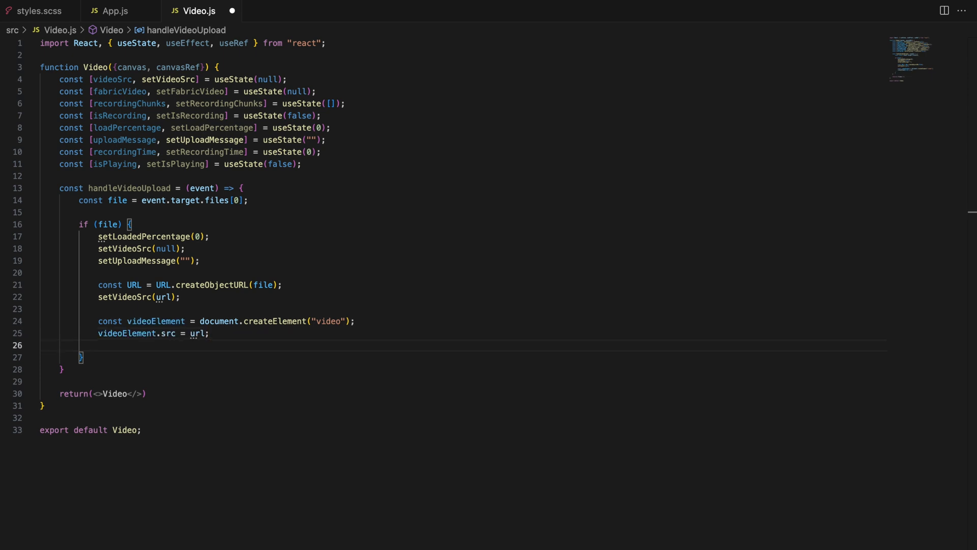
pyautogui.write('videoElement.crossOrigin = "anonymous";')
pyautogui.write('videoElement.addEventListener("loadeddata", () => {')
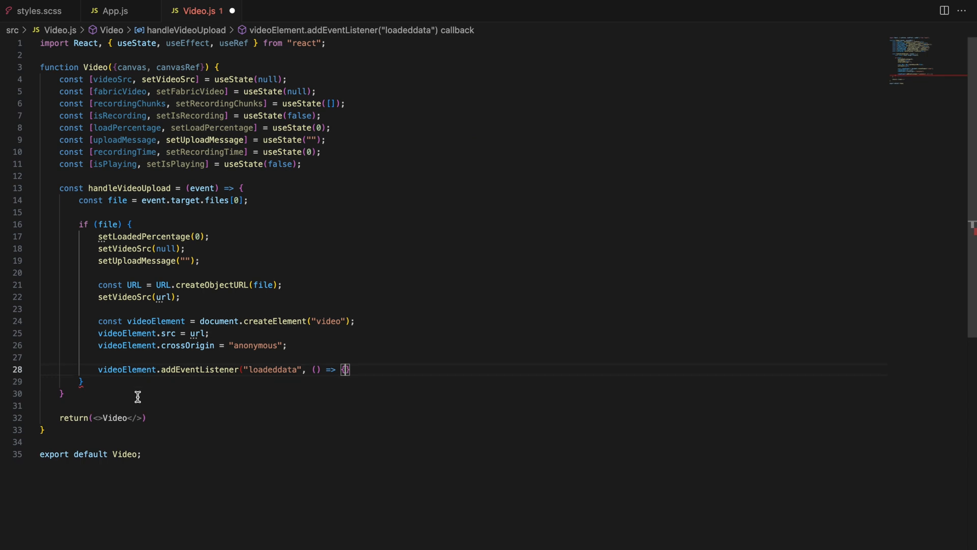
pyautogui.write(');')
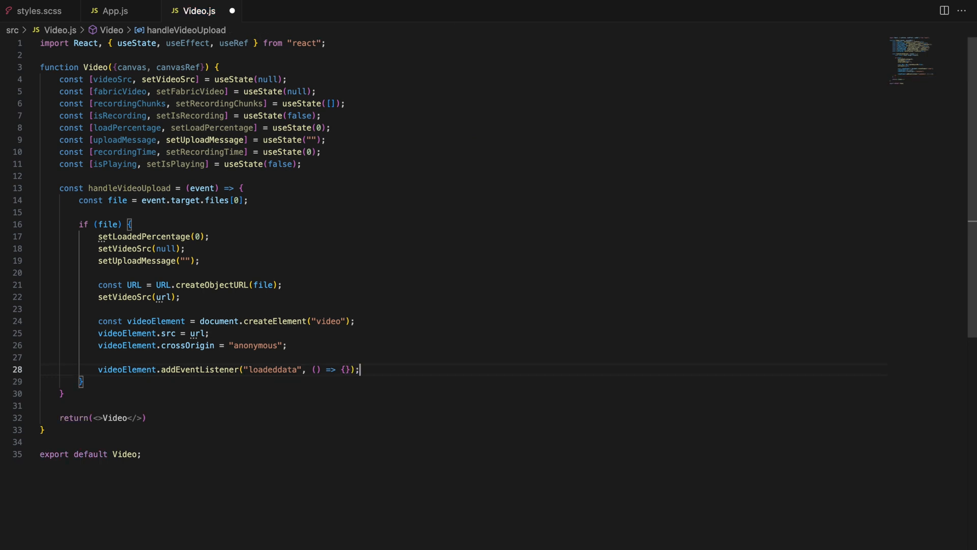
pyautogui.press('enter')
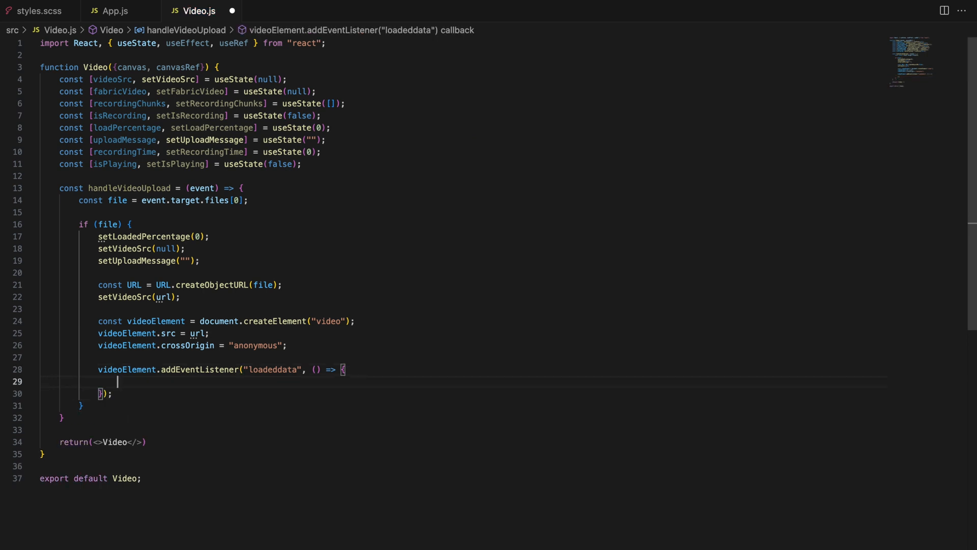
pyautogui.write('const videoWidth = videoElement.videoWidth;')
pyautogui.write('videoElement.width = videoWidth;')
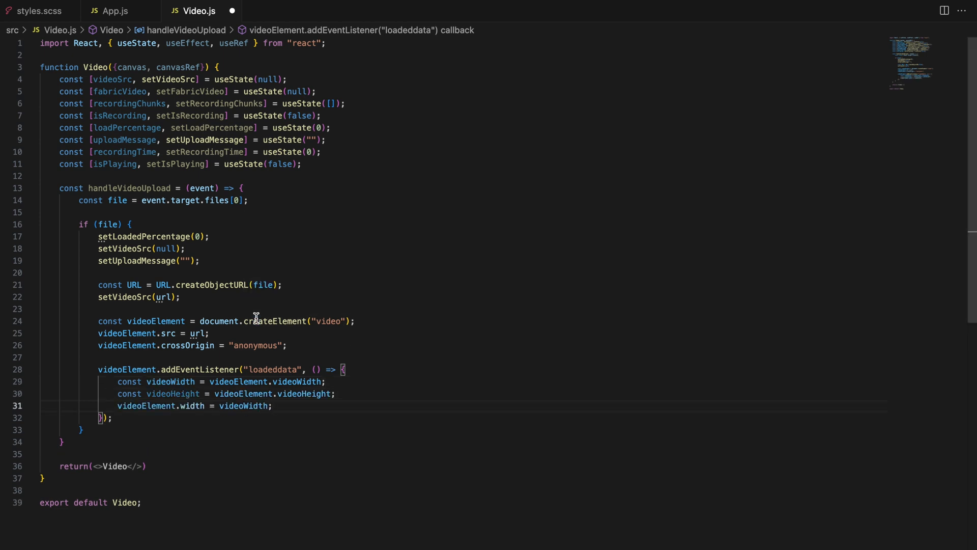
pyautogui.write('videoElement.height = videoHeight;')
pyautogui.write('const canvasWidth = canvas.width;')
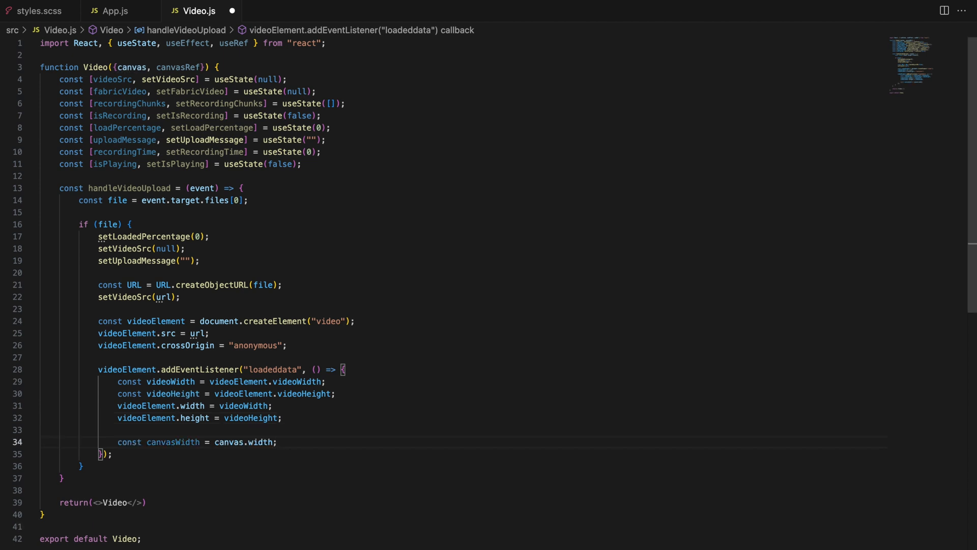
pyautogui.write('const canvasHeight = canvas.height;')
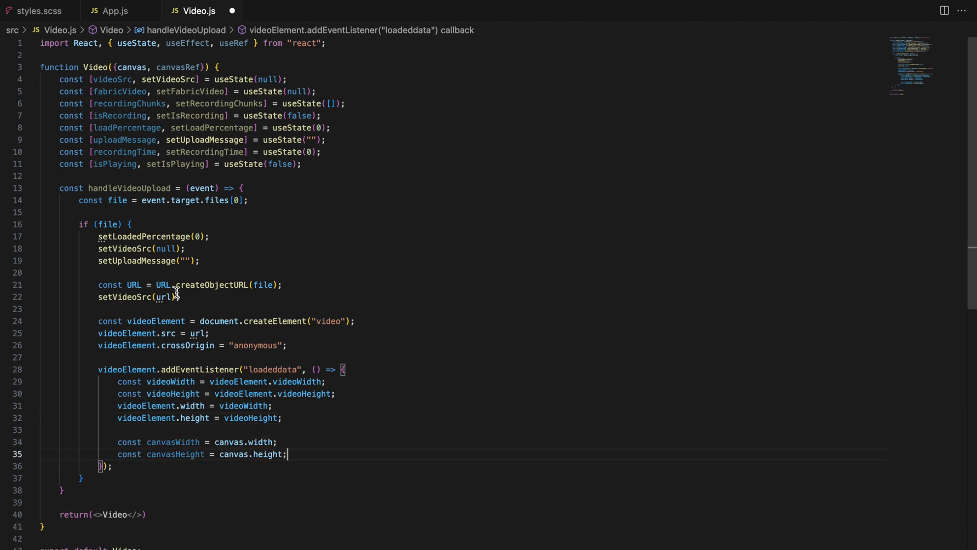
# Compute scale = Math.min(canvasWidth / videoWidth, ...) and begin canvas.renderAll.
pyautogui.write('const scale = Math.min(')
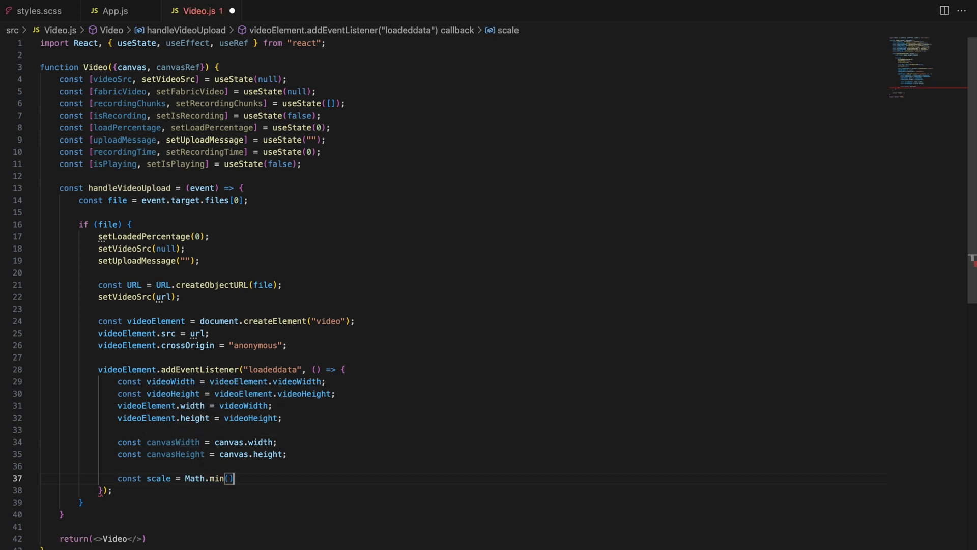
pyautogui.press('Enter')
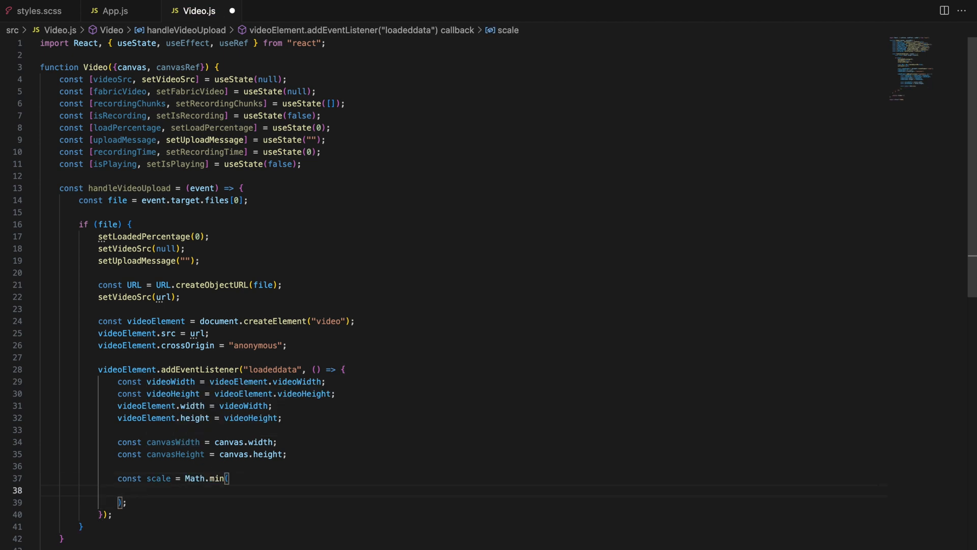
pyautogui.write('canvasWidth / videoWidth,')
pyautogui.write('canvasHeight / videoHeight')
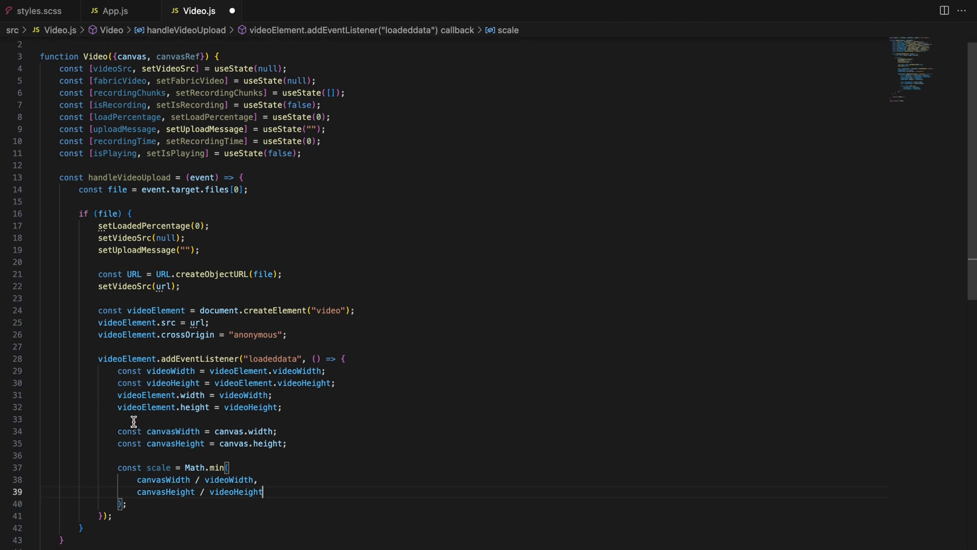
pyautogui.scroll(-3)
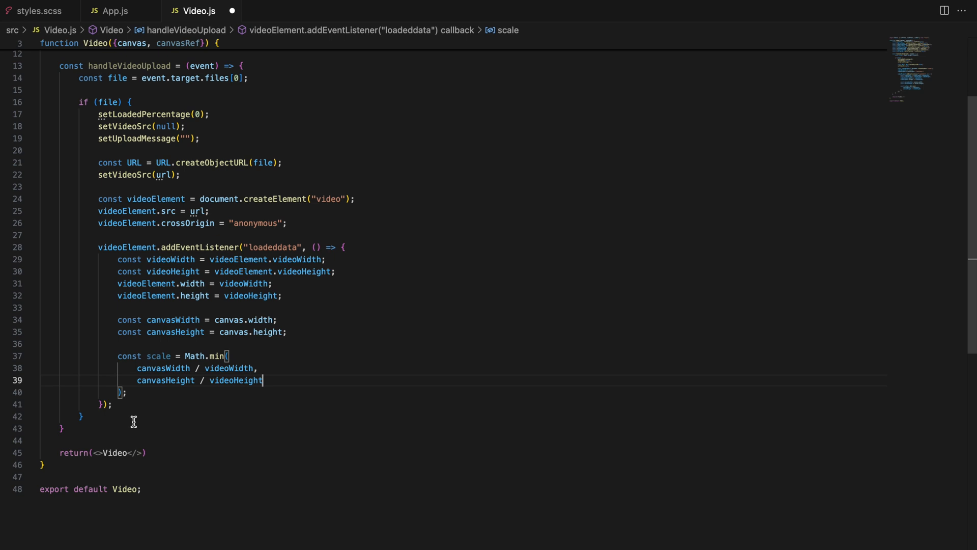
pyautogui.write('canvas.')
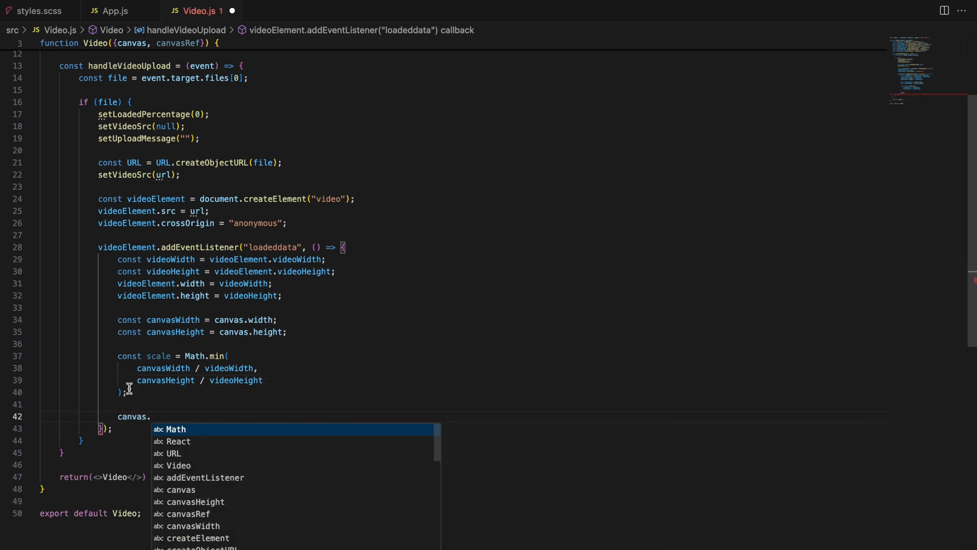
pyautogui.write('renderAll')
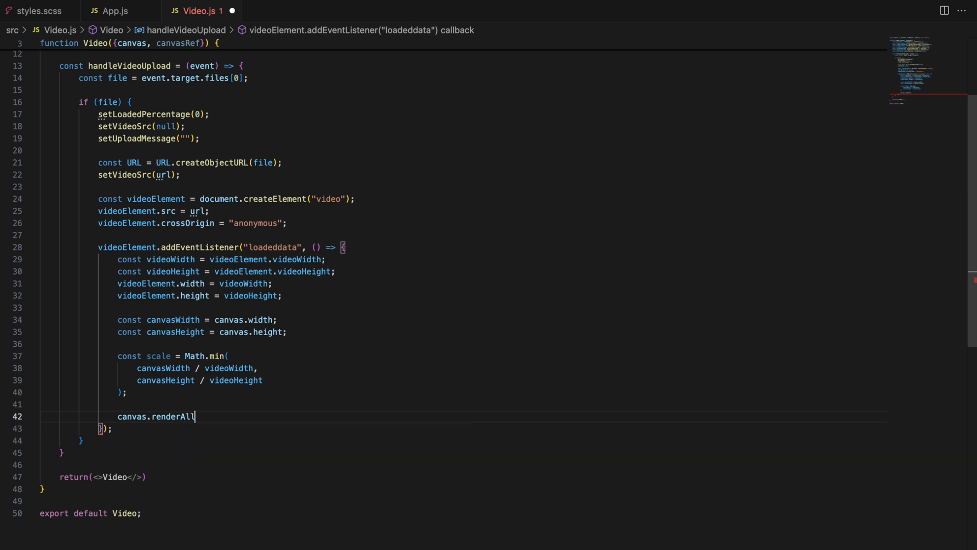
# Create fabricImage = new FabricImage(videoElement) with left, top, scaleX and scaleY set to scale.
pyautogui.write('();')
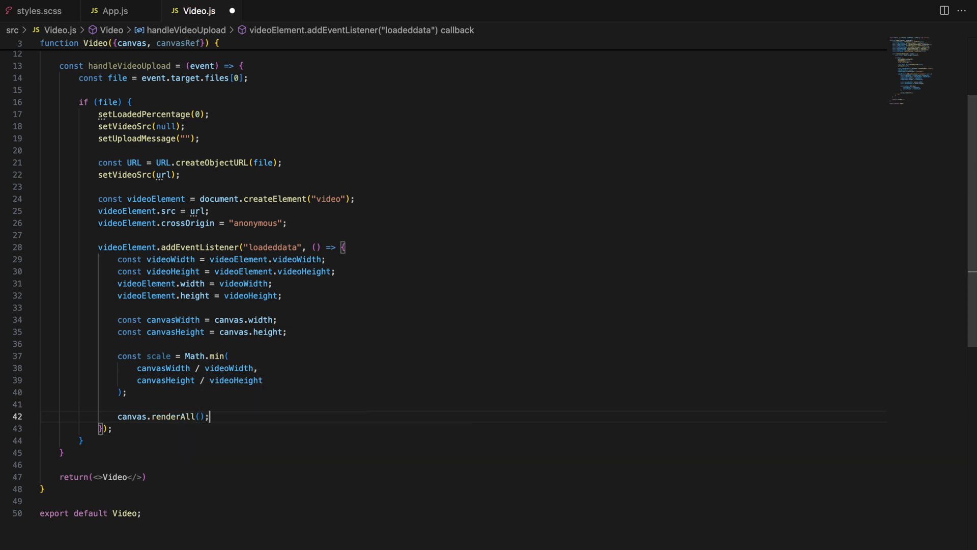
pyautogui.write('const fabricImage = new')
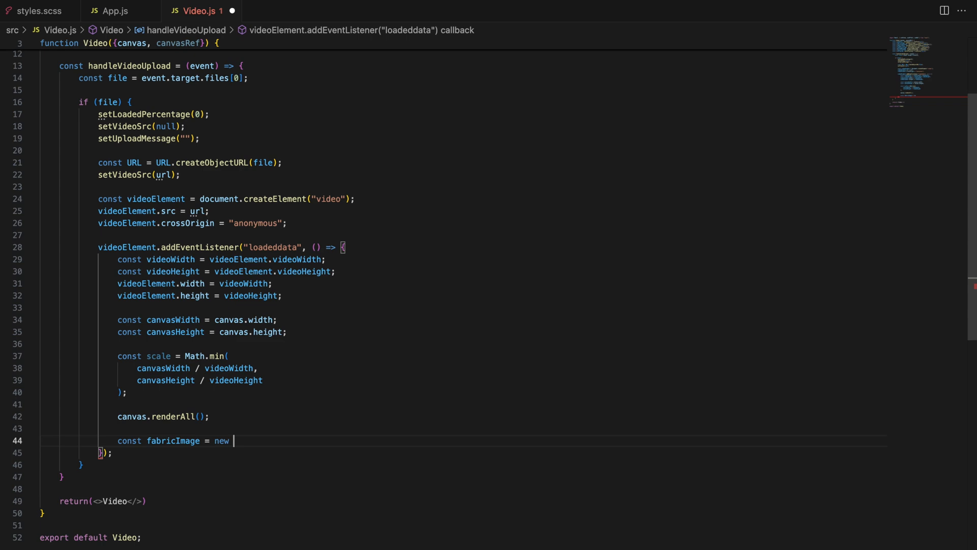
pyautogui.write('FabricImage()')
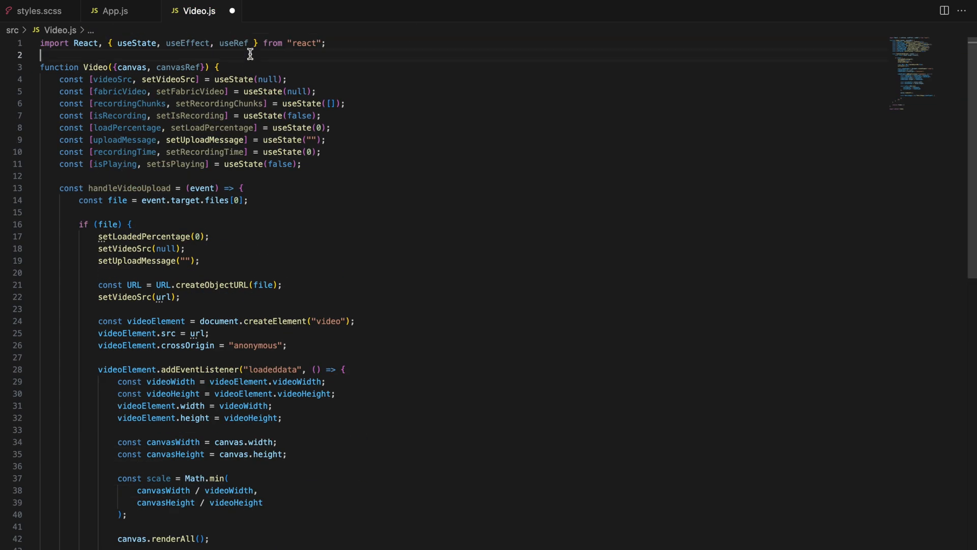
pyautogui.write('left: 0,')
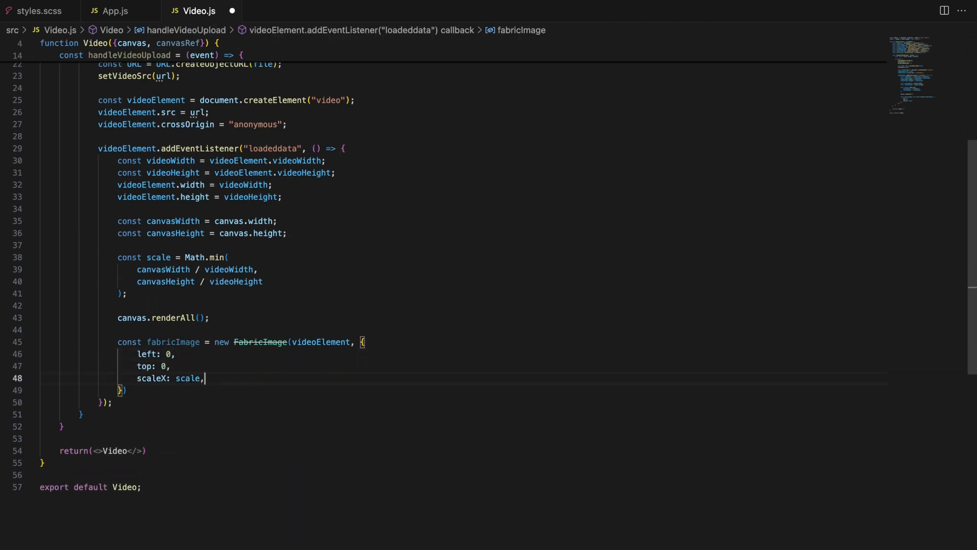
pyautogui.write('scaleY: scale,')
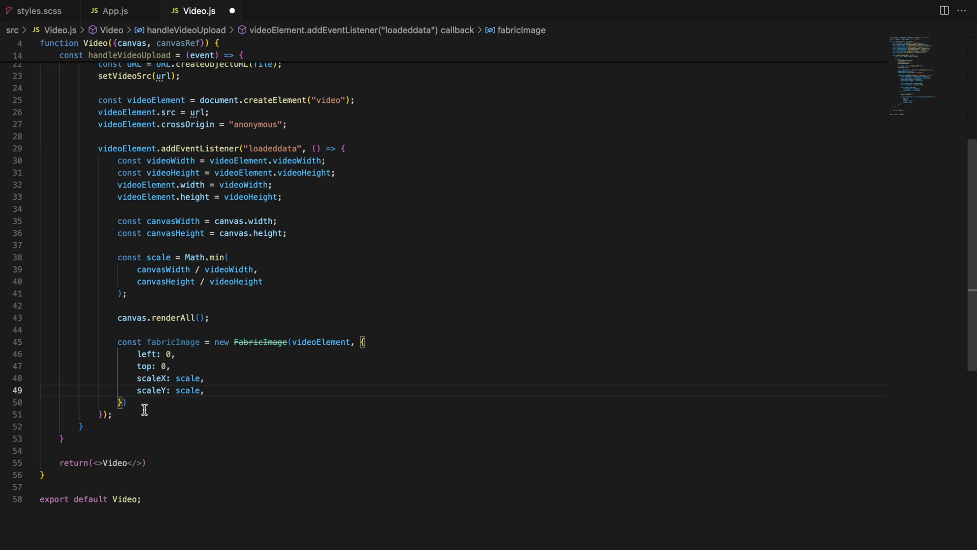
# Call setFabricVideo, canvas.add(fabricImage) and renderAll, then start a "progress" event listener.
pyautogui.write('setFabricVideo(fabricImage);')
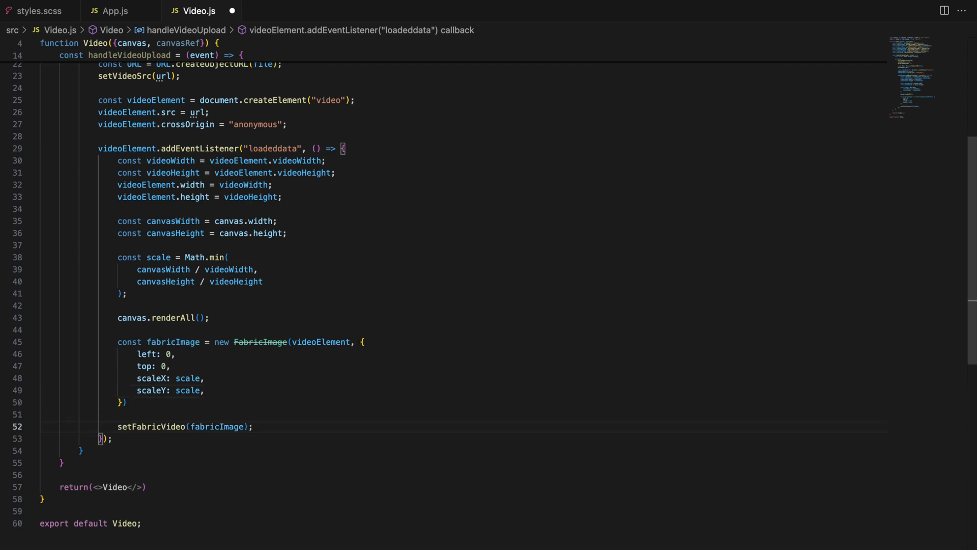
pyautogui.write('canvas.add(fabricImage);')
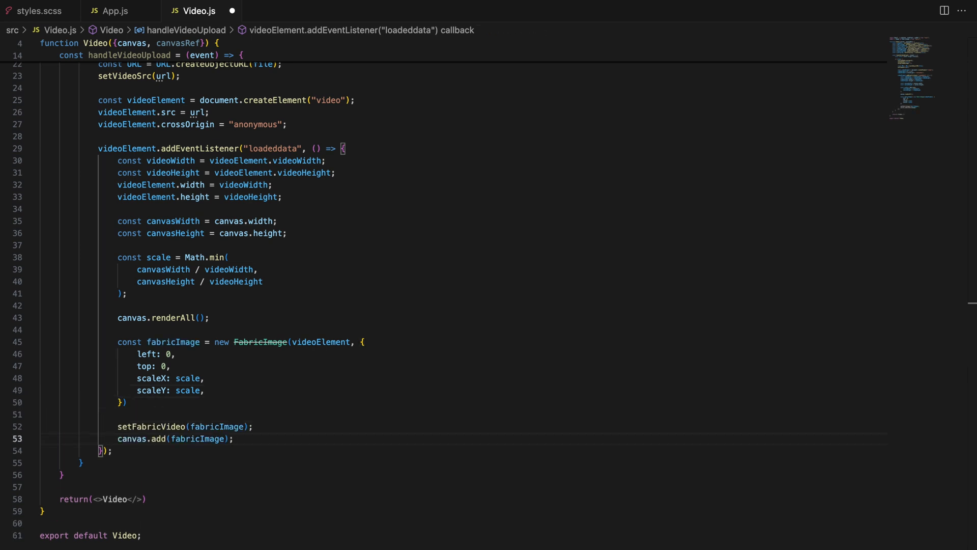
pyautogui.write('canvas.renderAll();')
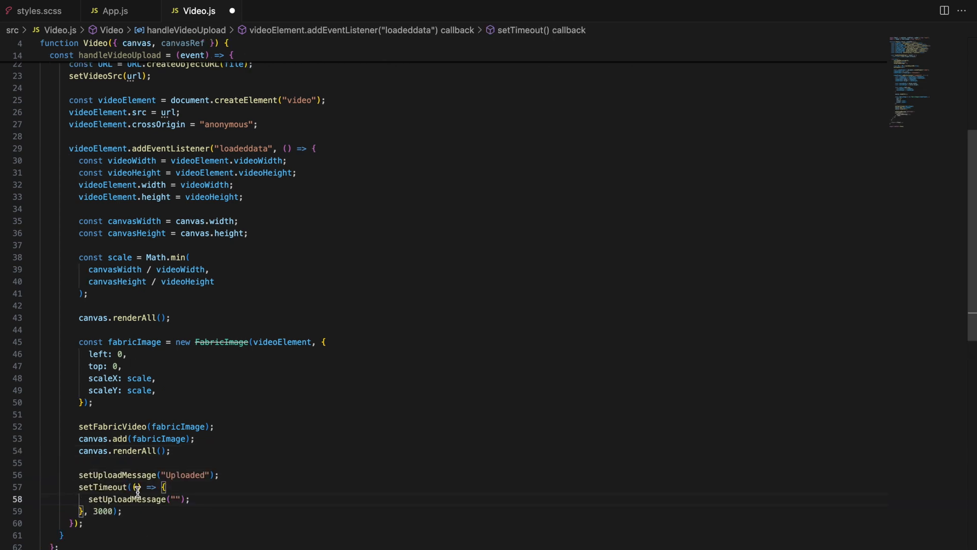
pyautogui.write('videoElement.addEventListener("progress", () => {')
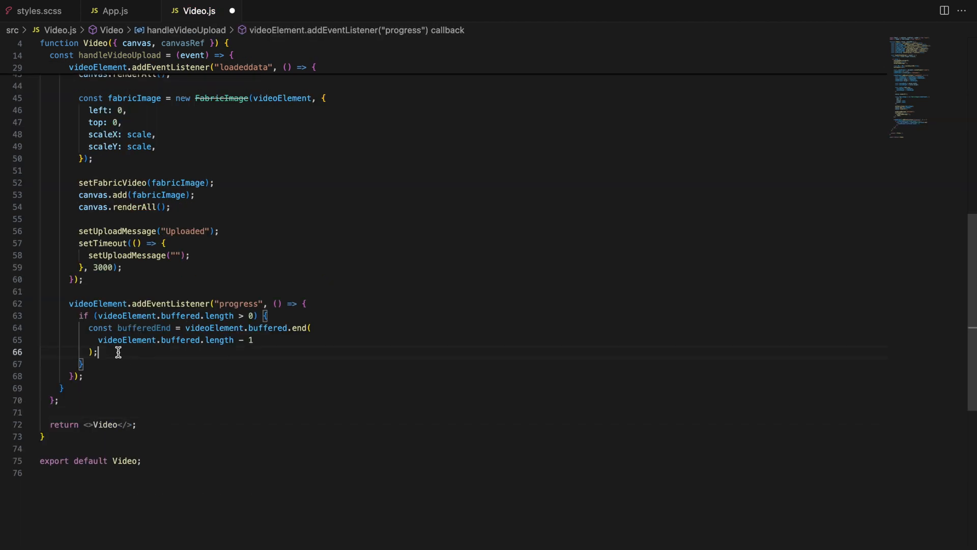
# In the progress listener read const duration = videoElement.duration.
pyautogui.write('const duration = videoElement.duration;')
pyautogui.write('const handlePlayPauseVideo = () => {')
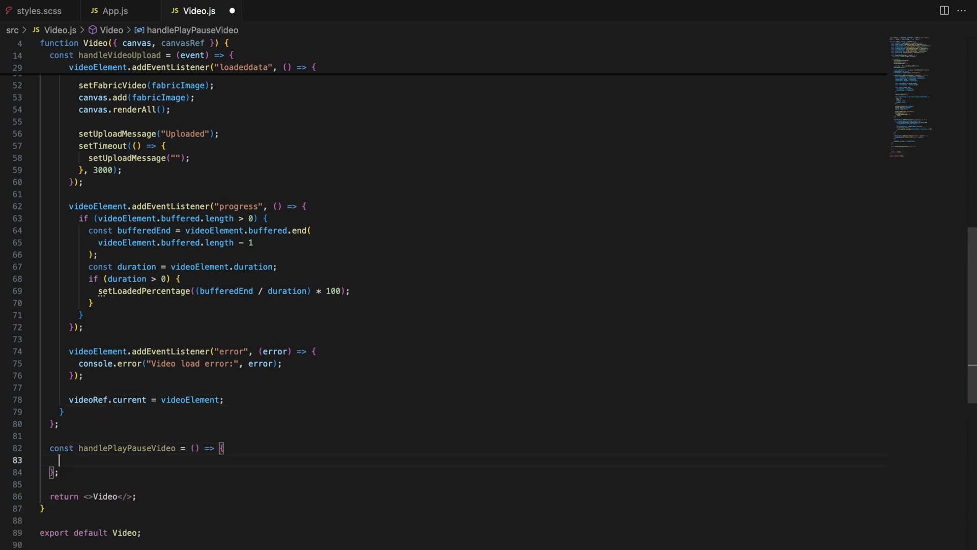
# In handlePlayPauseVideo add nested checks for videoRef.current and videoRef.current.paused.
pyautogui.write('if (videoRef.current) {')
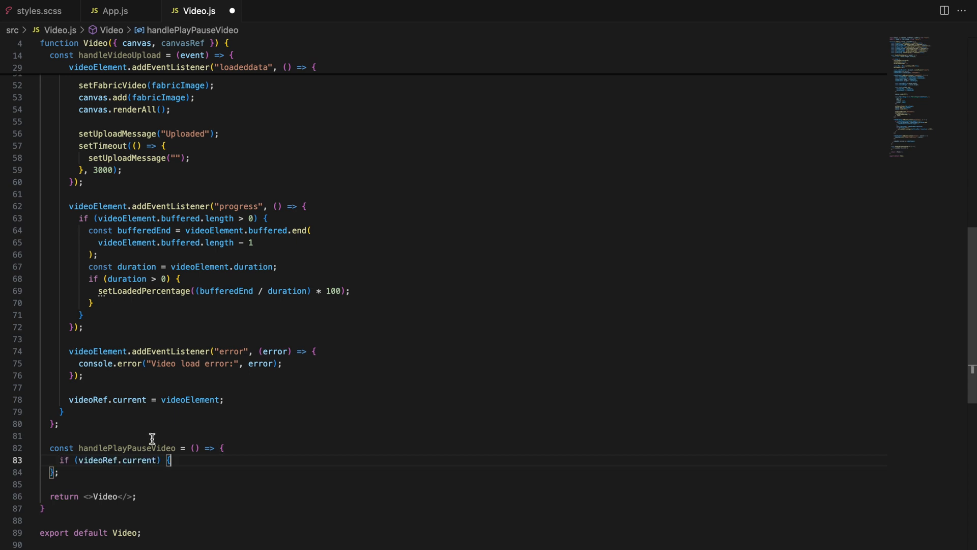
pyautogui.press('enter')
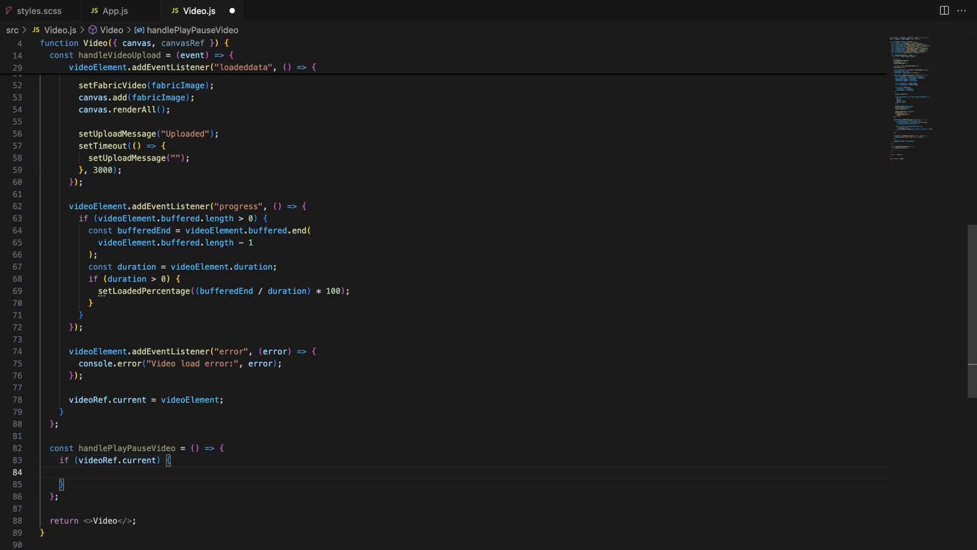
pyautogui.write('if (videoRef.current.paused) {')
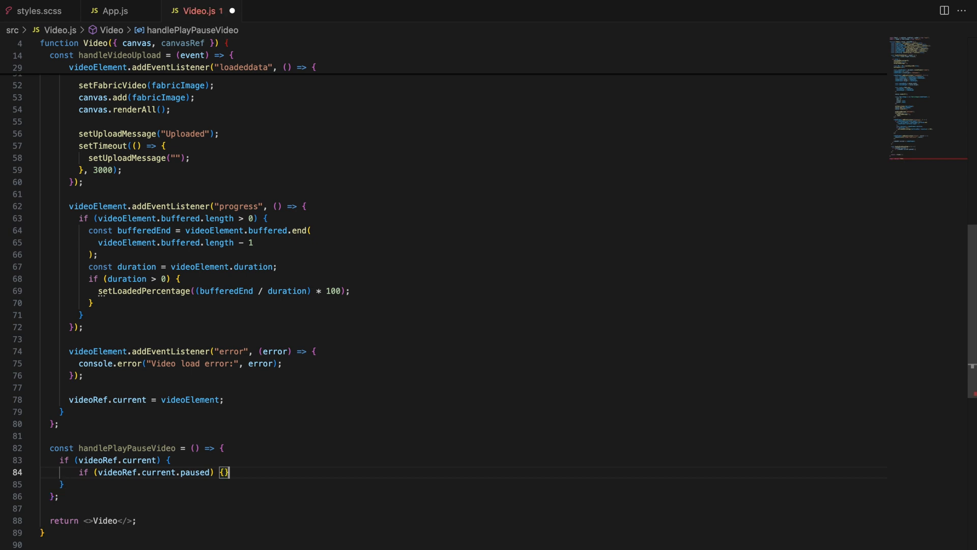
pyautogui.write(' else {')
pyautogui.press('enter')
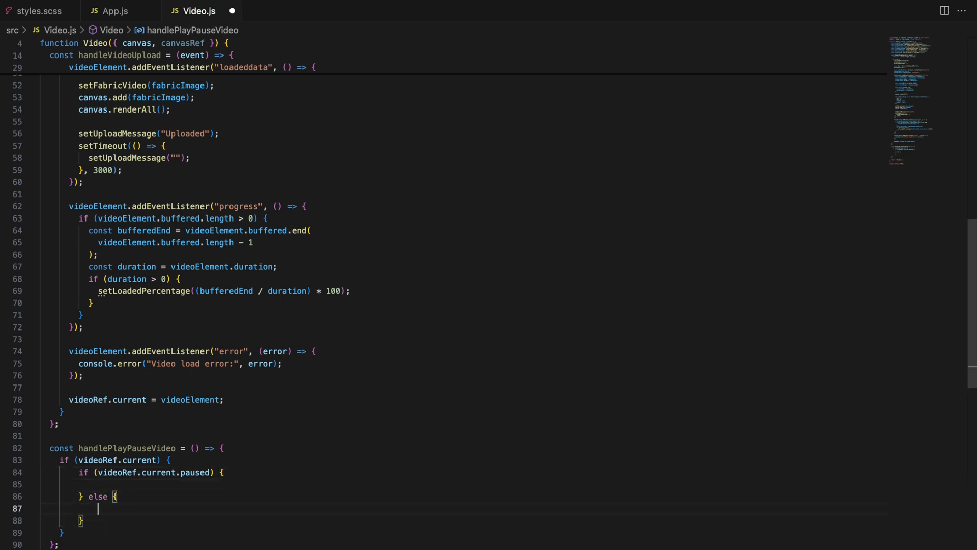
pyautogui.scroll(-3)
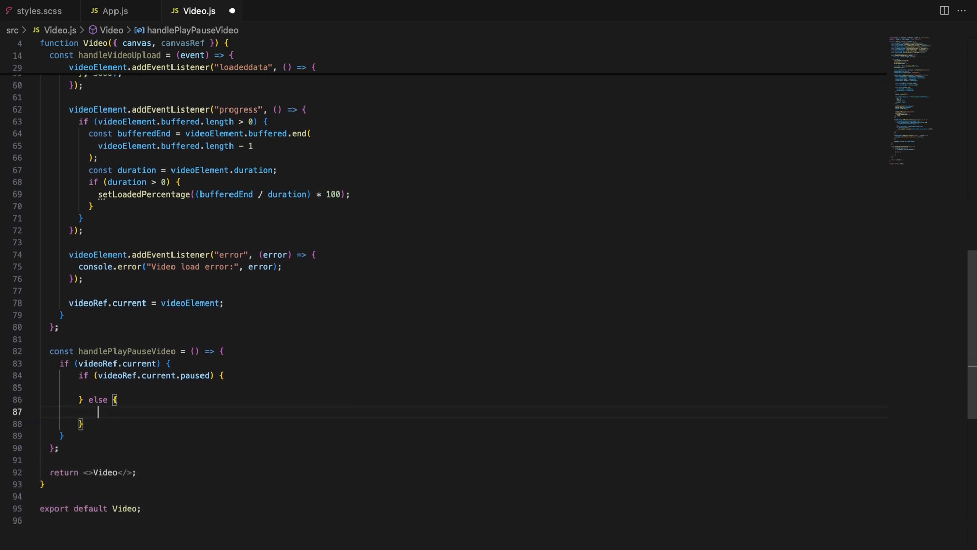
# Play the video, add a timeupdate listener calling fabricVideo.setElement and canvas.renderAll, and setIsPlaying(true).
pyautogui.write('videoRef.current.play();')
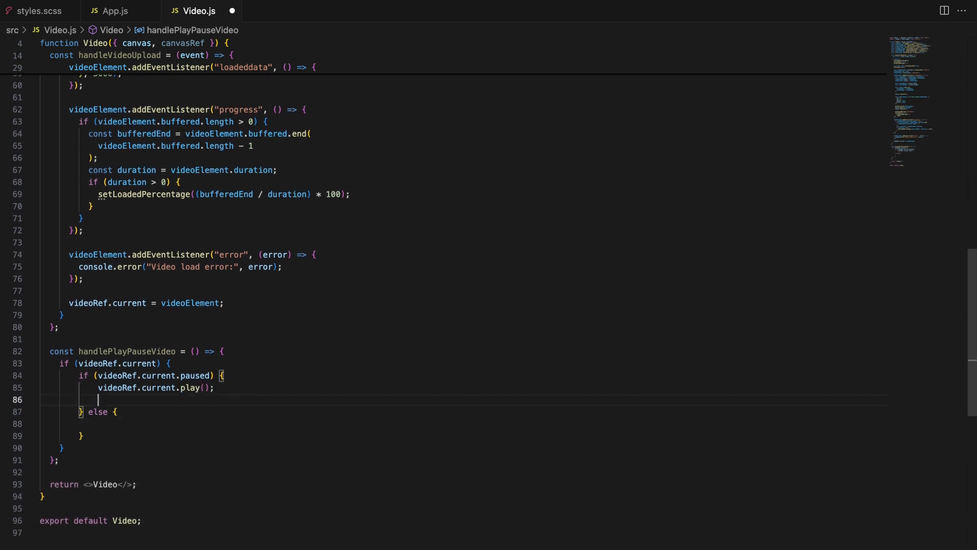
pyautogui.write('videoRef.current.addEventListener("timeupdate", () => {});')
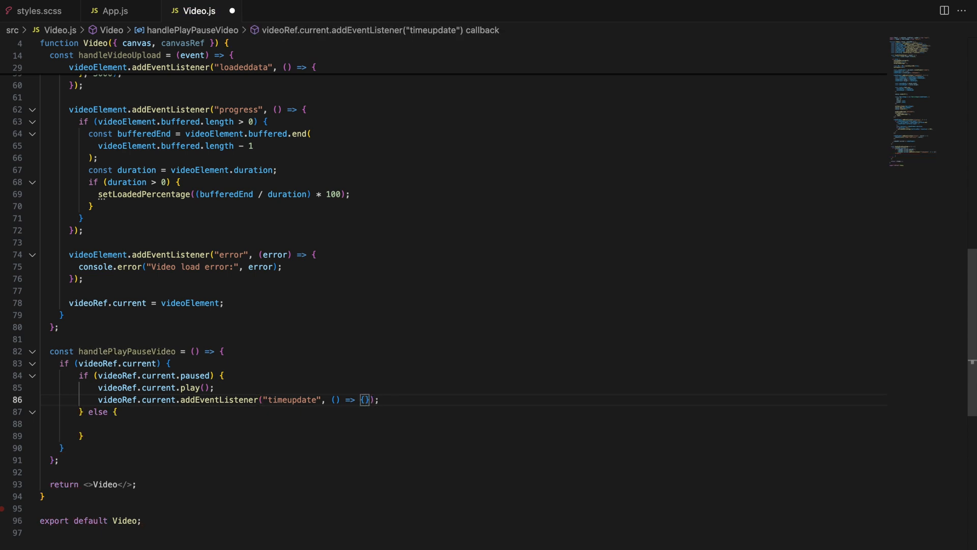
pyautogui.write('fabricVideo.setElement(videoRef.current);')
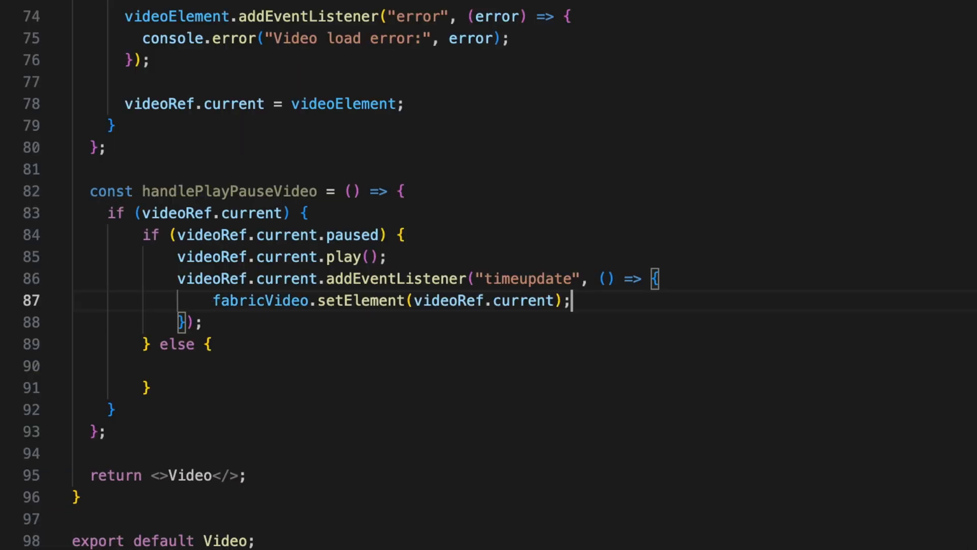
pyautogui.write('canvas.renderAll();')
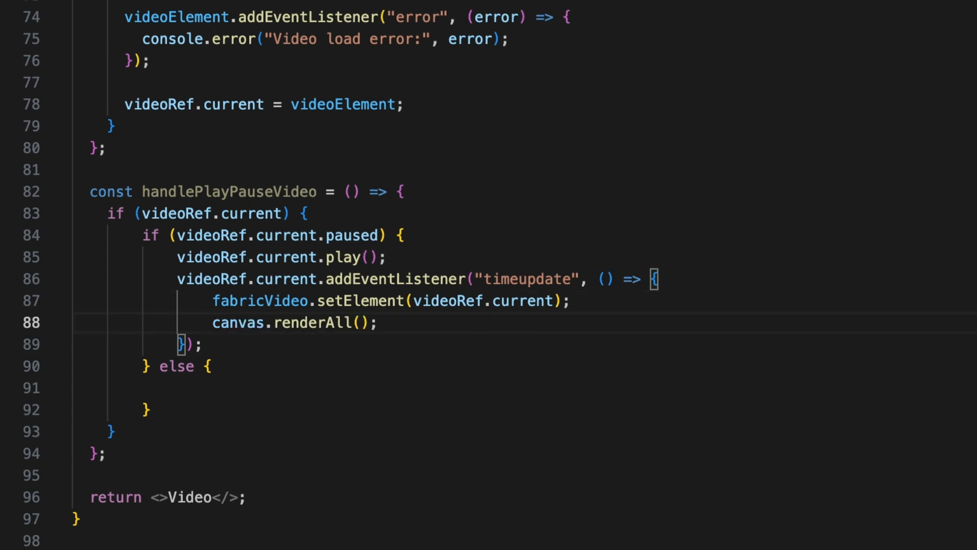
pyautogui.write('setIsPlaying(true)')
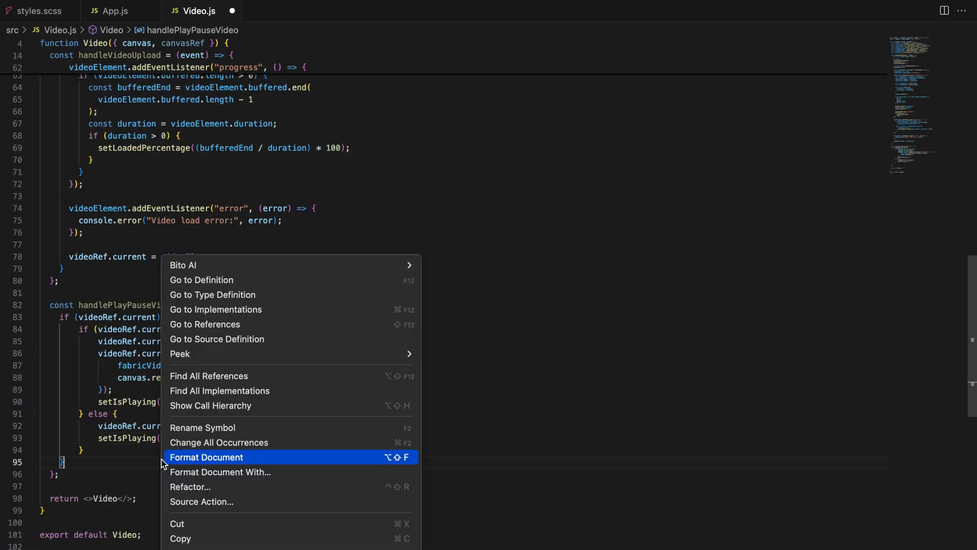
# Format the document and write handleStopVideo with pause(), currentTime = 0, setIsPlaying(false) and canvas.renderAll().
pyautogui.click(207, 457)
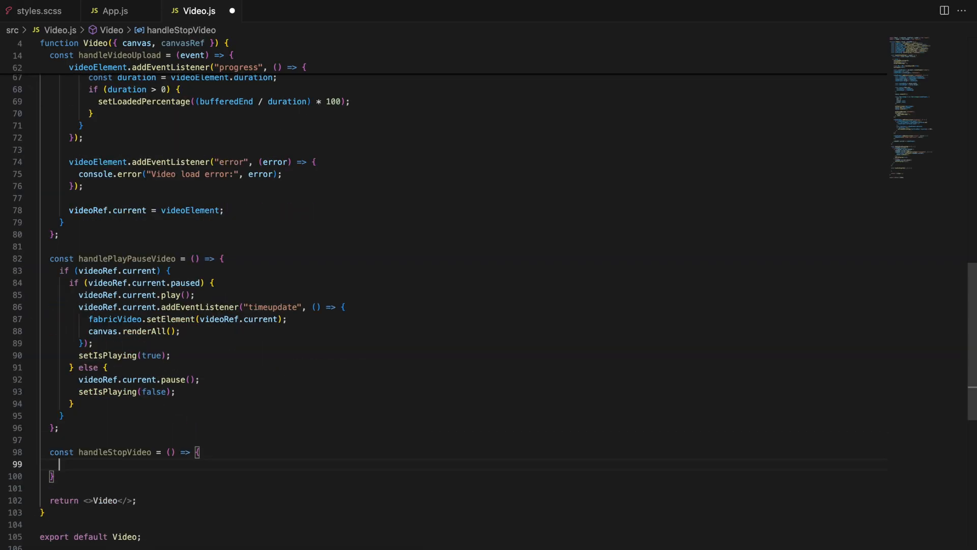
pyautogui.write('if (videoRef.current) {')
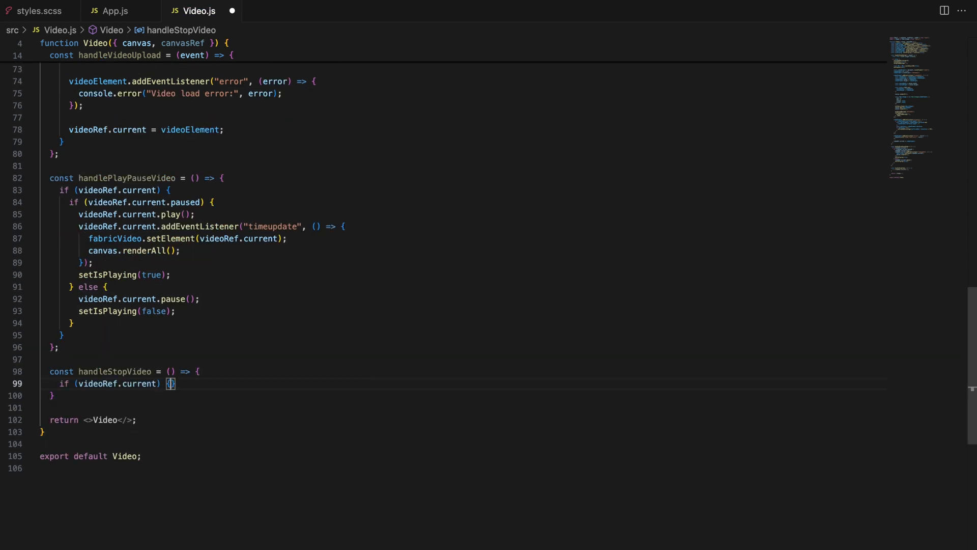
pyautogui.write('videoRef.current.pause();')
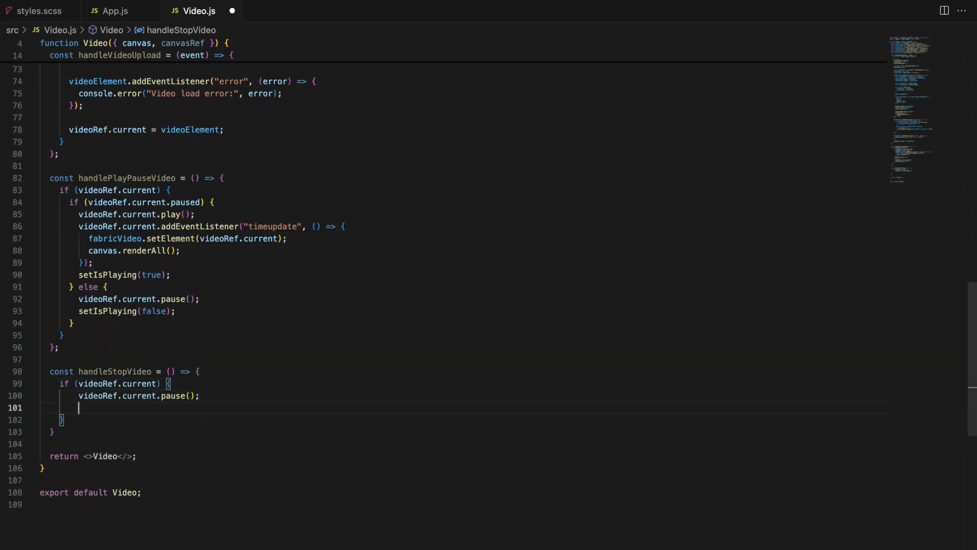
pyautogui.write('videoRef.current.currentTime = 0;')
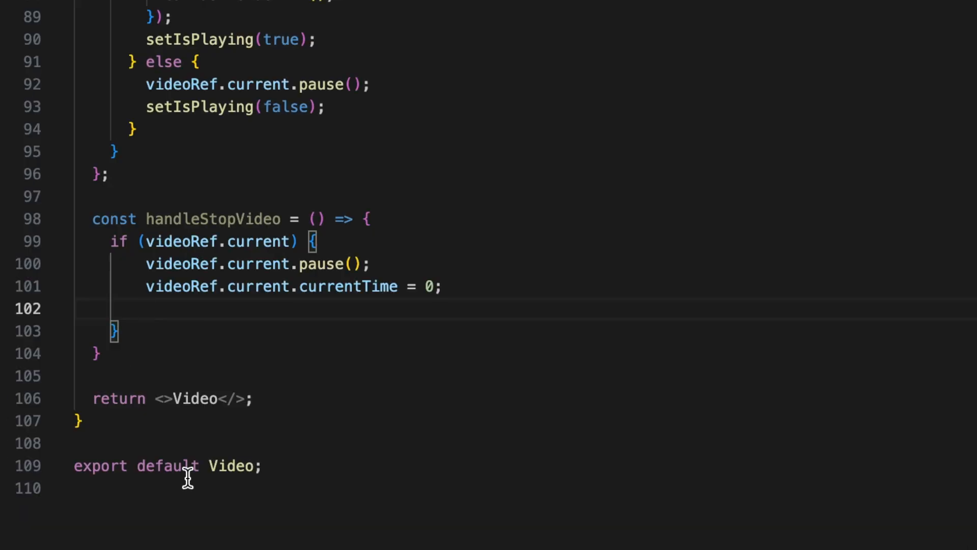
pyautogui.write('setIsPlaying(false);')
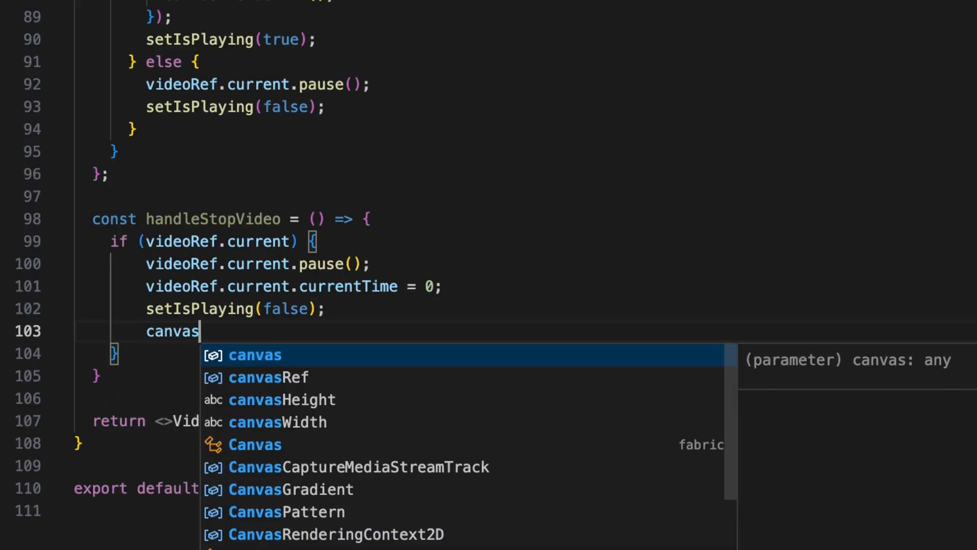
pyautogui.write('.renderAll();')
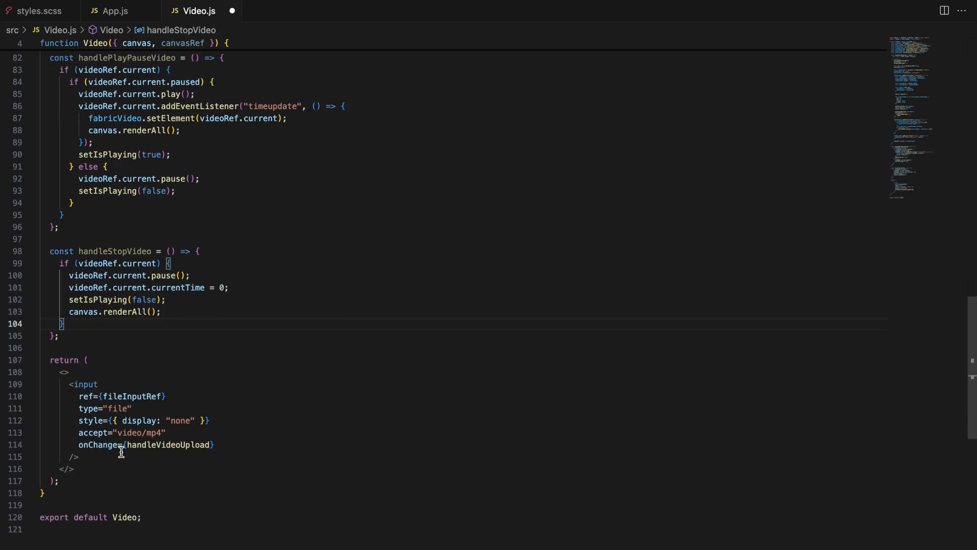
pyautogui.moveTo(109, 445)
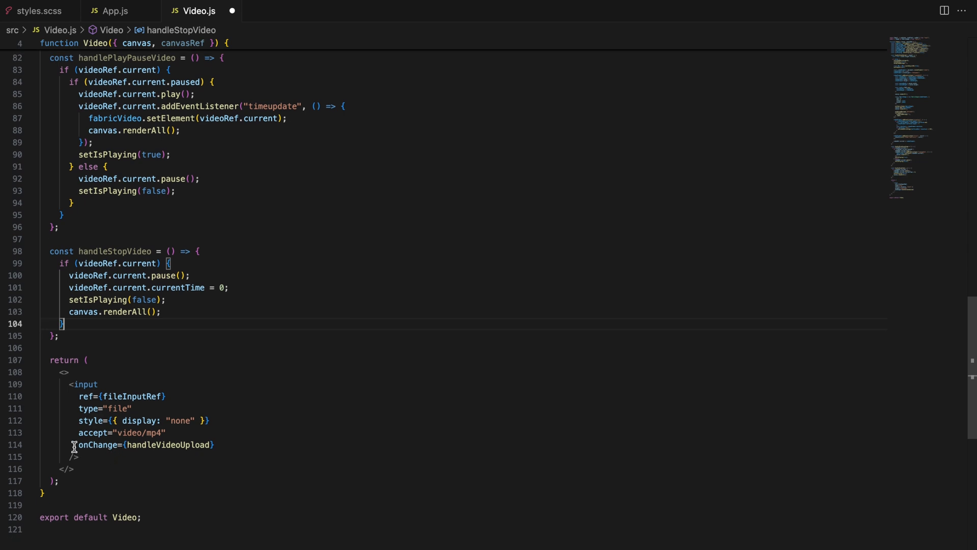
pyautogui.moveTo(203, 402)
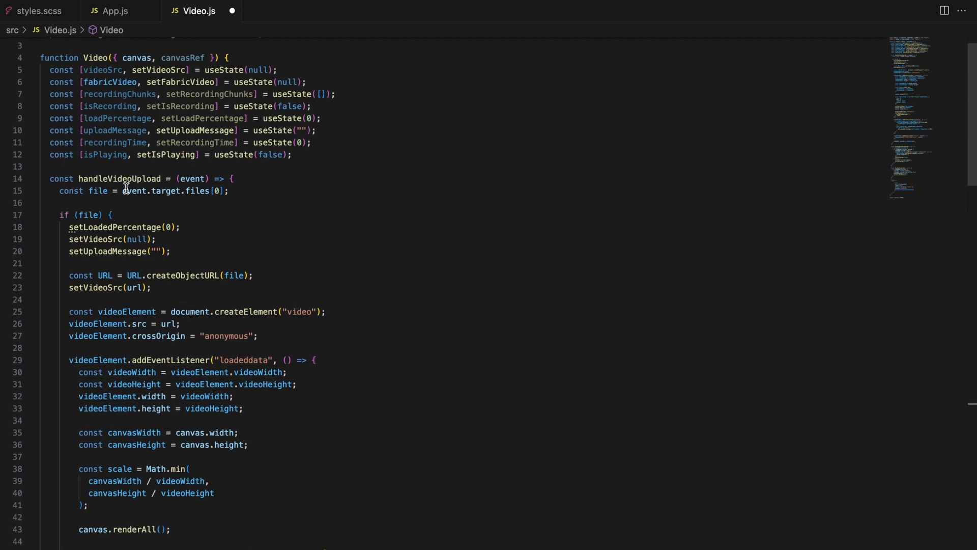
# Return a hidden file input accepting video/mp4 that calls handleVideoUpload on change.
pyautogui.scroll(-3)
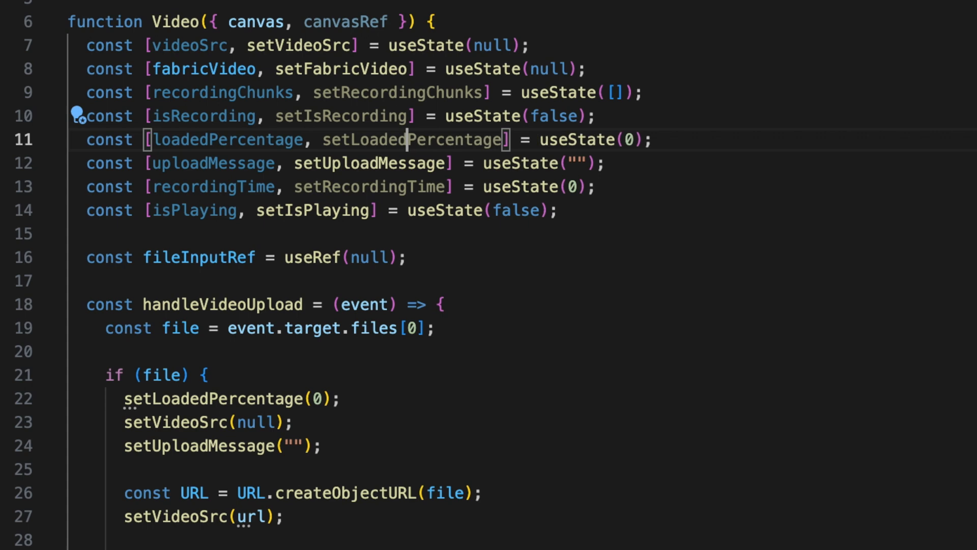
# Declare fileInputRef, add handleVideoUploadButtonClick clicking it, and rename URL to url.
pyautogui.scroll(-3)
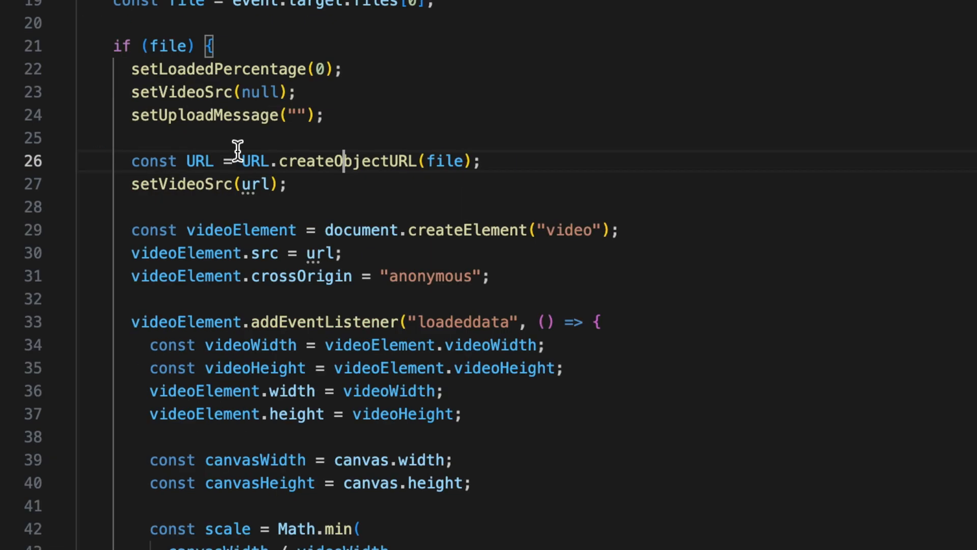
pyautogui.write('ur')
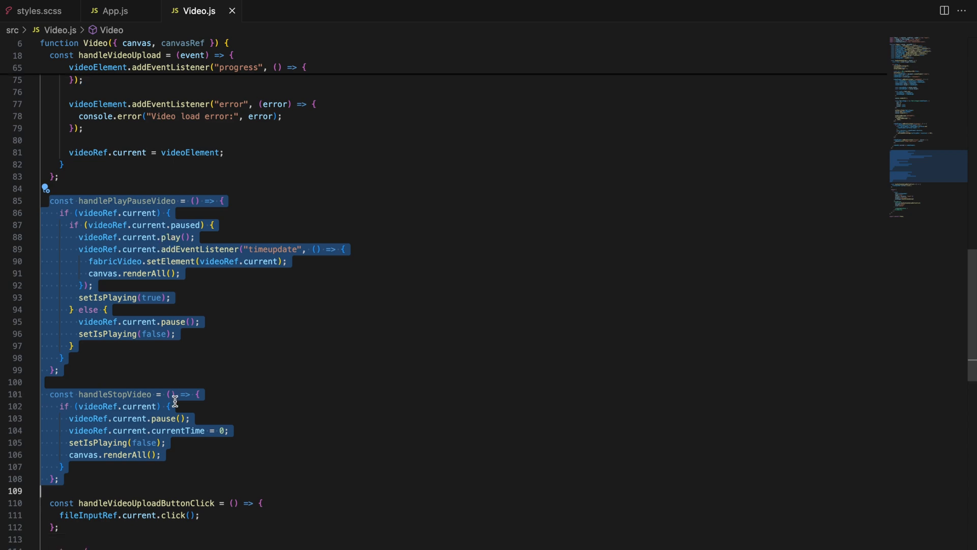
# Wrap a {videoSrc && ...} toolbar in a 'bottom transform darkmode' div.
pyautogui.write('{videoSrc && (')
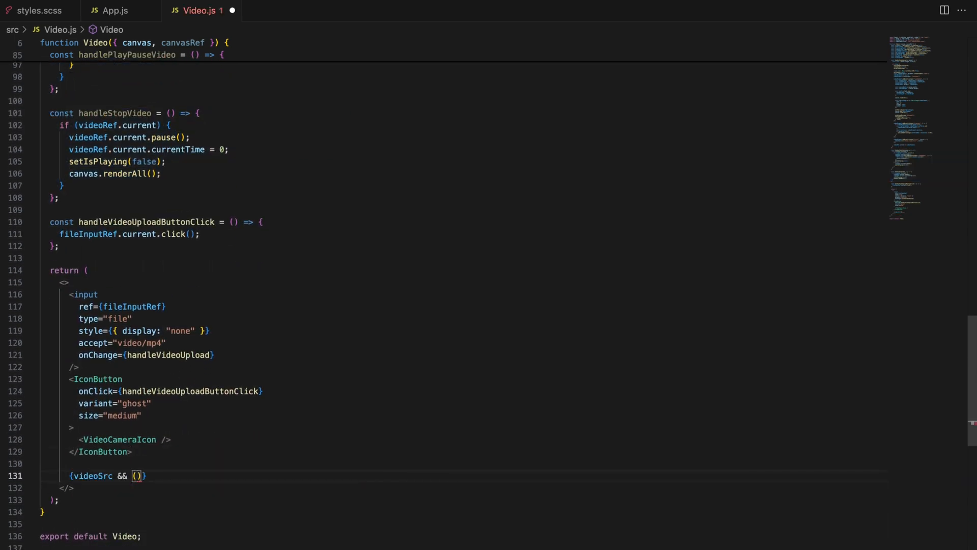
pyautogui.write('<div className="bottom transform darkmode">')
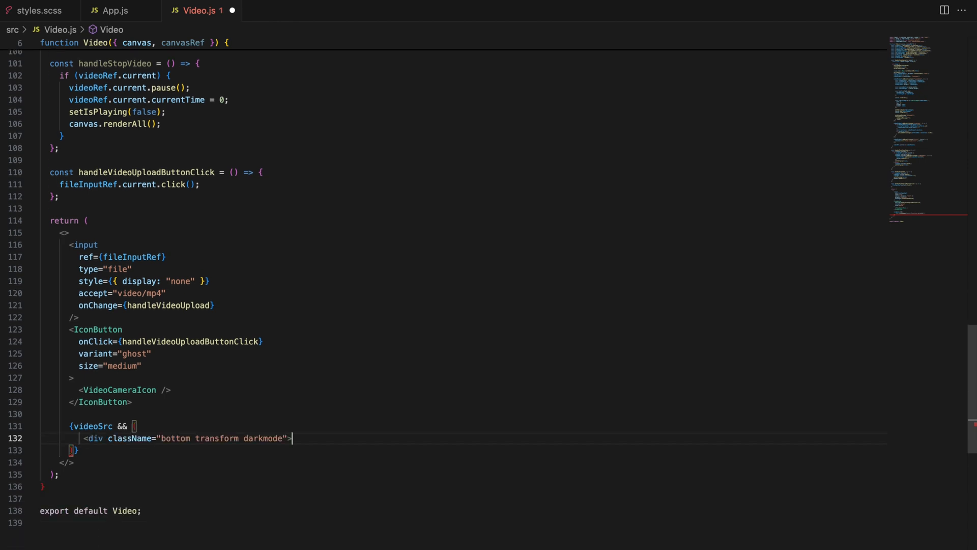
pyautogui.write('>')
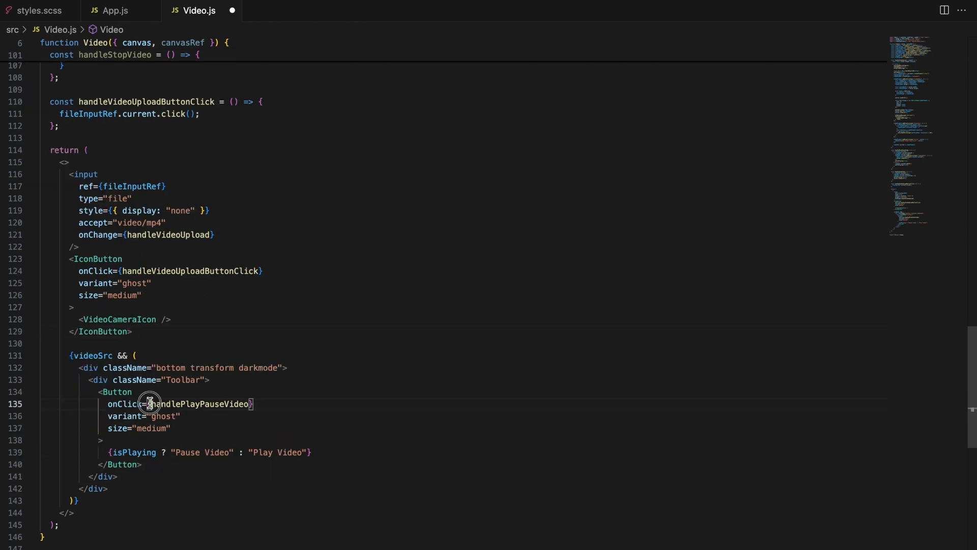
# Wire the Play/Pause Video button to the handlePlayPauseVideo handler.
pyautogui.doubleClick(199, 403)
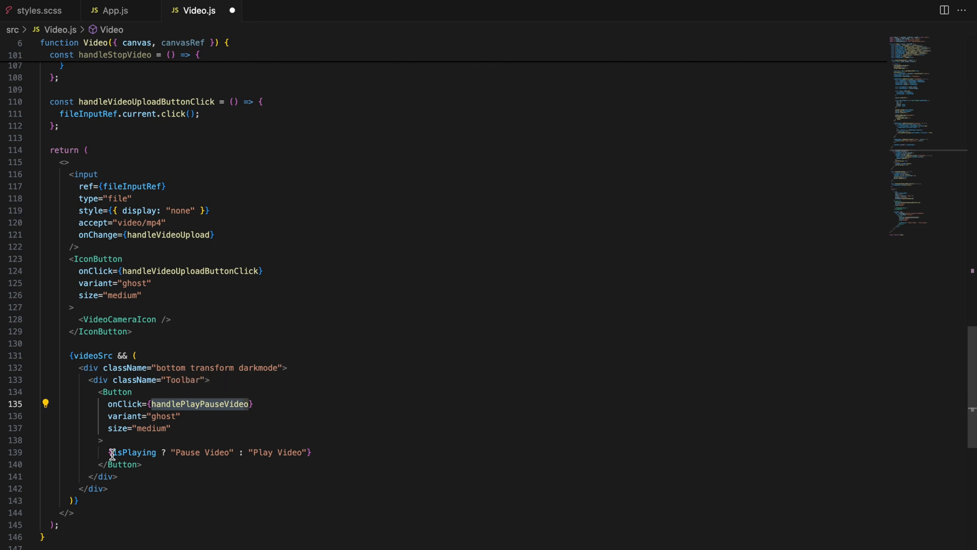
pyautogui.doubleClick(132, 452)
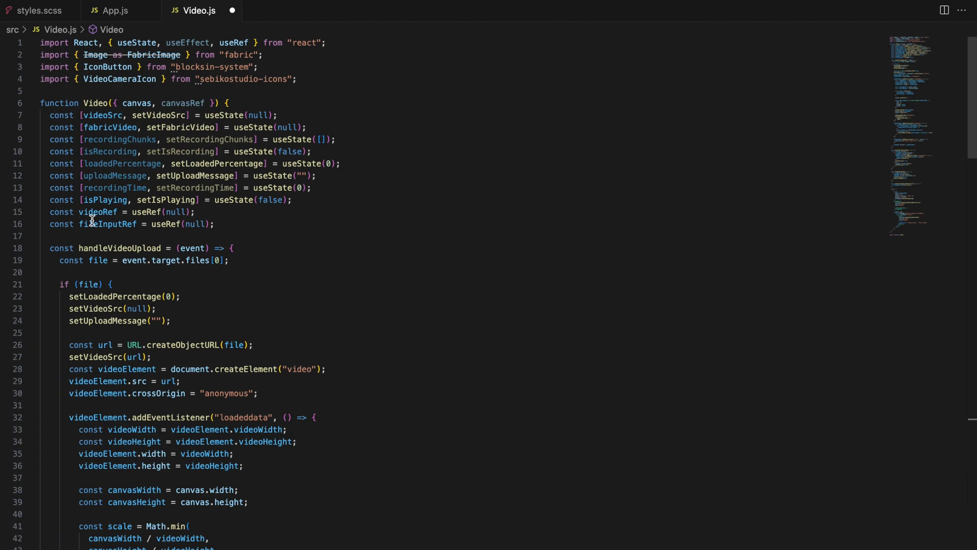
pyautogui.scroll(-3)
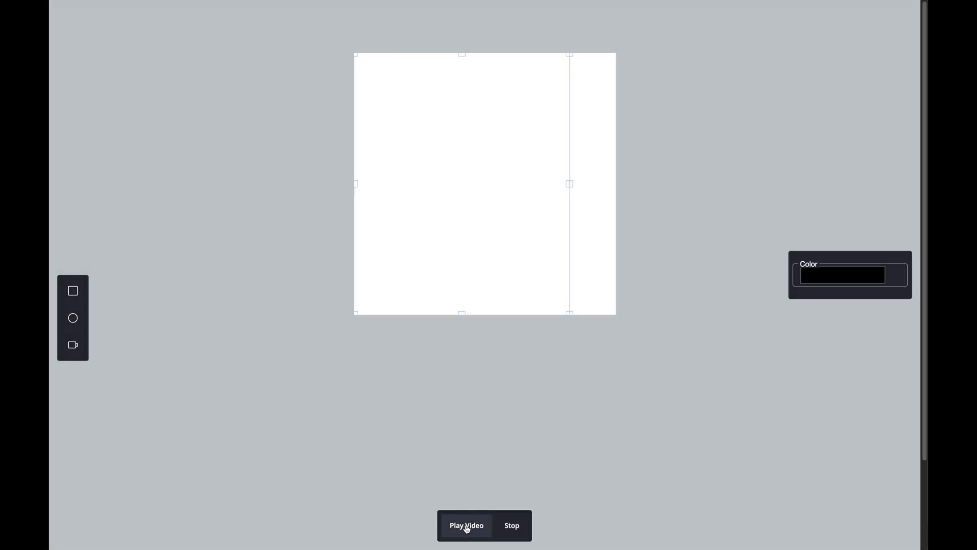
# Play the uploaded video on the Fabric canvas via the Play Video button.
pyautogui.click(466, 526)
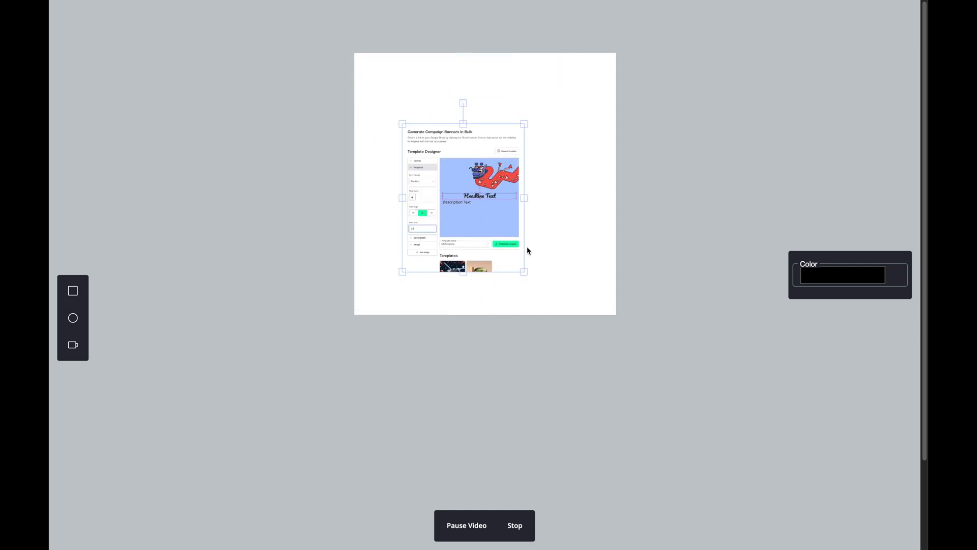
pyautogui.click(471, 153)
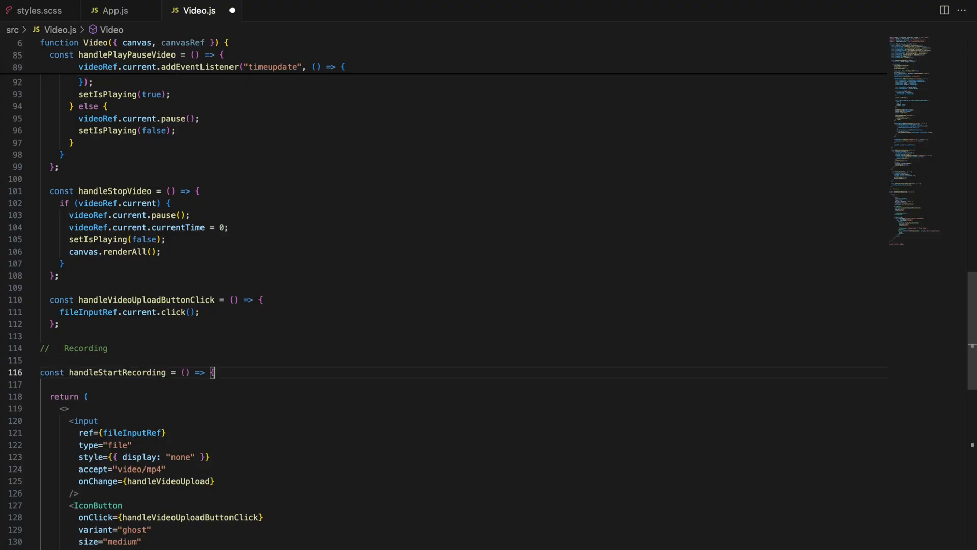
# Capture the canvas stream and start mediaRecorderRef recording in handleStartRecording.
pyautogui.write('};')
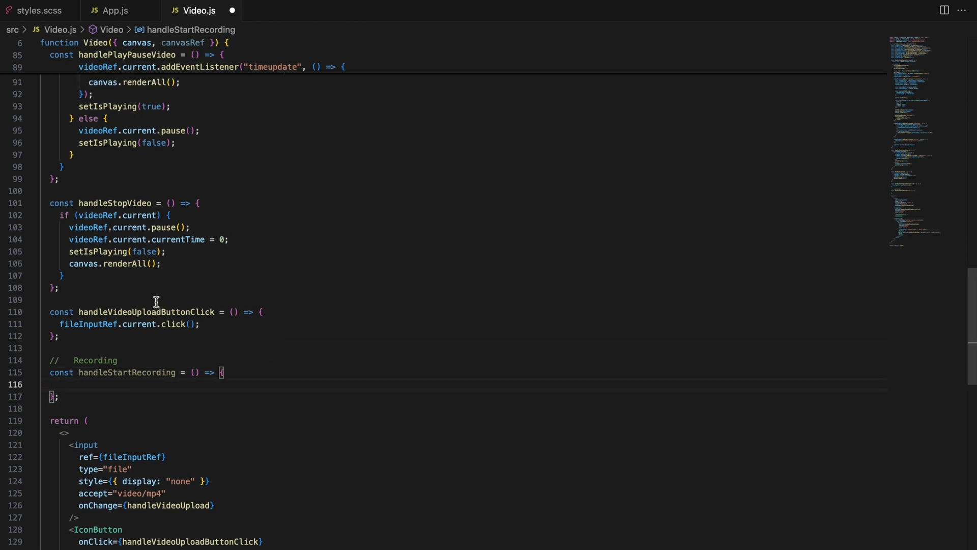
pyautogui.write('const stream = canvasRef.current.captureStream();')
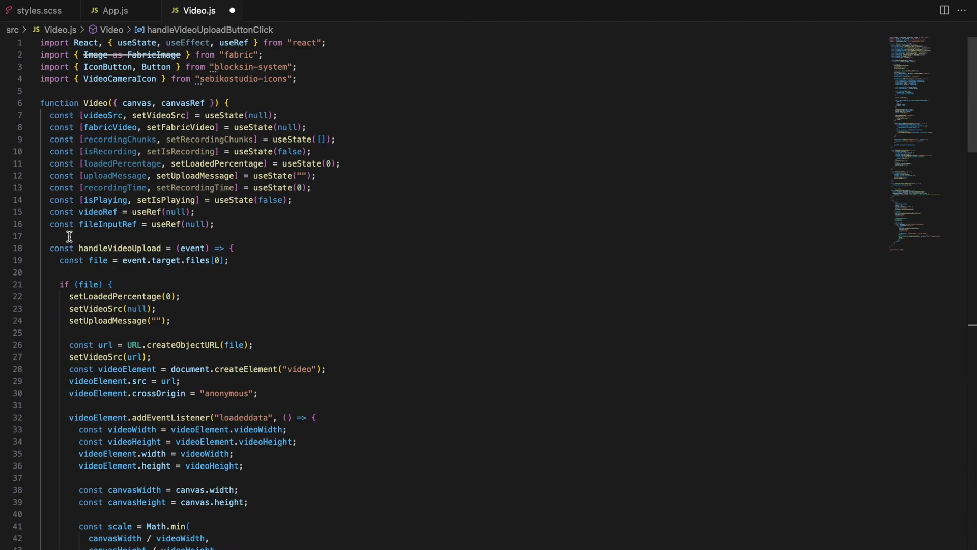
pyautogui.scroll(-3)
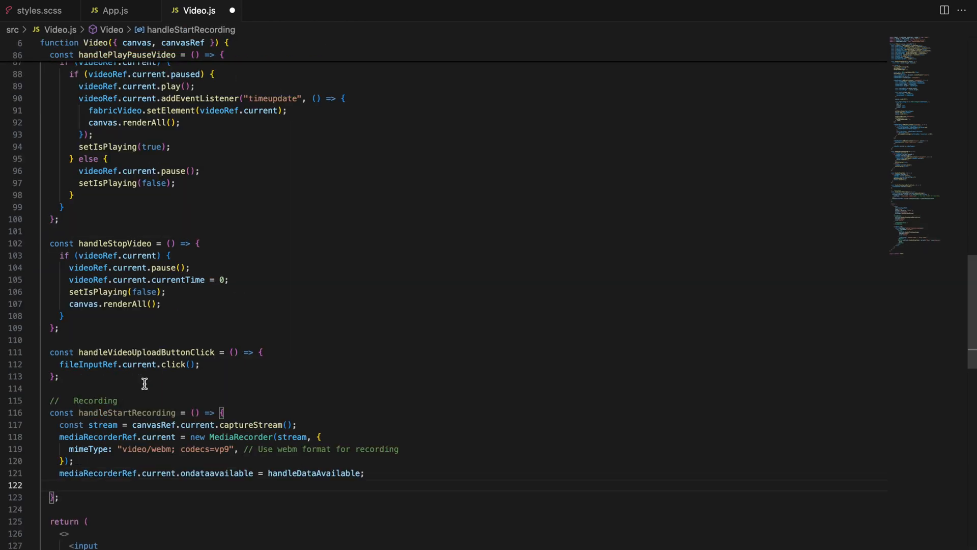
pyautogui.write('mediaRecorderRef.current.start();')
pyautogui.write('obj.hasControls = false;')
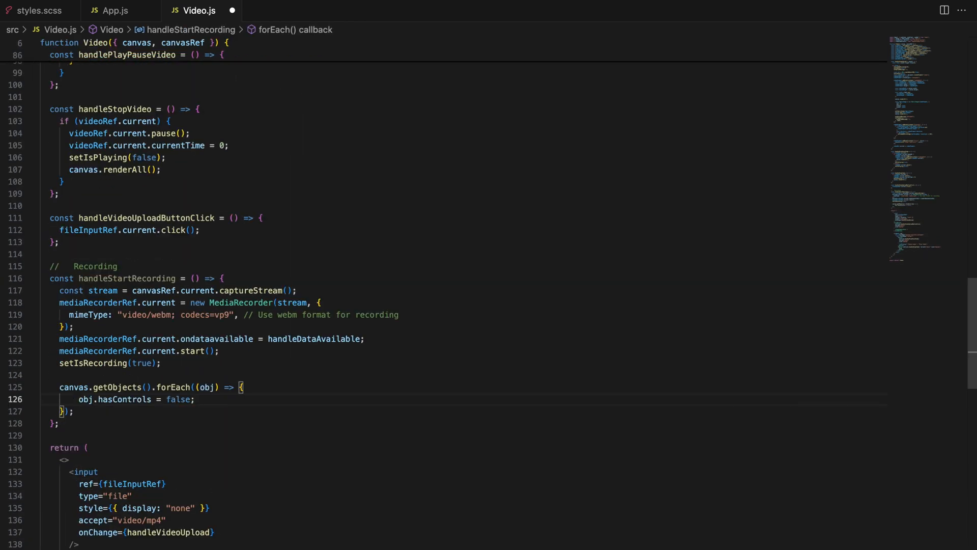
# Make objects selectable, renderAll the canvas and reset recordingTime to 0.
pyautogui.write('obj.selectable = true;')
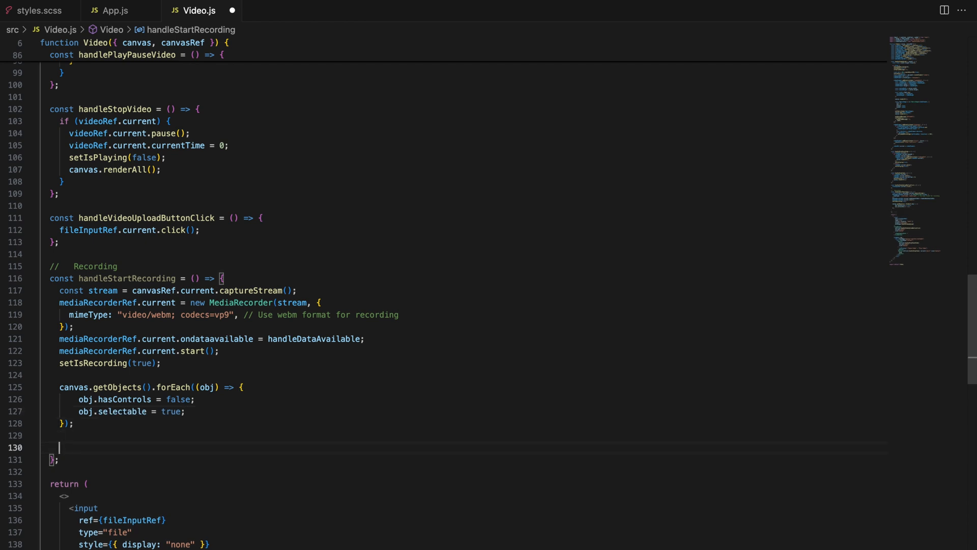
pyautogui.write('canvas.renderAll();')
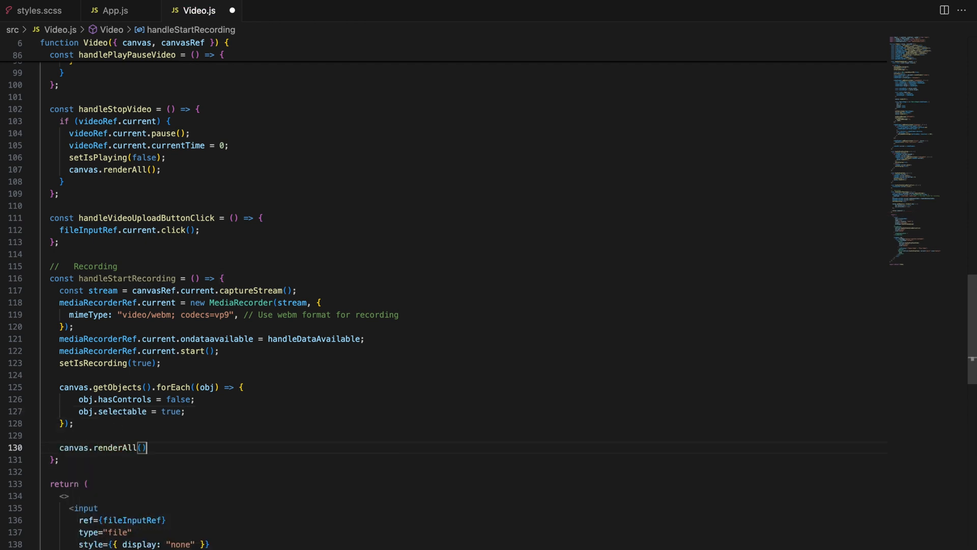
pyautogui.write('setRecordingTime(0);')
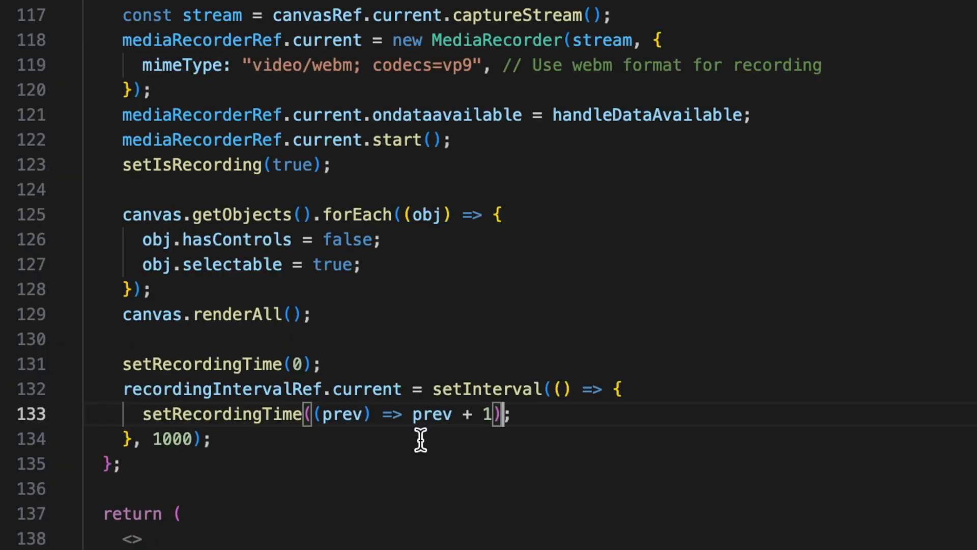
pyautogui.moveTo(408, 414); pyautogui.dragTo(496, 414)
pyautogui.write('const handleStopRecording = () => {')
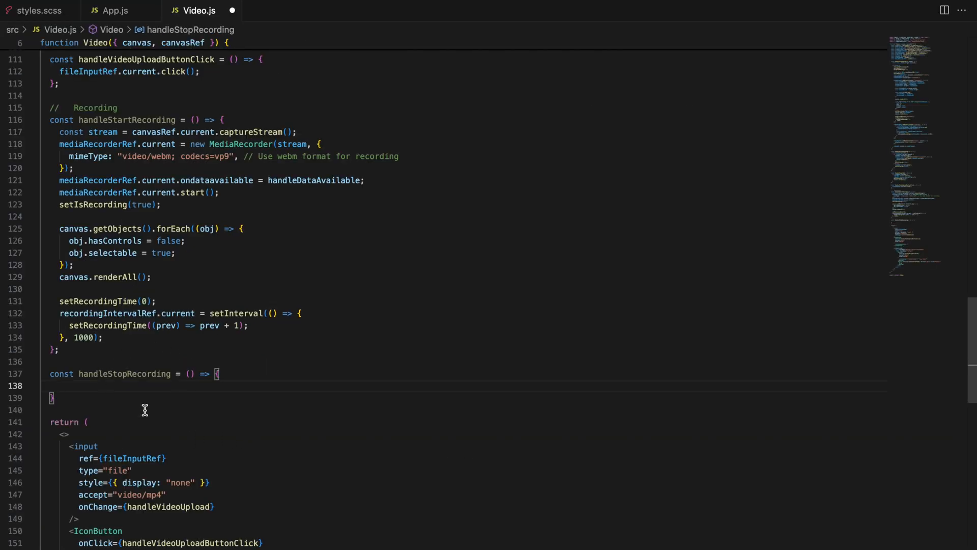
# Write handleStopRecording: stop the recorder, setIsRecording(false) and clear the timer interval.
pyautogui.write('mediaRecorderRef.current.stop();')
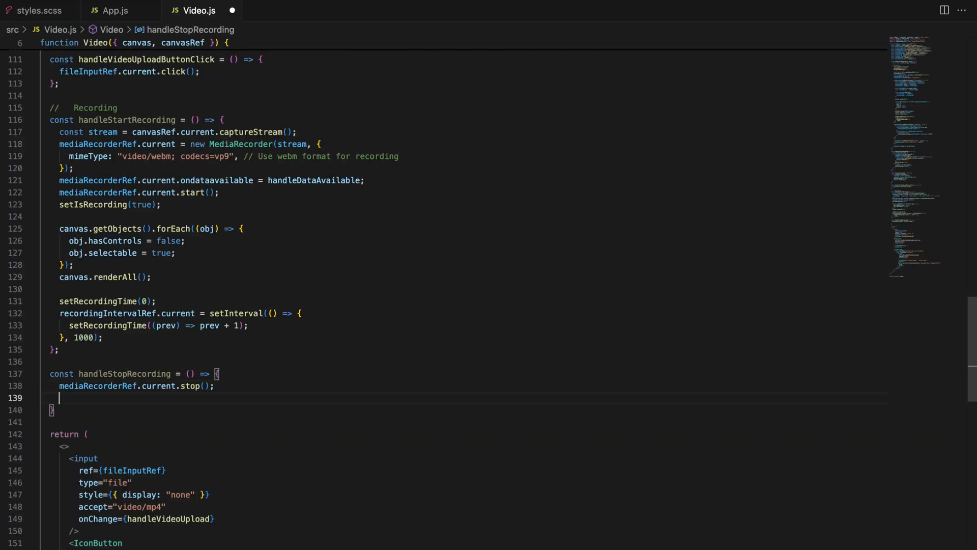
pyautogui.write('setIsRecording(false);')
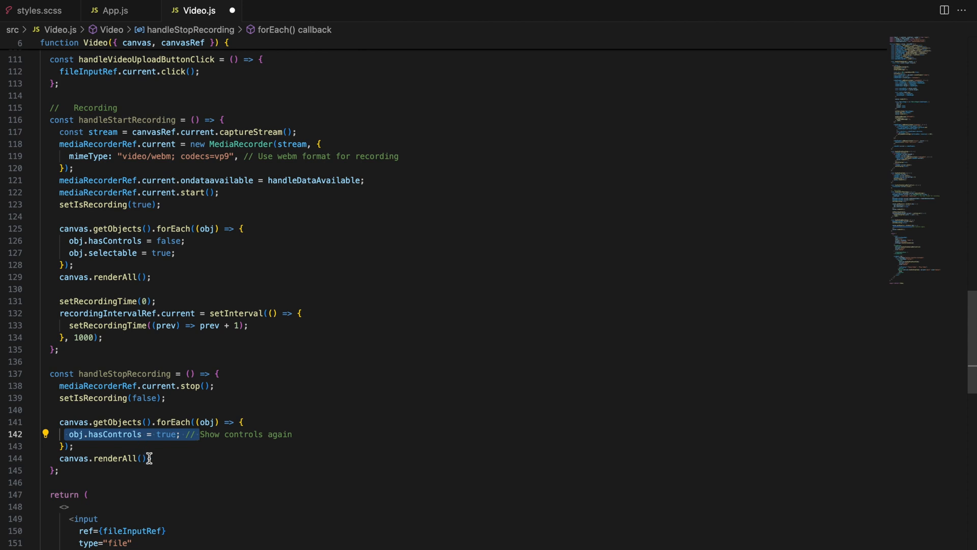
pyautogui.write('clearInterval(recordingIntervalRef.current);')
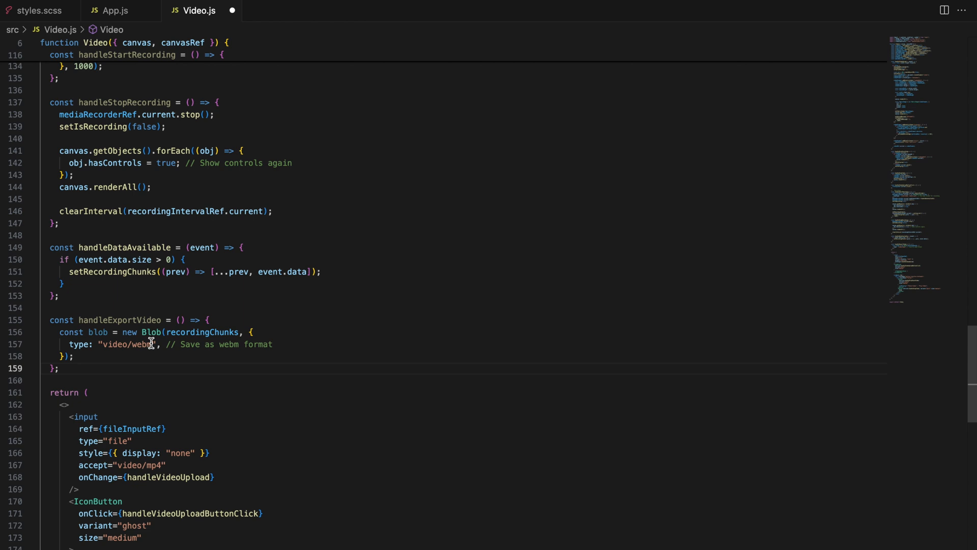
# In handleExportVideo create the blob URL and append a hidden download anchor.
pyautogui.write('const url = URL.createObjectURL(blob);')
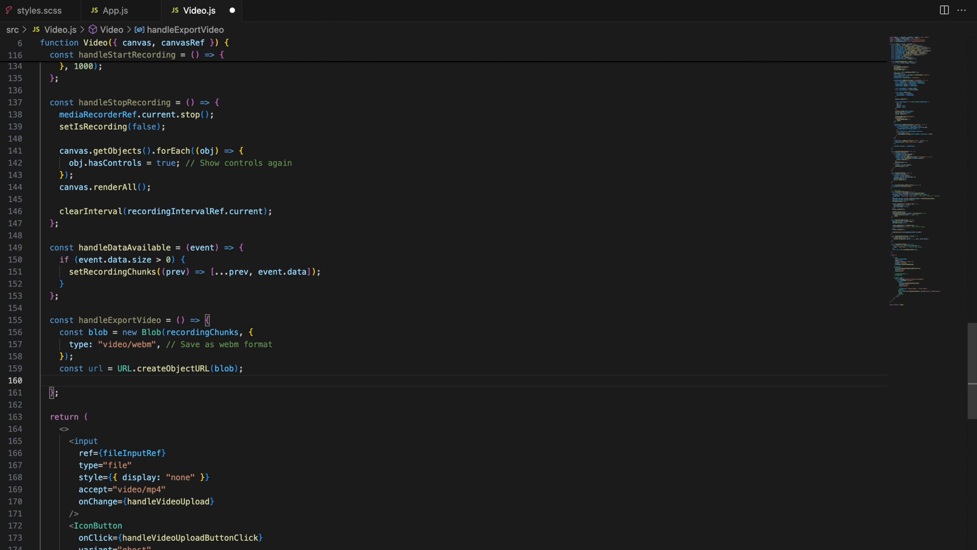
pyautogui.write('const a = document.createElement("a");')
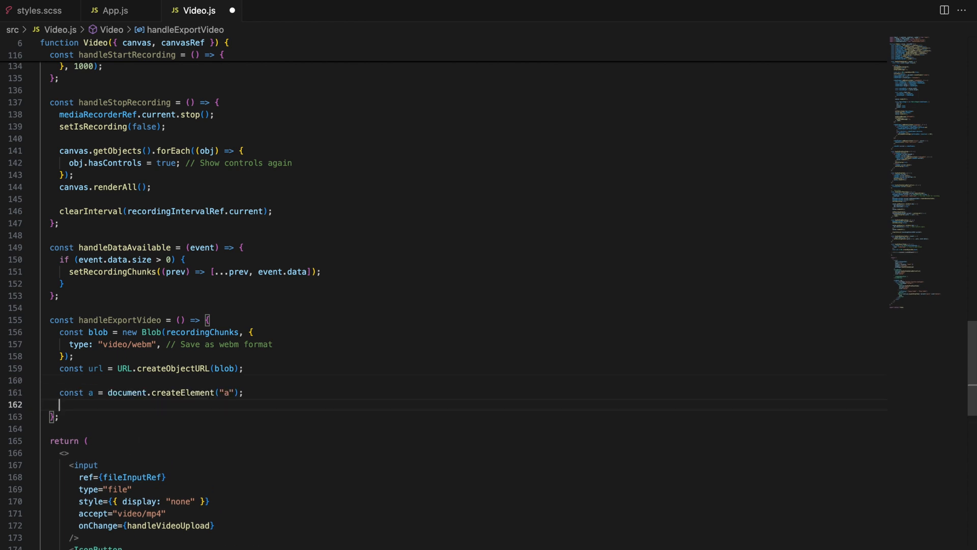
pyautogui.write('a.style.display = "none";')
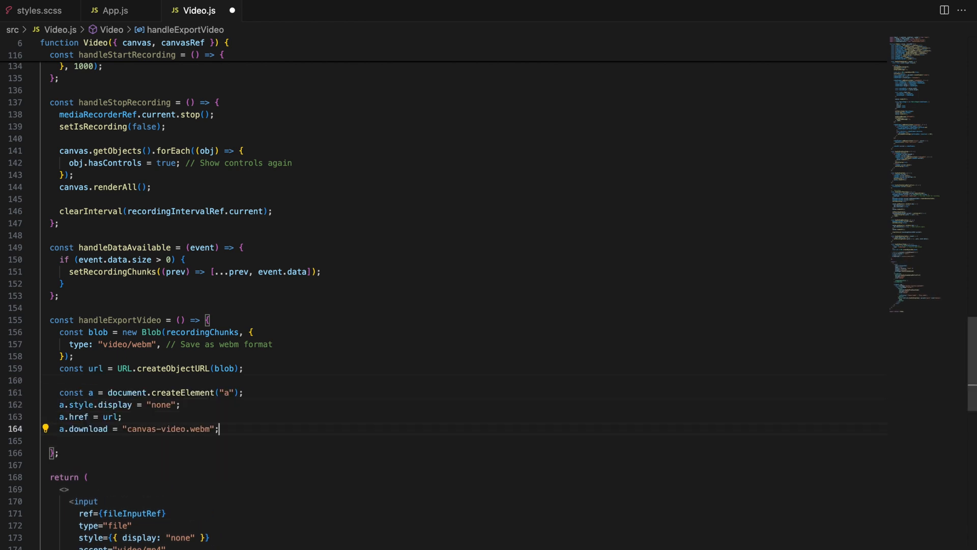
pyautogui.write('document.body.appendChild(a);')
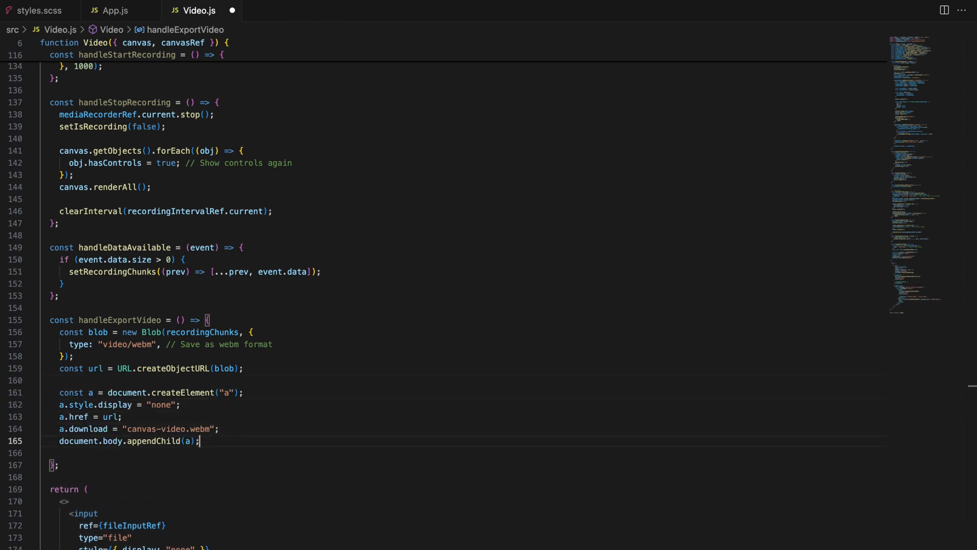
# Click the anchor, revoke the object URL and reset recordingChunks to empty.
pyautogui.write('a.click();')
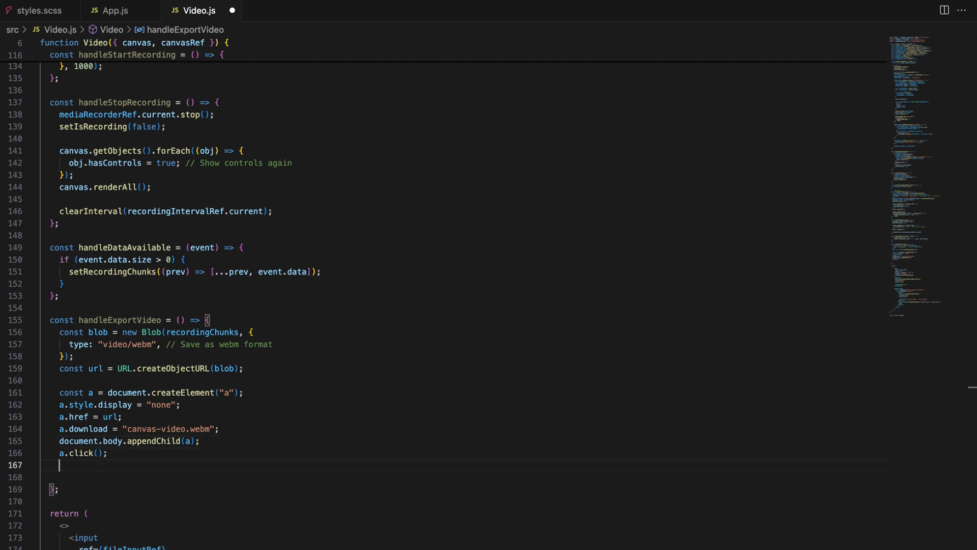
pyautogui.write('URL.revokeObjectURL(url);')
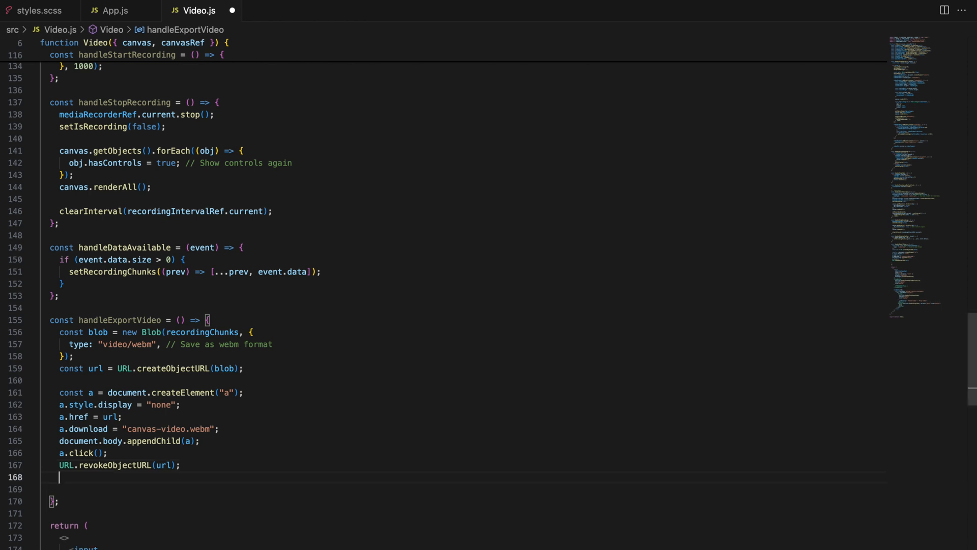
pyautogui.write('setRecordingChunks([]);')
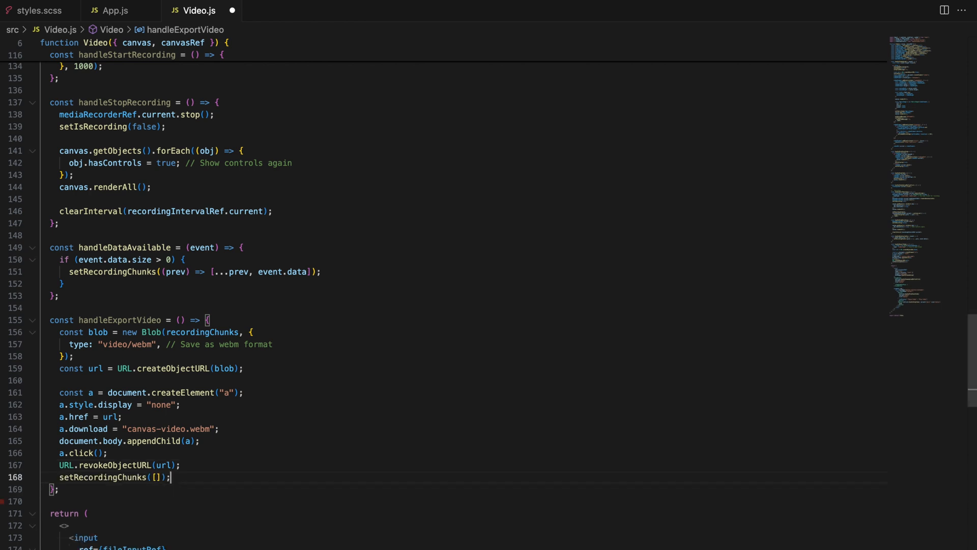
# Add a progress-bar div and a conditional upload-message div showing uploadMessage to the toolbar.
pyautogui.scroll(-3)
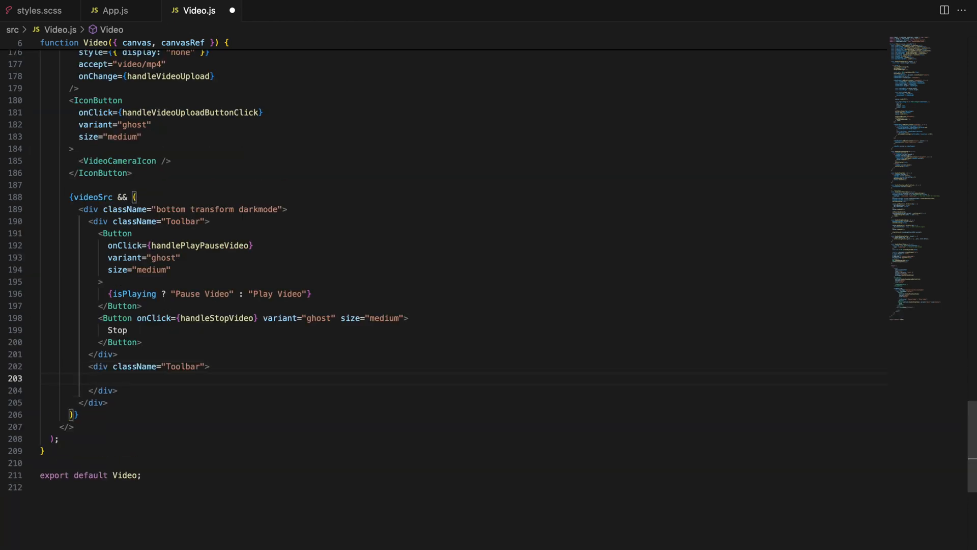
pyautogui.write('<div className="progress-bar">')
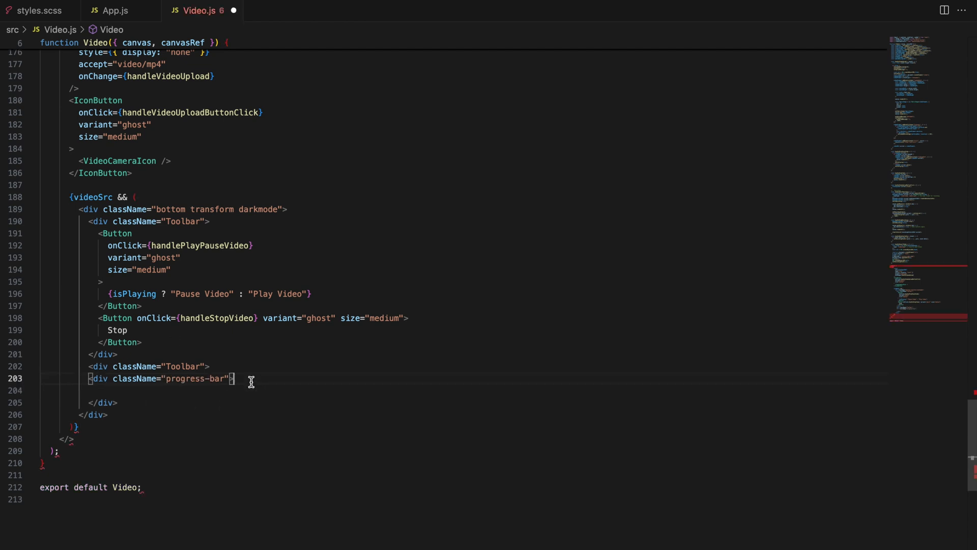
pyautogui.write('</div>')
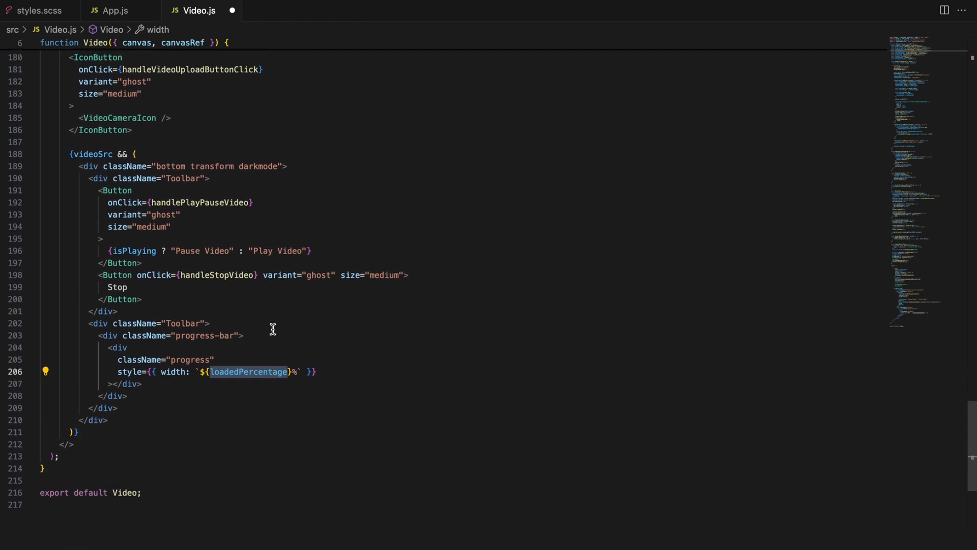
pyautogui.write('uploadMessage &&}')
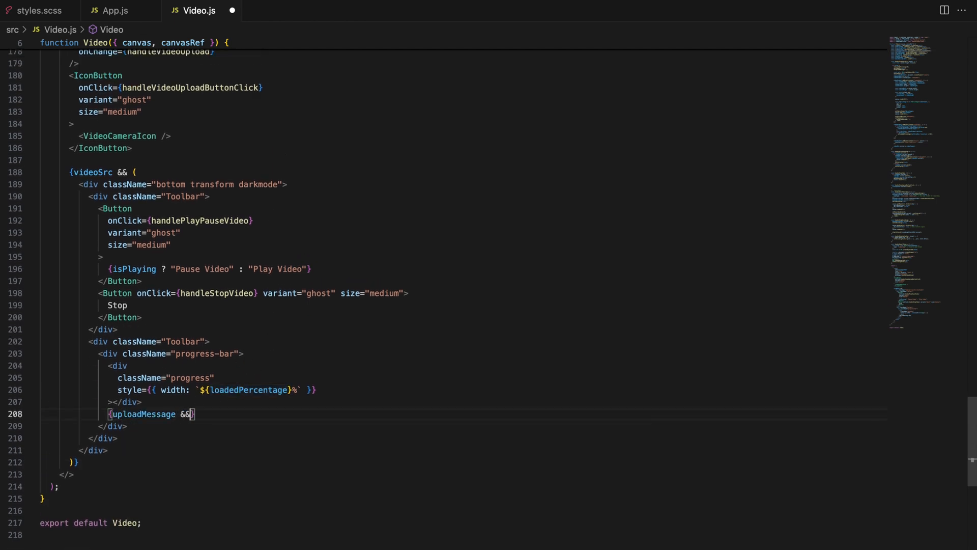
pyautogui.write('(')
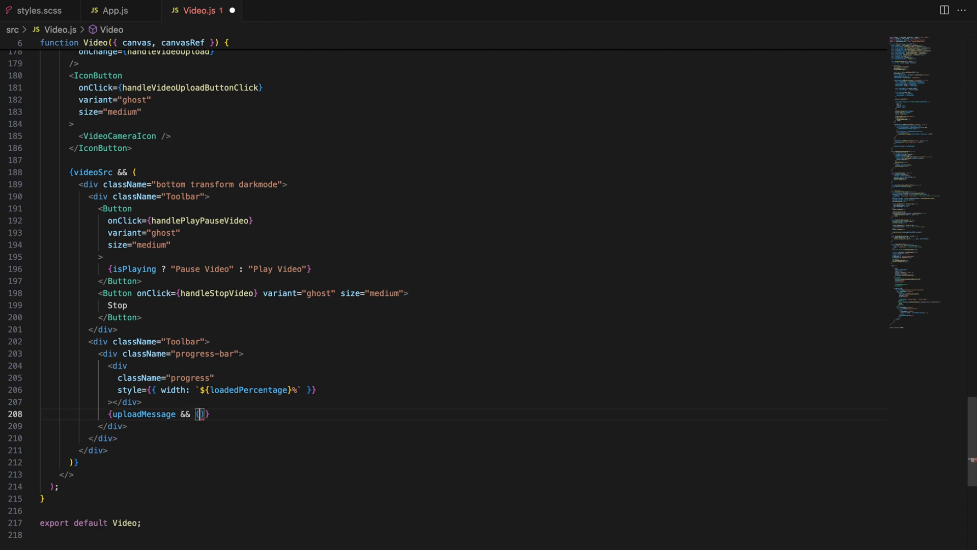
pyautogui.write('<div className="upload-message">{uploadMessage}</div>')
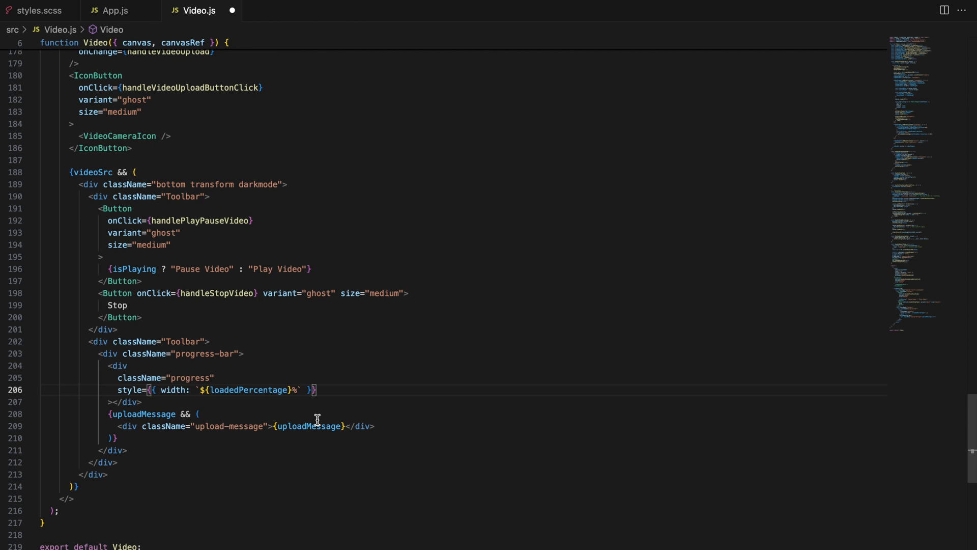
# Review the progress-bar rules in styles.scss and return to Video.js.
pyautogui.click(40, 11)
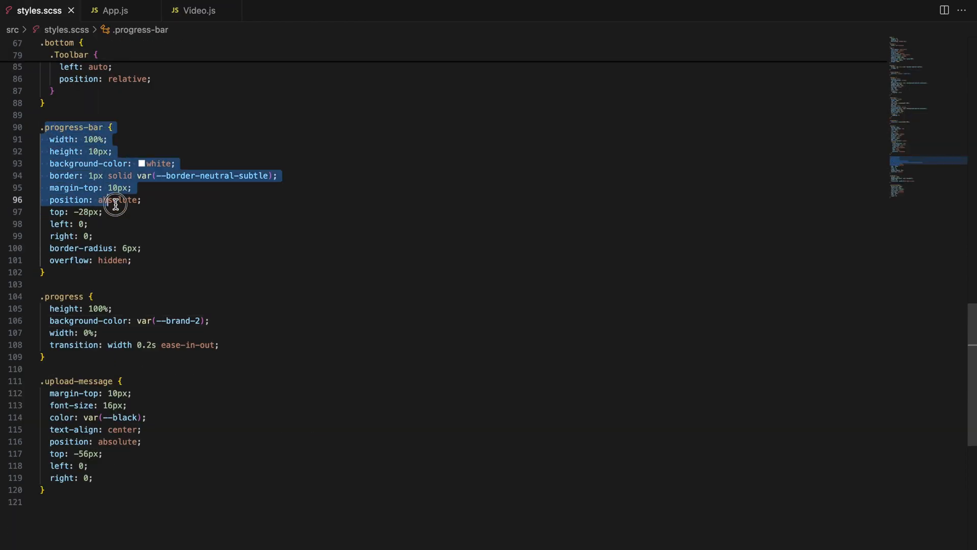
pyautogui.click(47, 357)
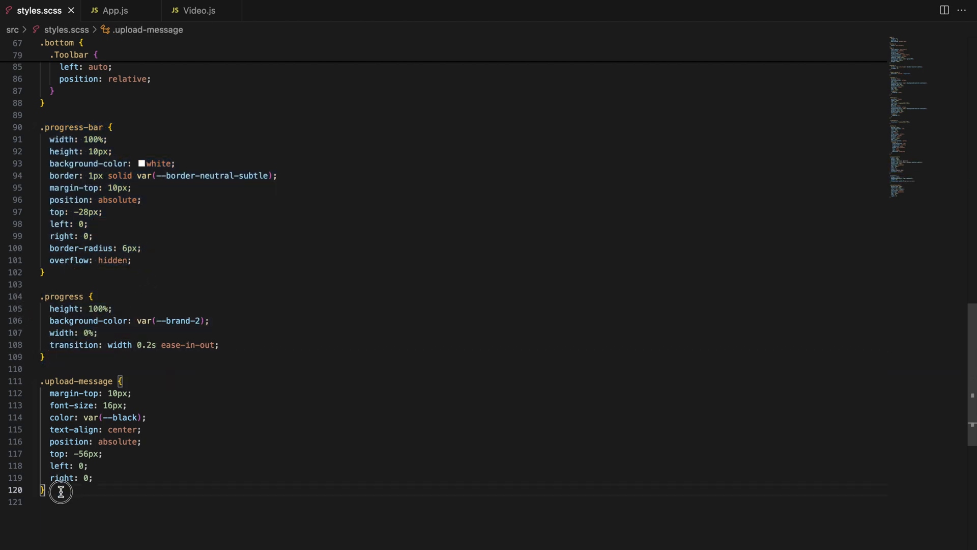
pyautogui.click(199, 10)
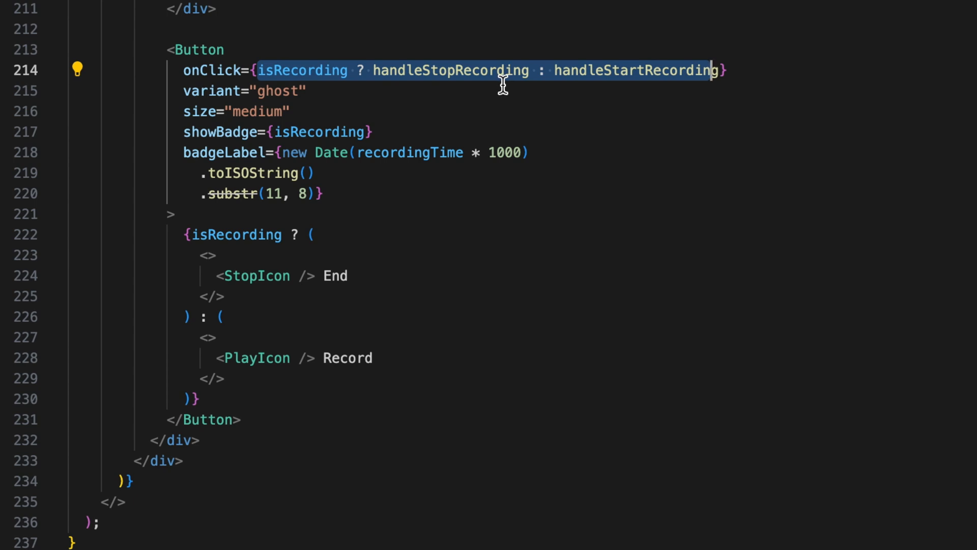
pyautogui.moveTo(179, 129)
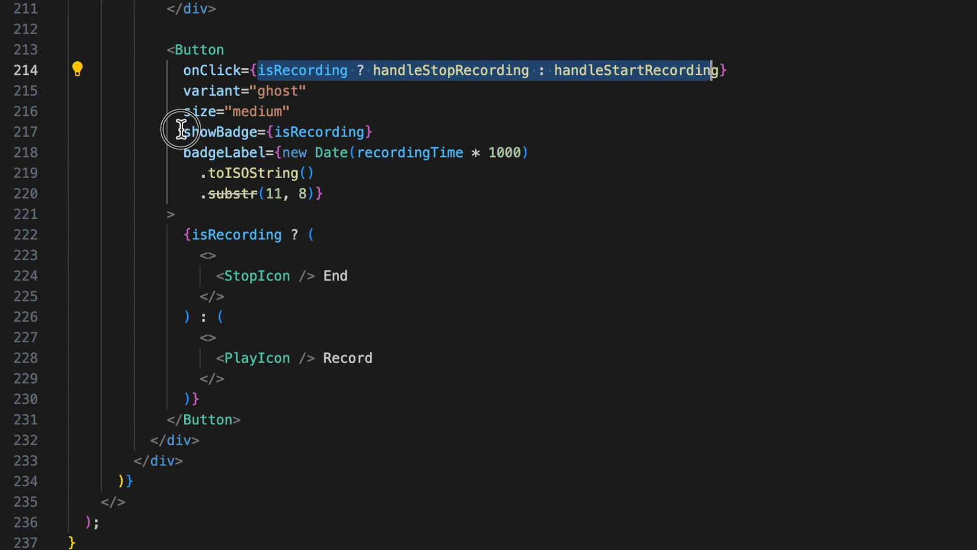
# Format the document and declare const recordingIntervalRef = useRef(null) at the top.
pyautogui.click(297, 131)
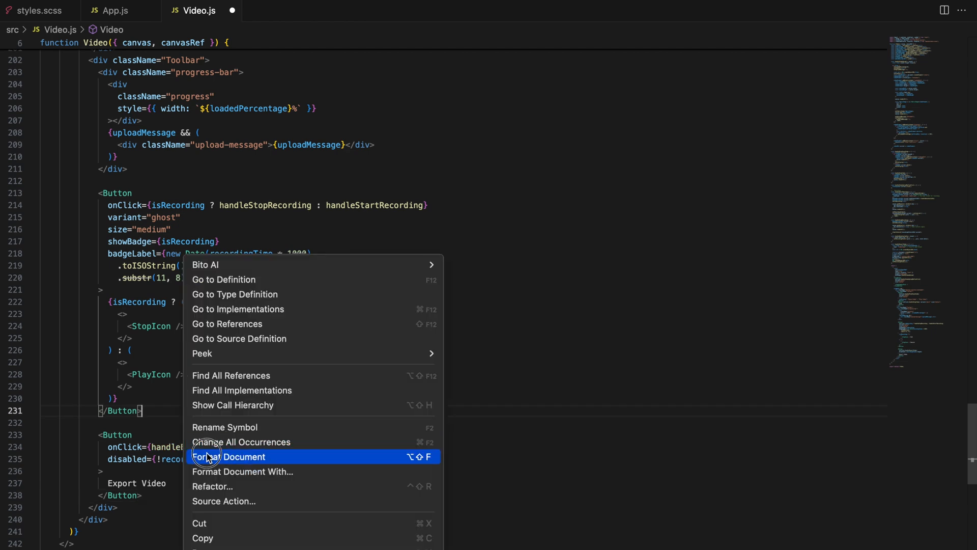
pyautogui.click(232, 457)
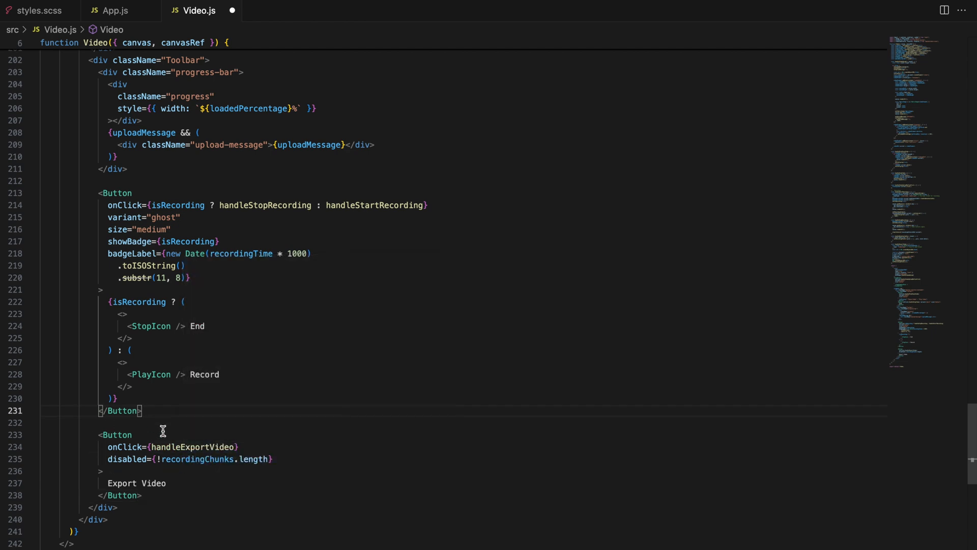
pyautogui.doubleClick(193, 447)
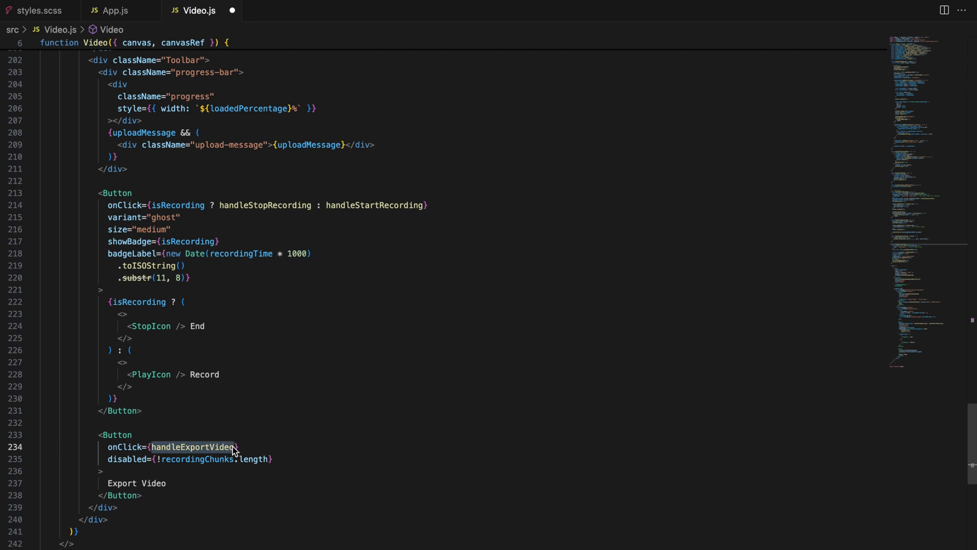
pyautogui.moveTo(197, 459)
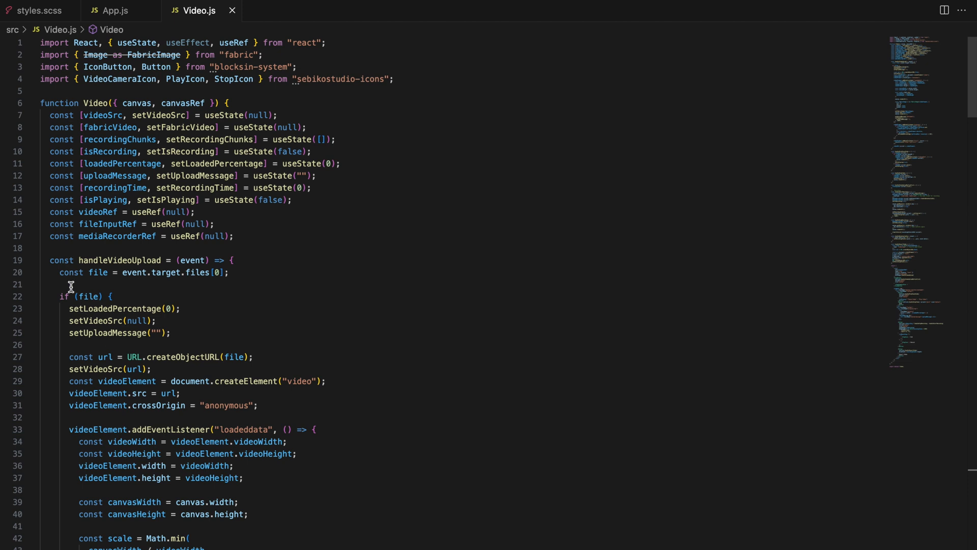
pyautogui.write('const recordingIntervalRef = useRef(null);')
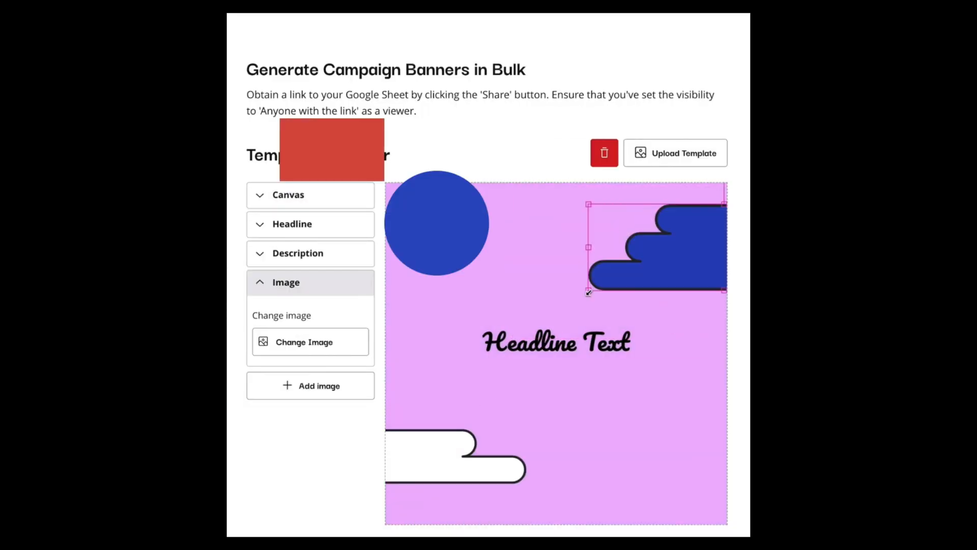
# Record the canvas while the video plays, watching the timer badge count up.
pyautogui.moveTo(437, 223); pyautogui.dragTo(541, 176)
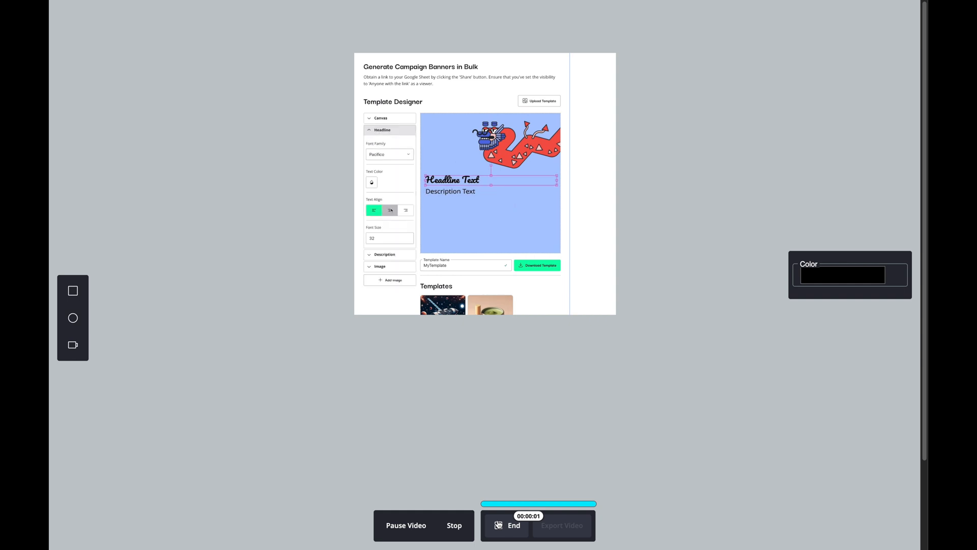
pyautogui.click(389, 209)
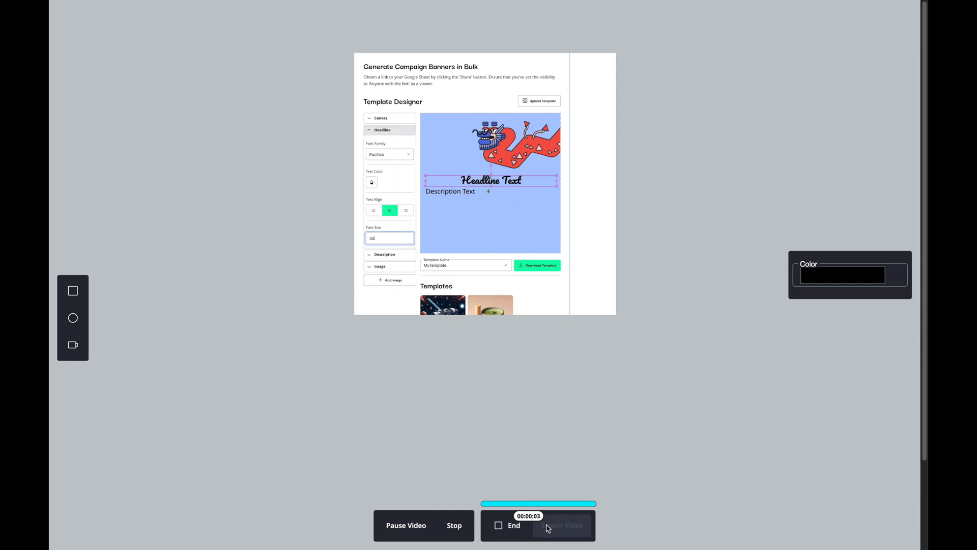